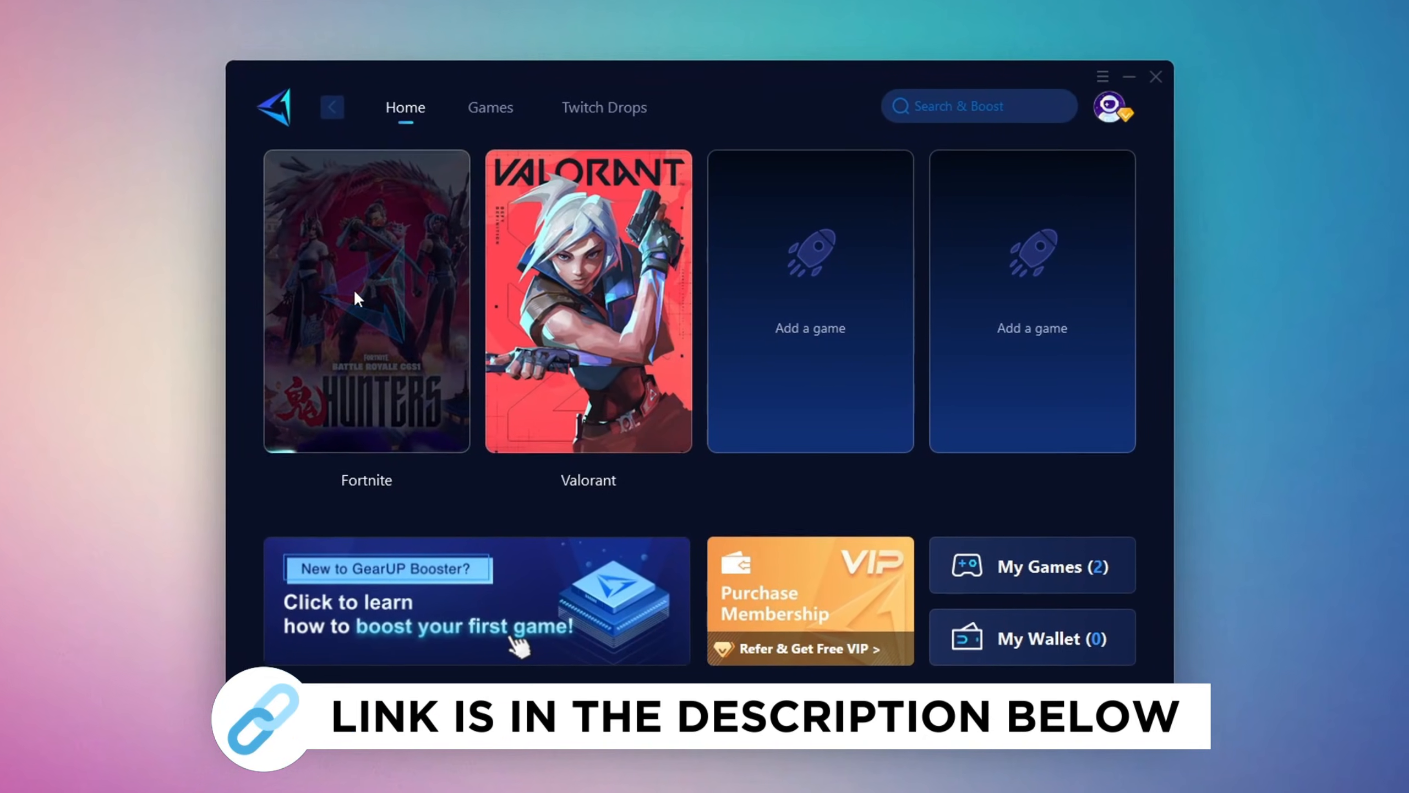
- Search automatically for a newer Realtek PCIe GbE driver; Windows reports the best driver installed
{"action": "left_click", "coordinate": [489, 107]}
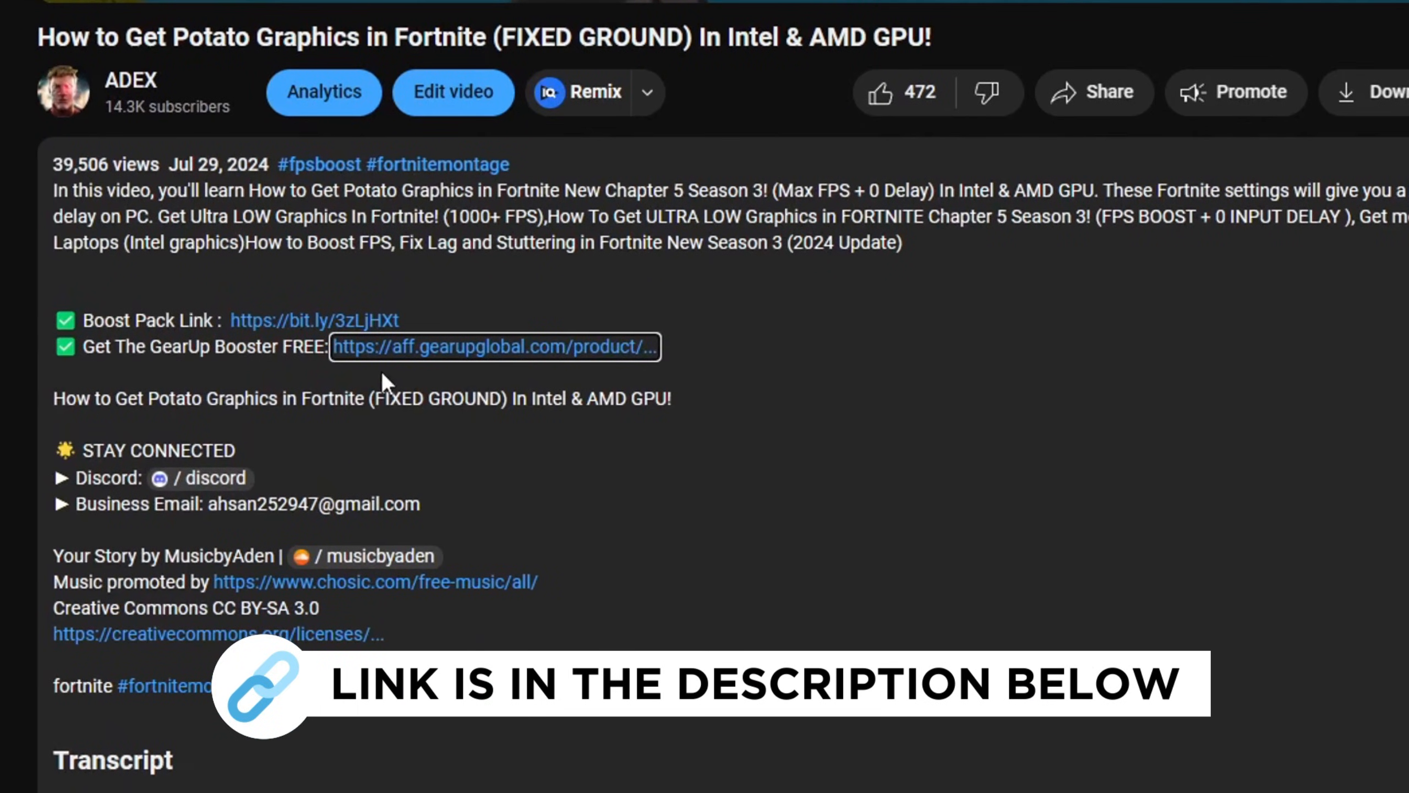
{"action": "mouse_move", "coordinate": [503, 382]}
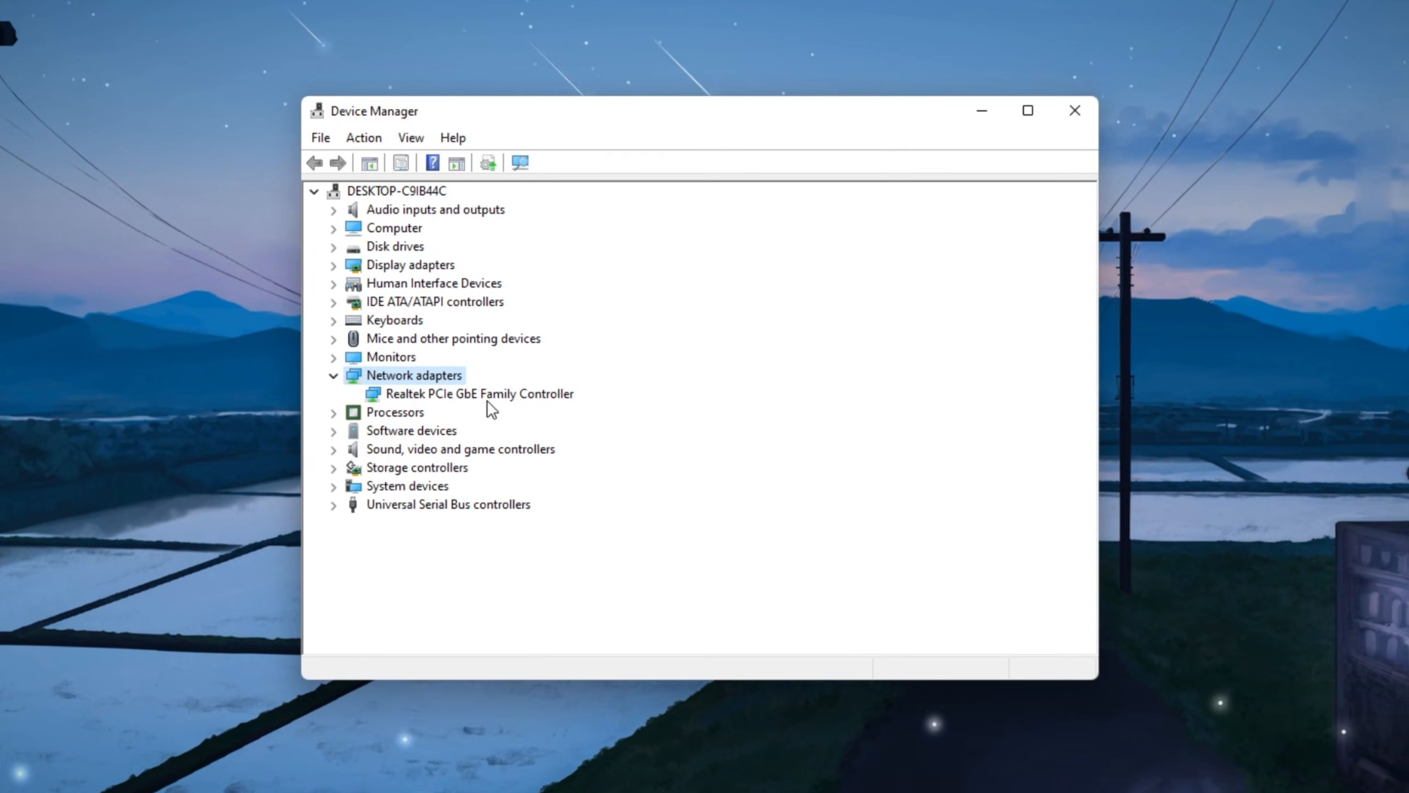
{"action": "left_click", "coordinate": [477, 394]}
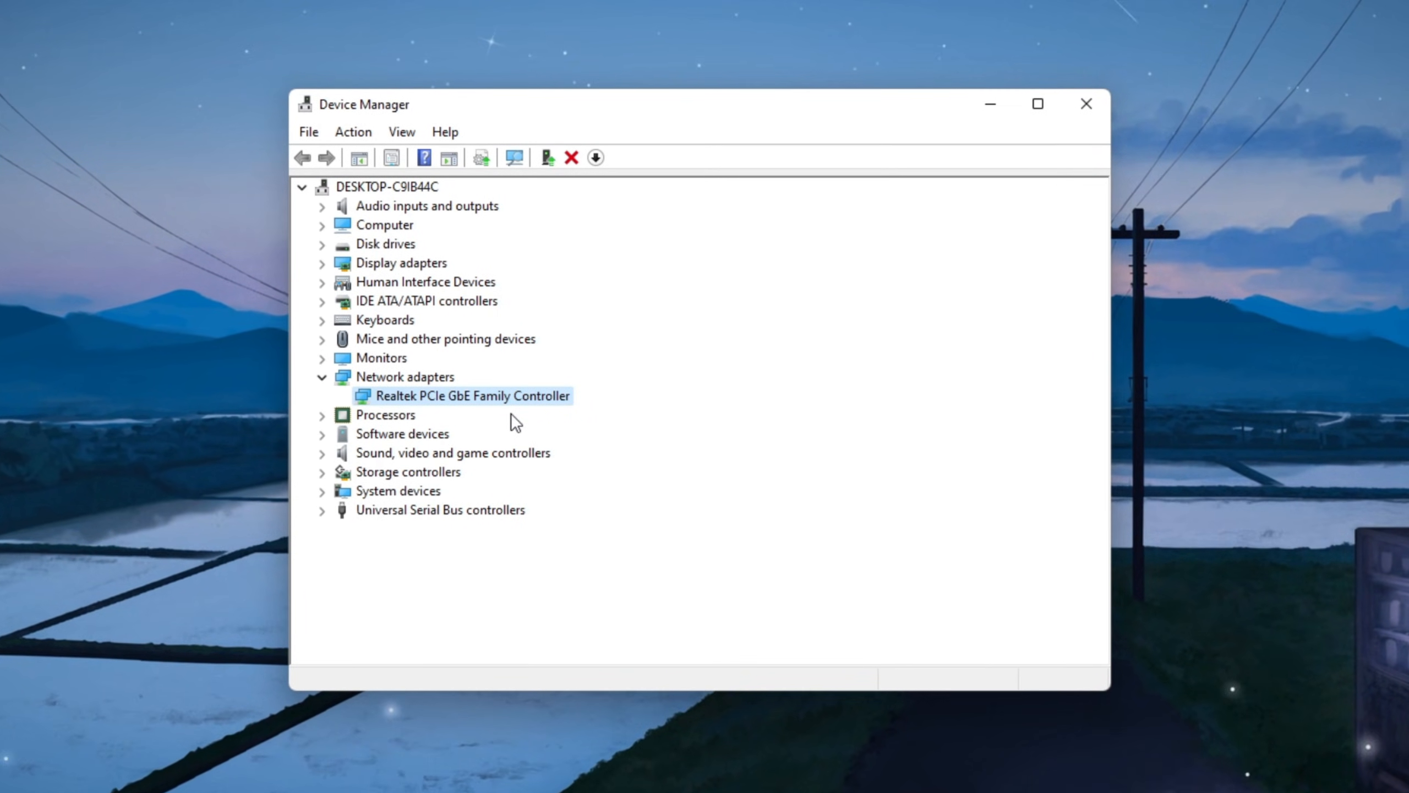
{"action": "right_click", "coordinate": [461, 395]}
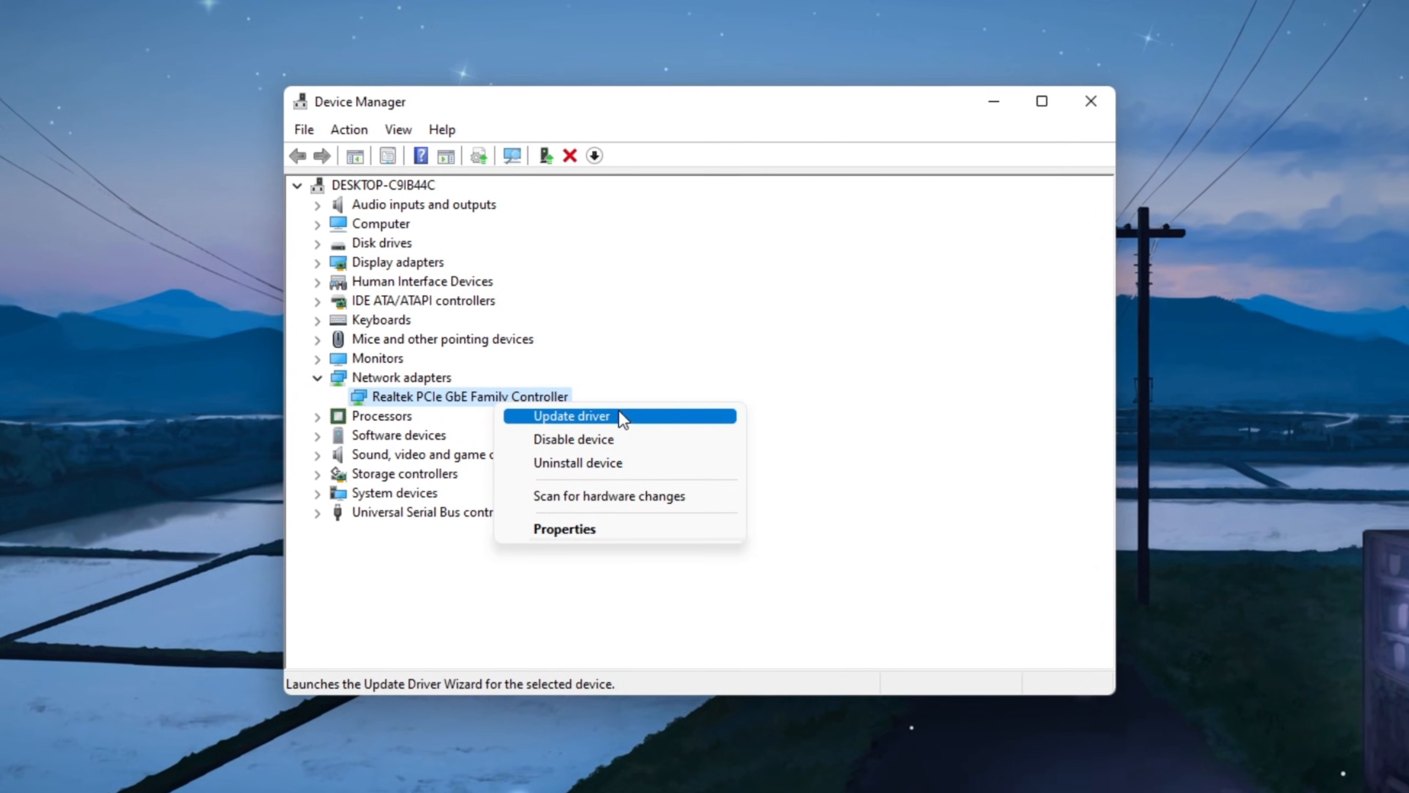
{"action": "left_click", "coordinate": [570, 415]}
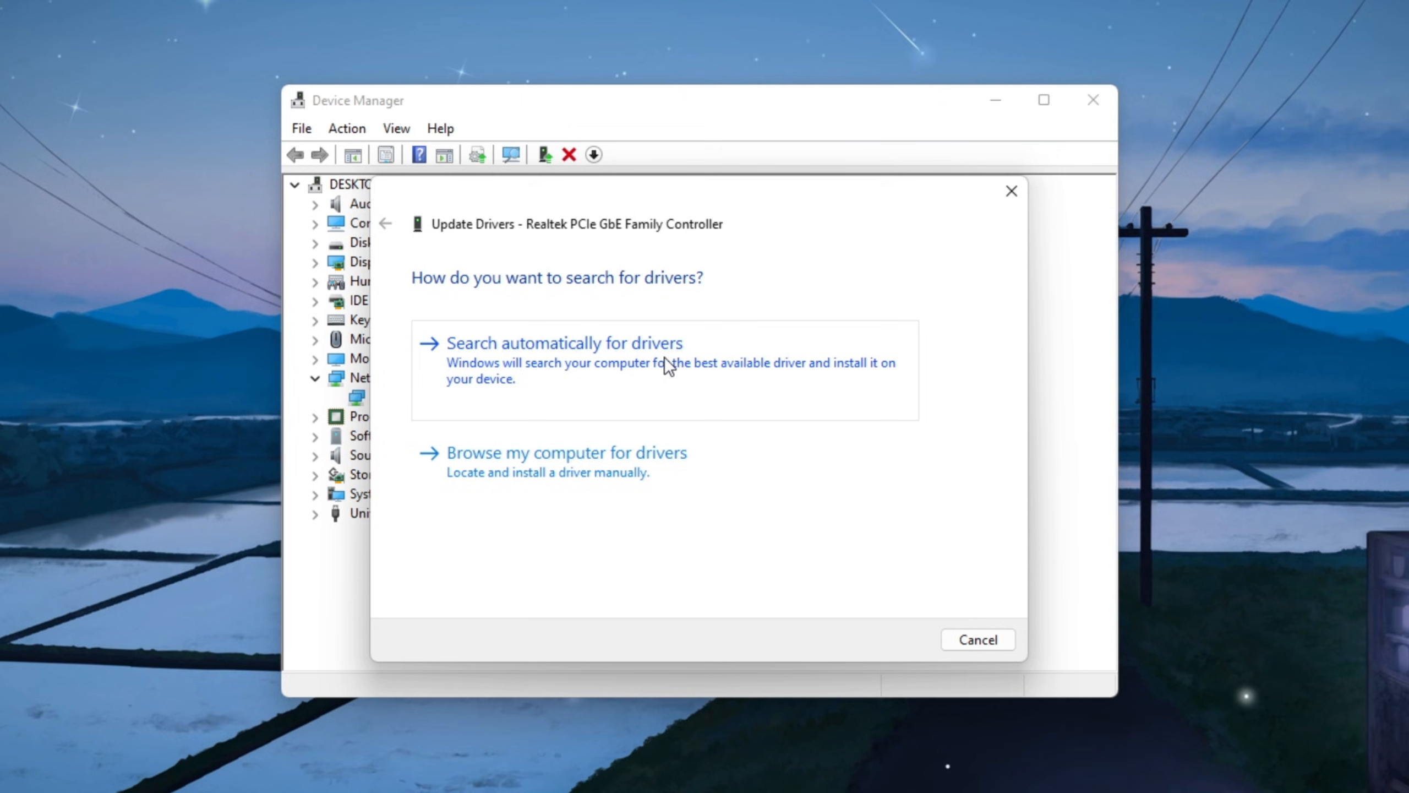
{"action": "left_click", "coordinate": [563, 343]}
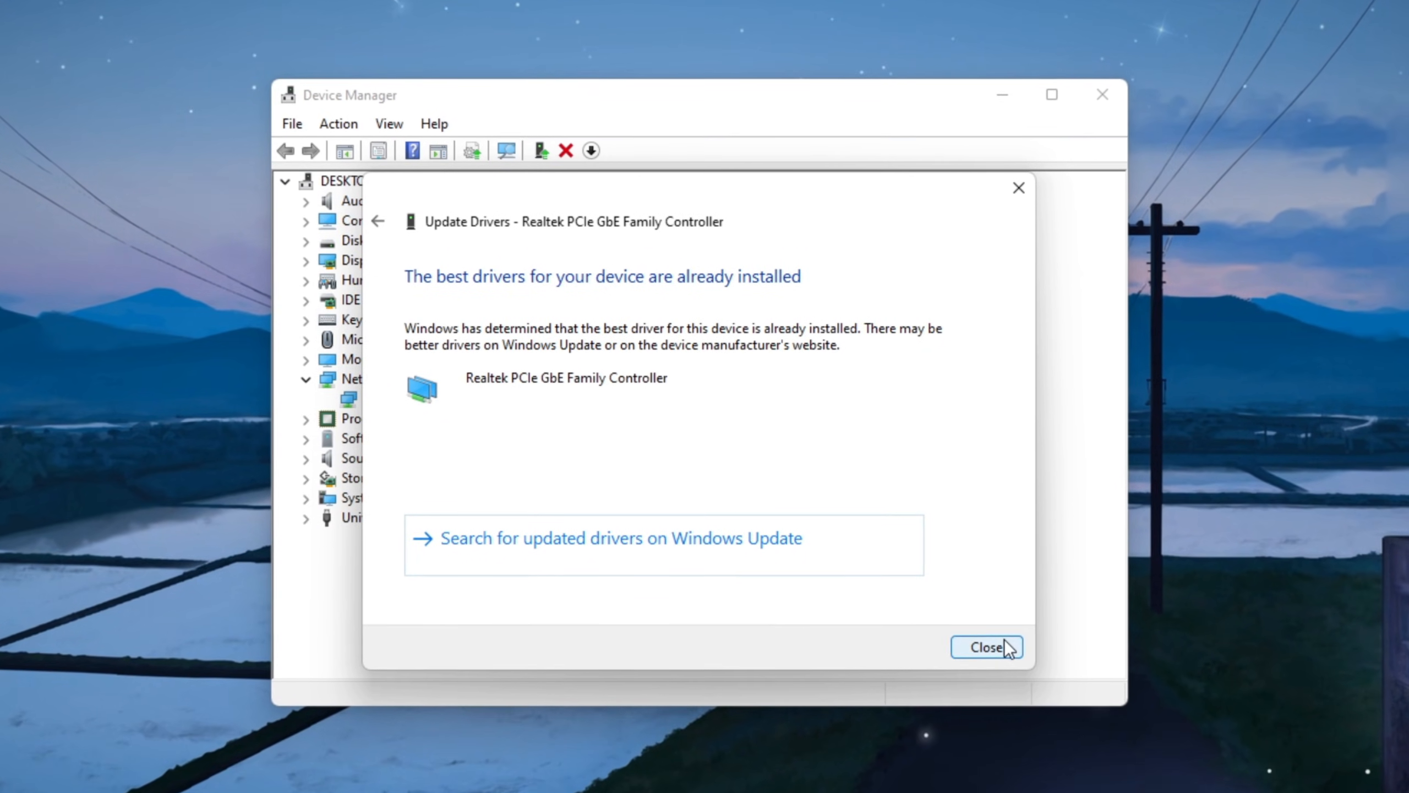
{"action": "left_click", "coordinate": [986, 646]}
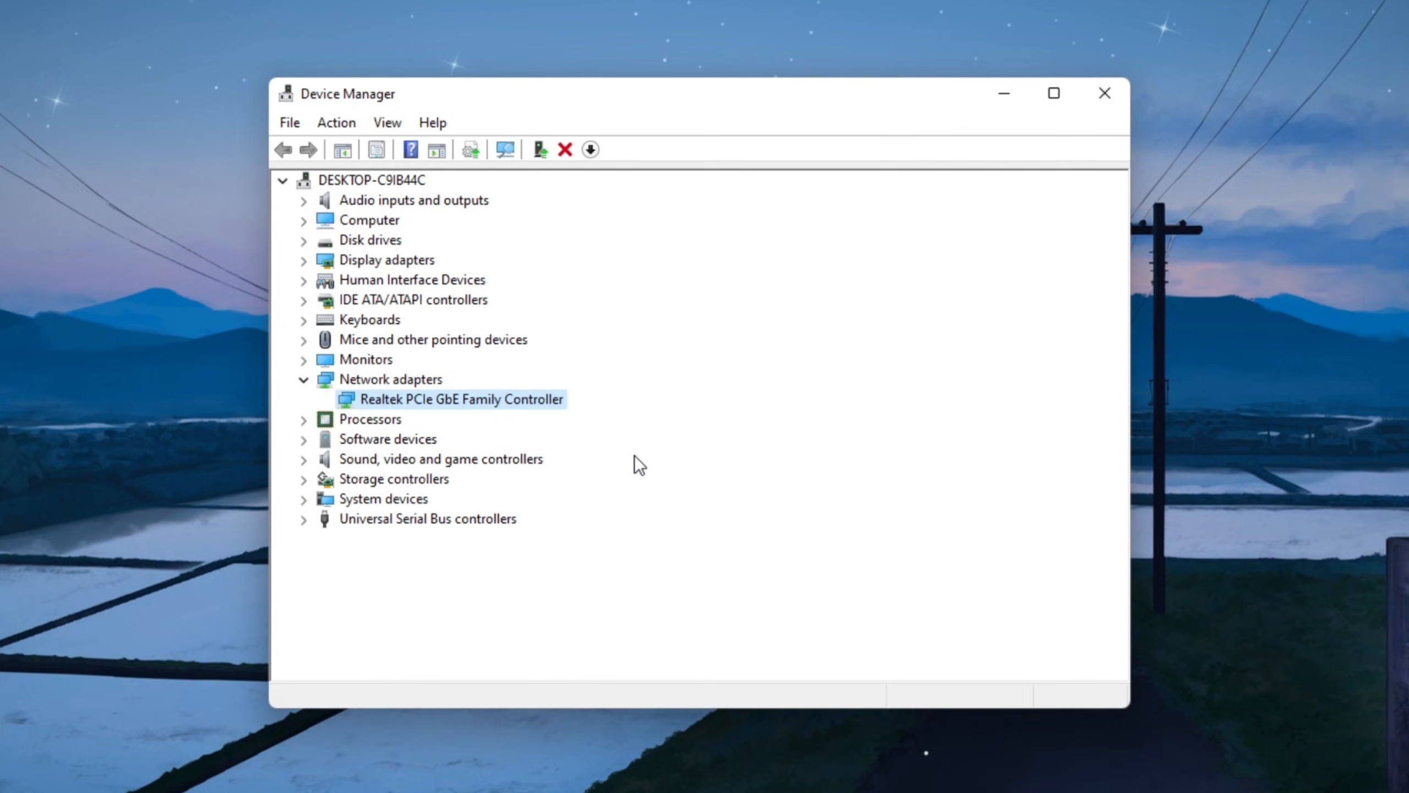
- In the Realtek adapter's properties, stop Windows turning it off to save power
{"action": "right_click", "coordinate": [460, 399]}
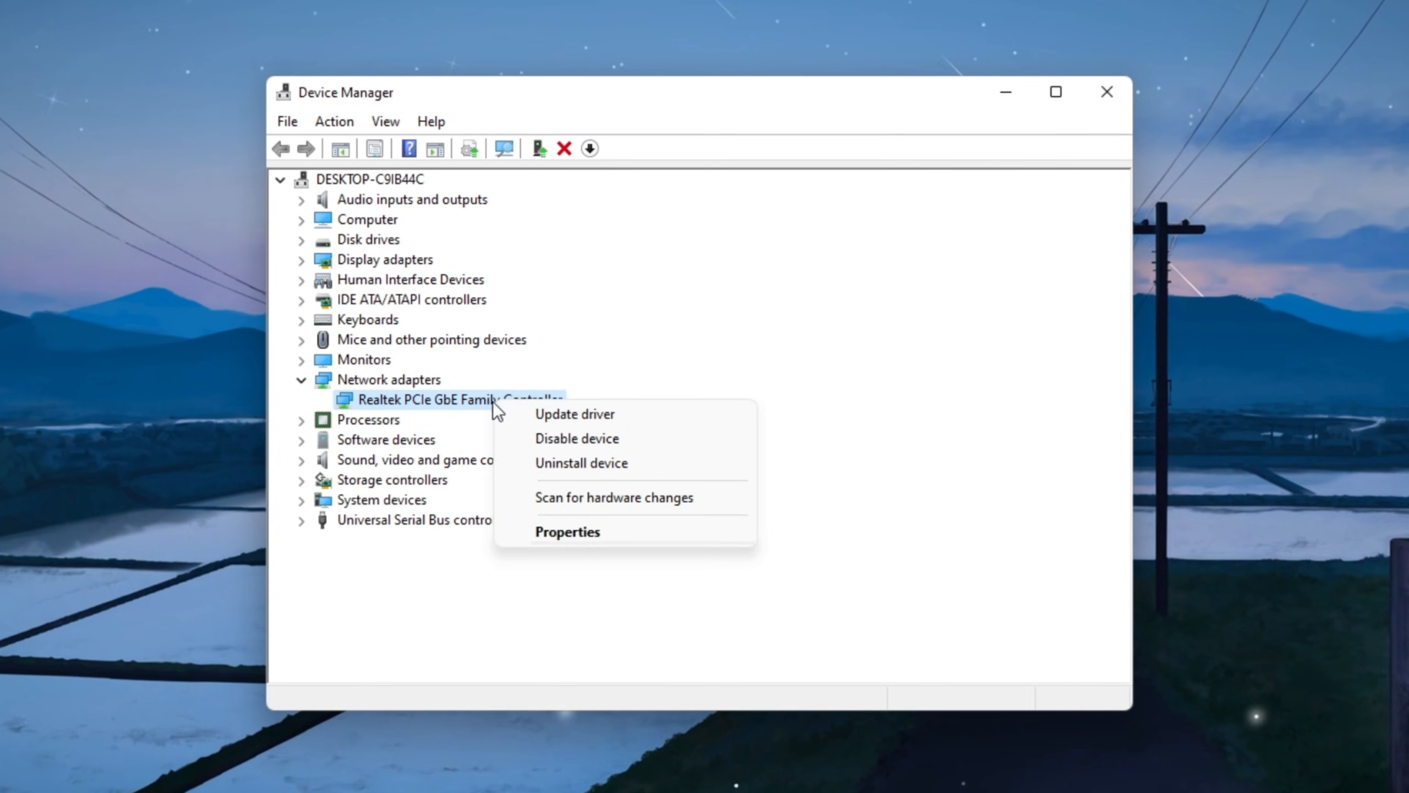
{"action": "left_click", "coordinate": [568, 530]}
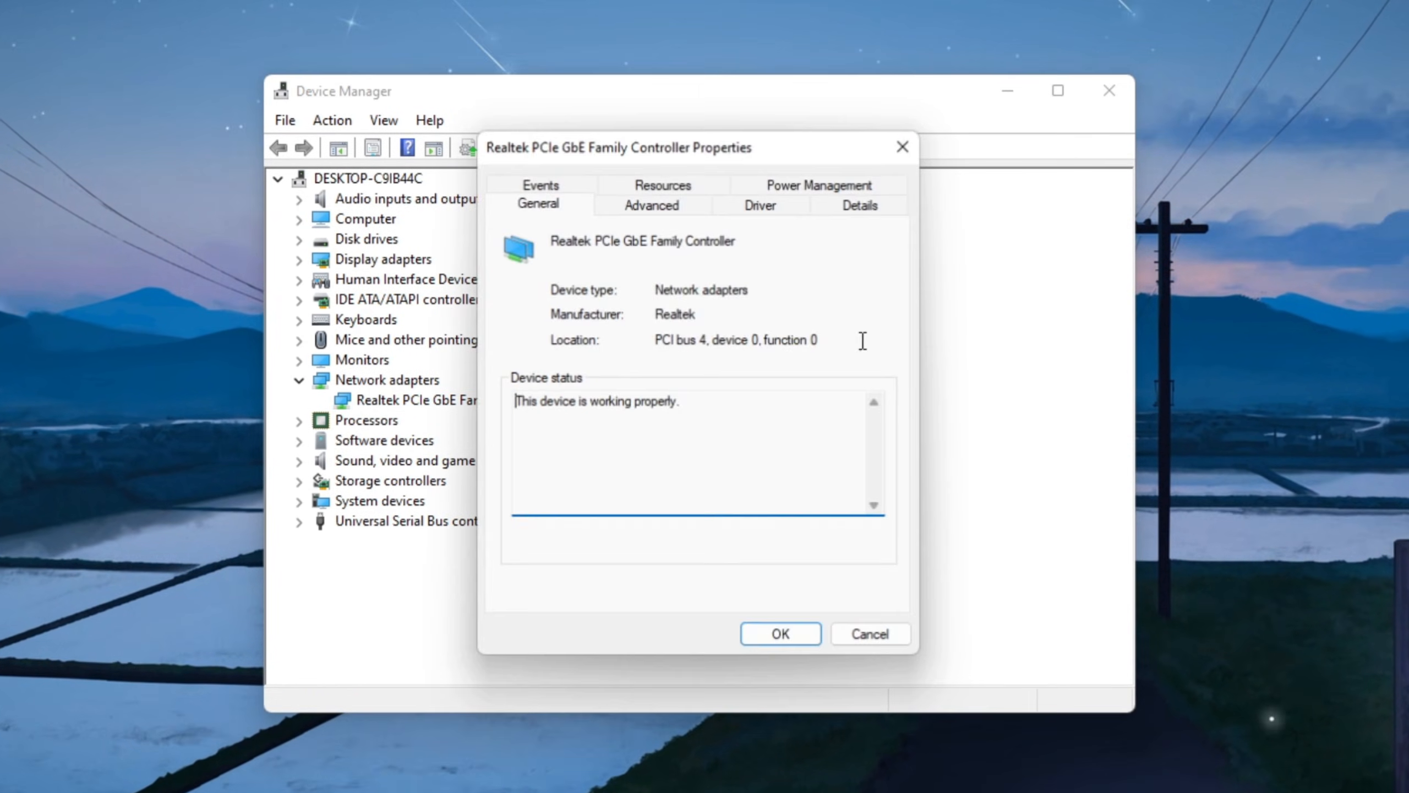
{"action": "left_click", "coordinate": [819, 183]}
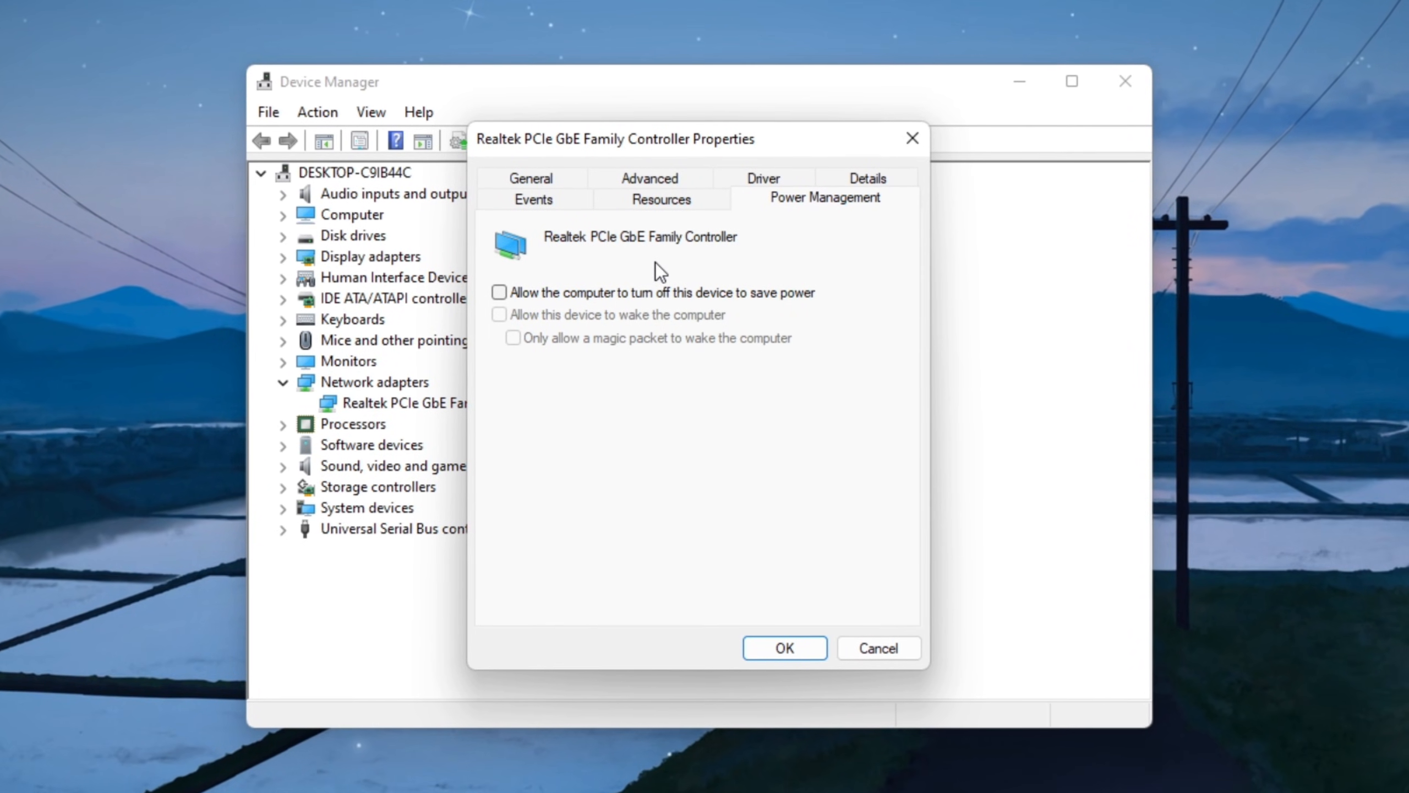
- On Advanced, try Speed & Duplex at 1.0 Gbps Full Duplex, then leave it on Auto Negotiation
{"action": "left_click", "coordinate": [648, 177]}
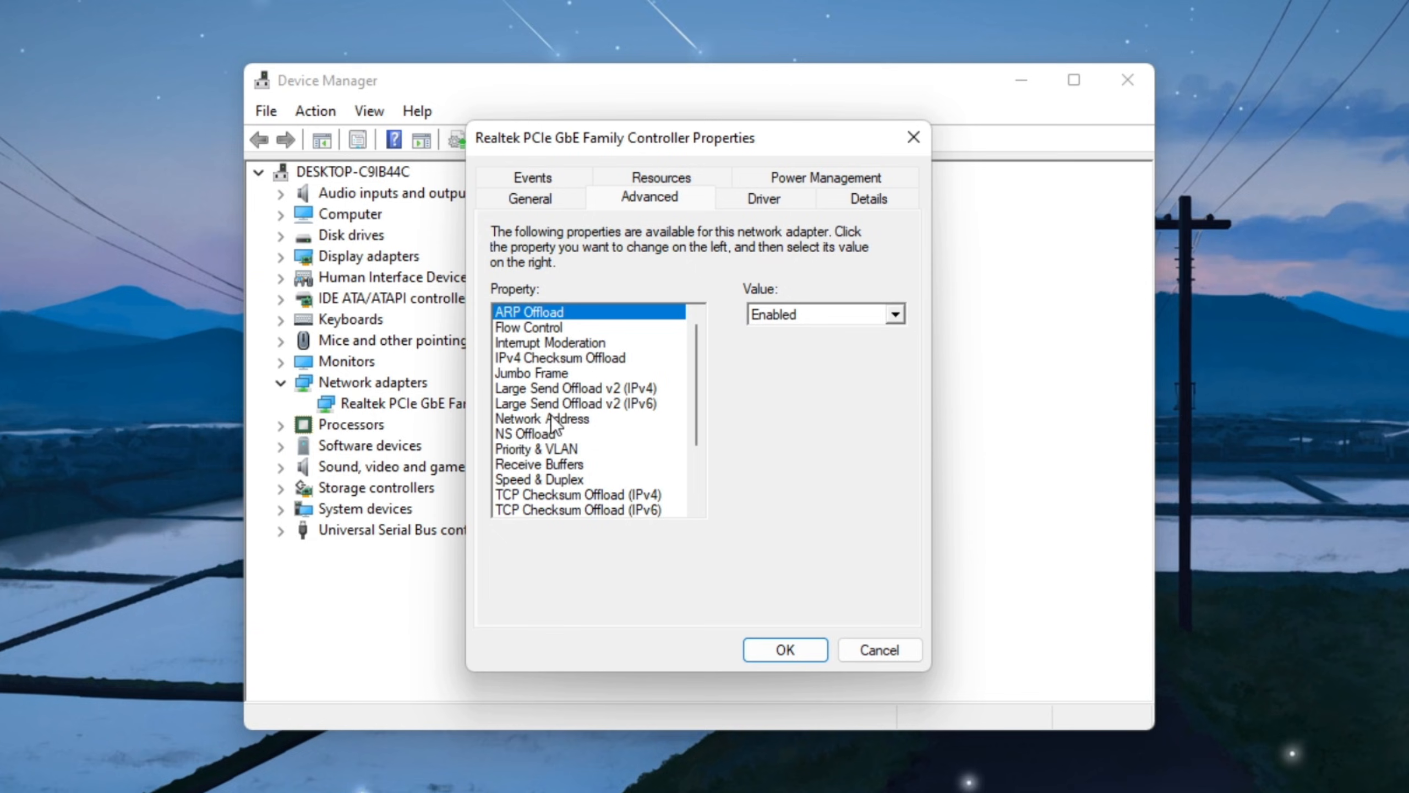
{"action": "left_click", "coordinate": [538, 478]}
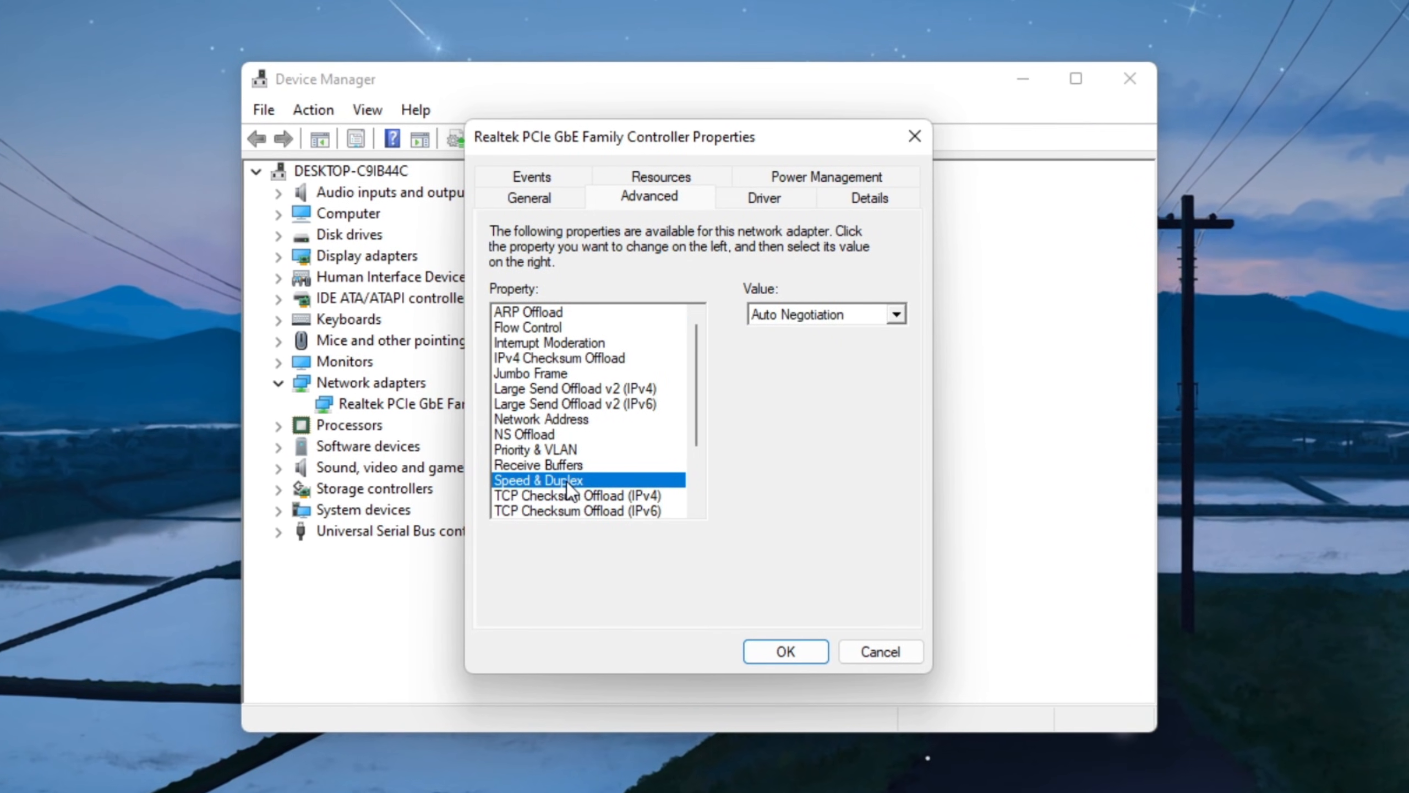
{"action": "left_click", "coordinate": [894, 312]}
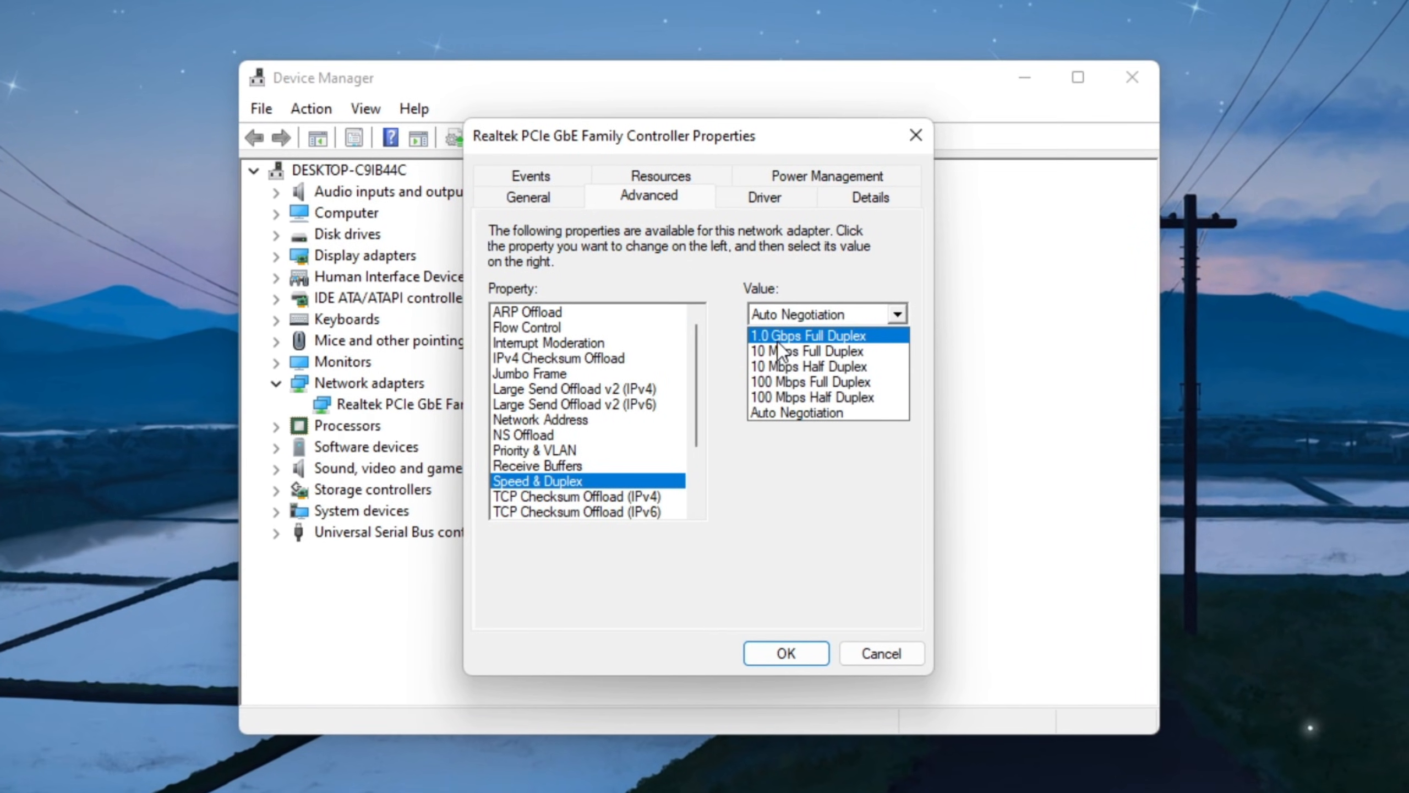
{"action": "left_click", "coordinate": [807, 334]}
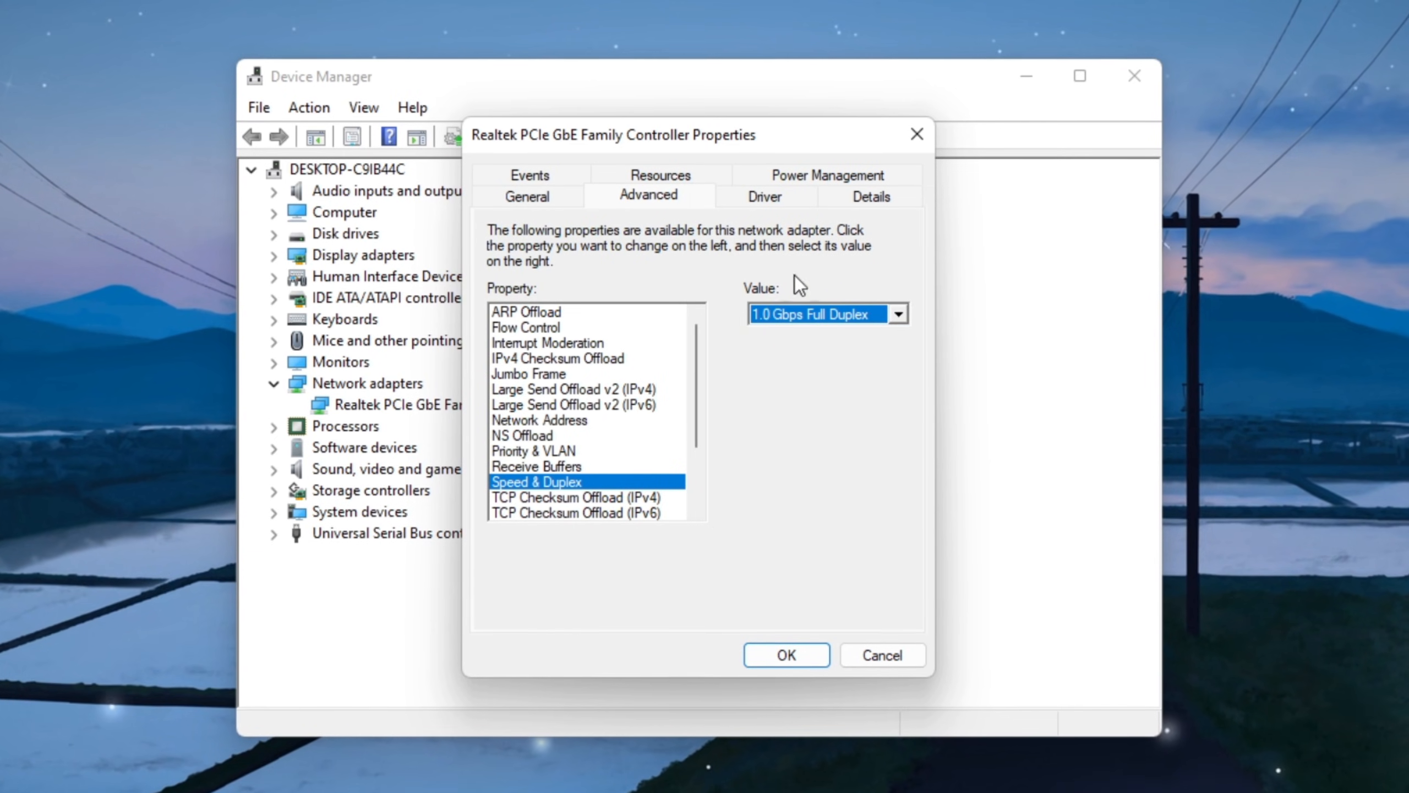
{"action": "left_click", "coordinate": [896, 314]}
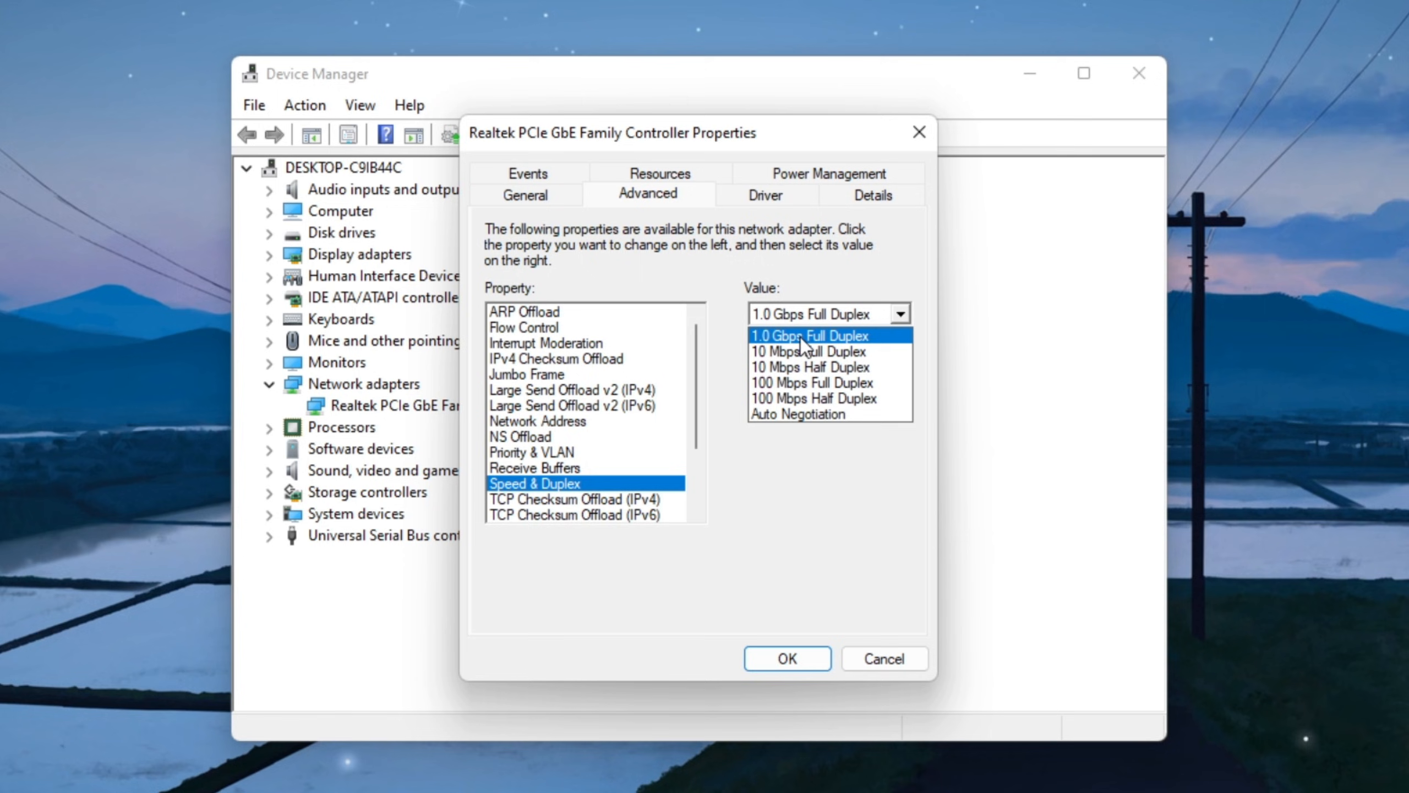
{"action": "left_click", "coordinate": [813, 335]}
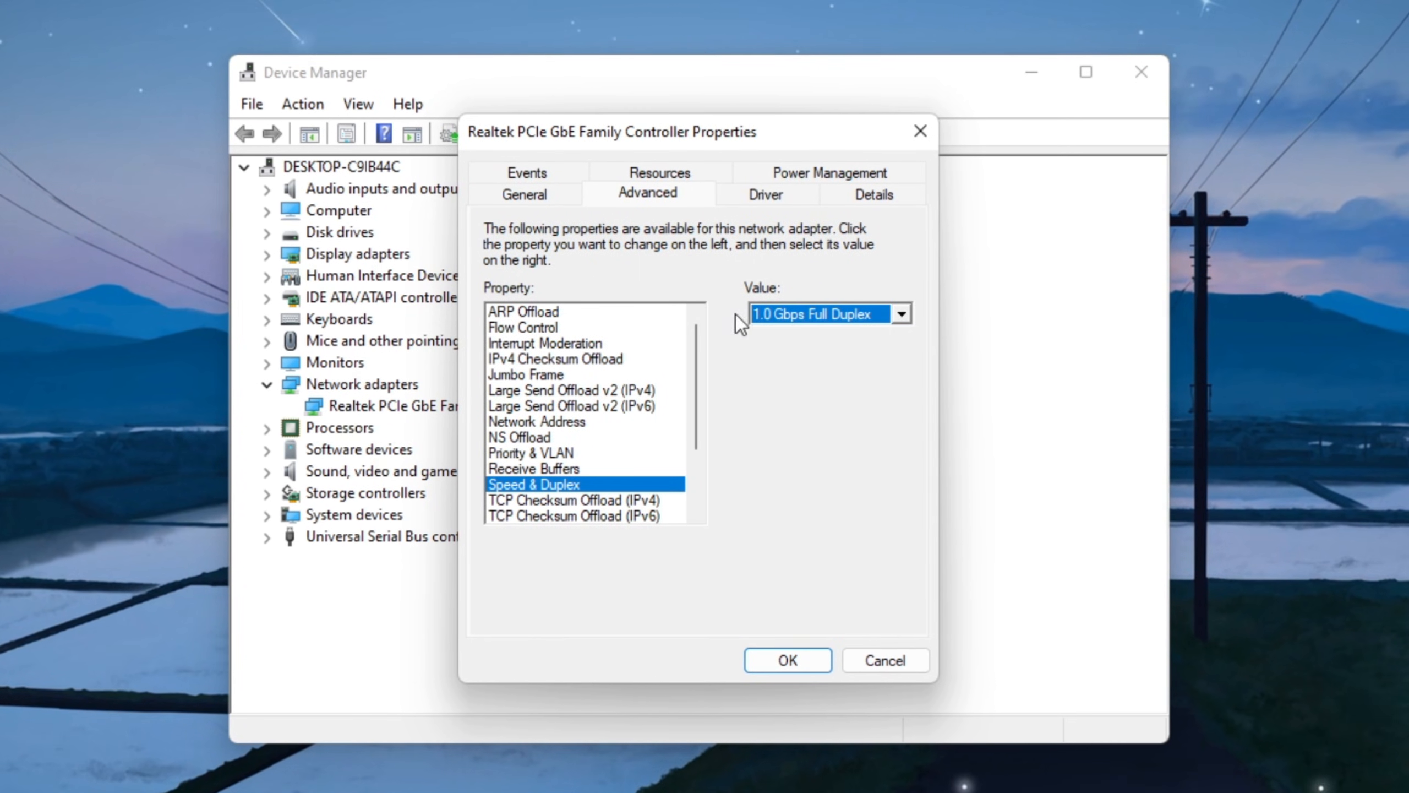
{"action": "left_click", "coordinate": [901, 313]}
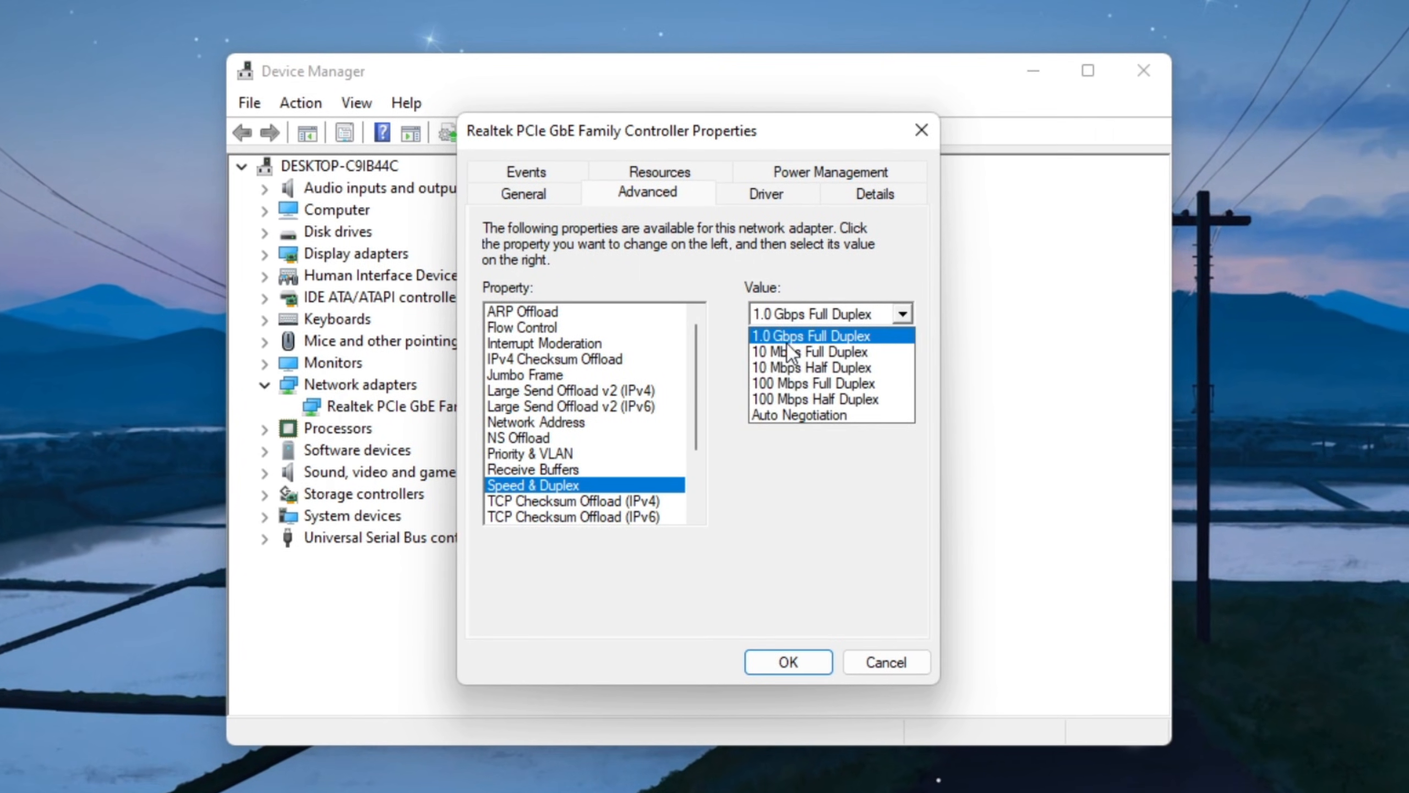
{"action": "left_click", "coordinate": [798, 414]}
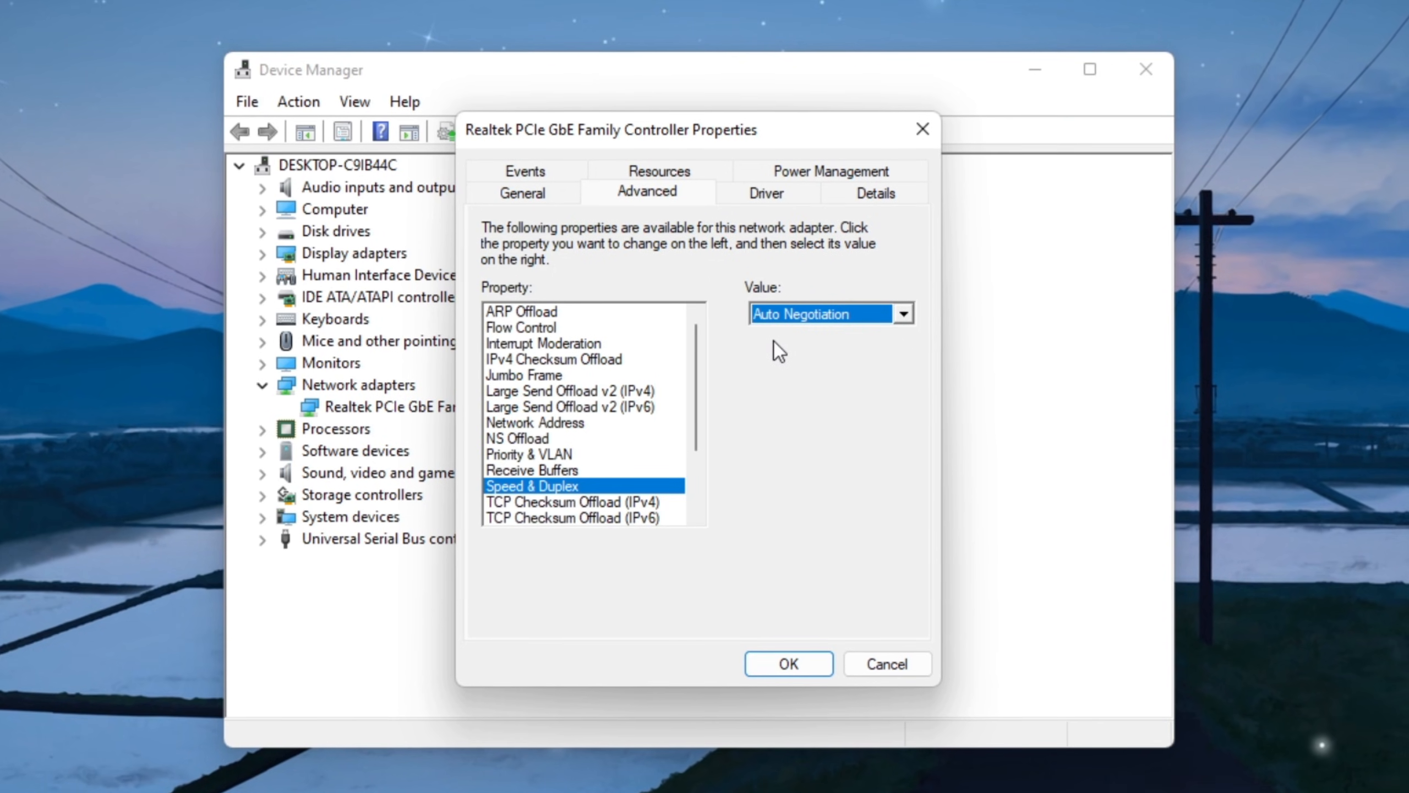
{"action": "mouse_move", "coordinate": [773, 349]}
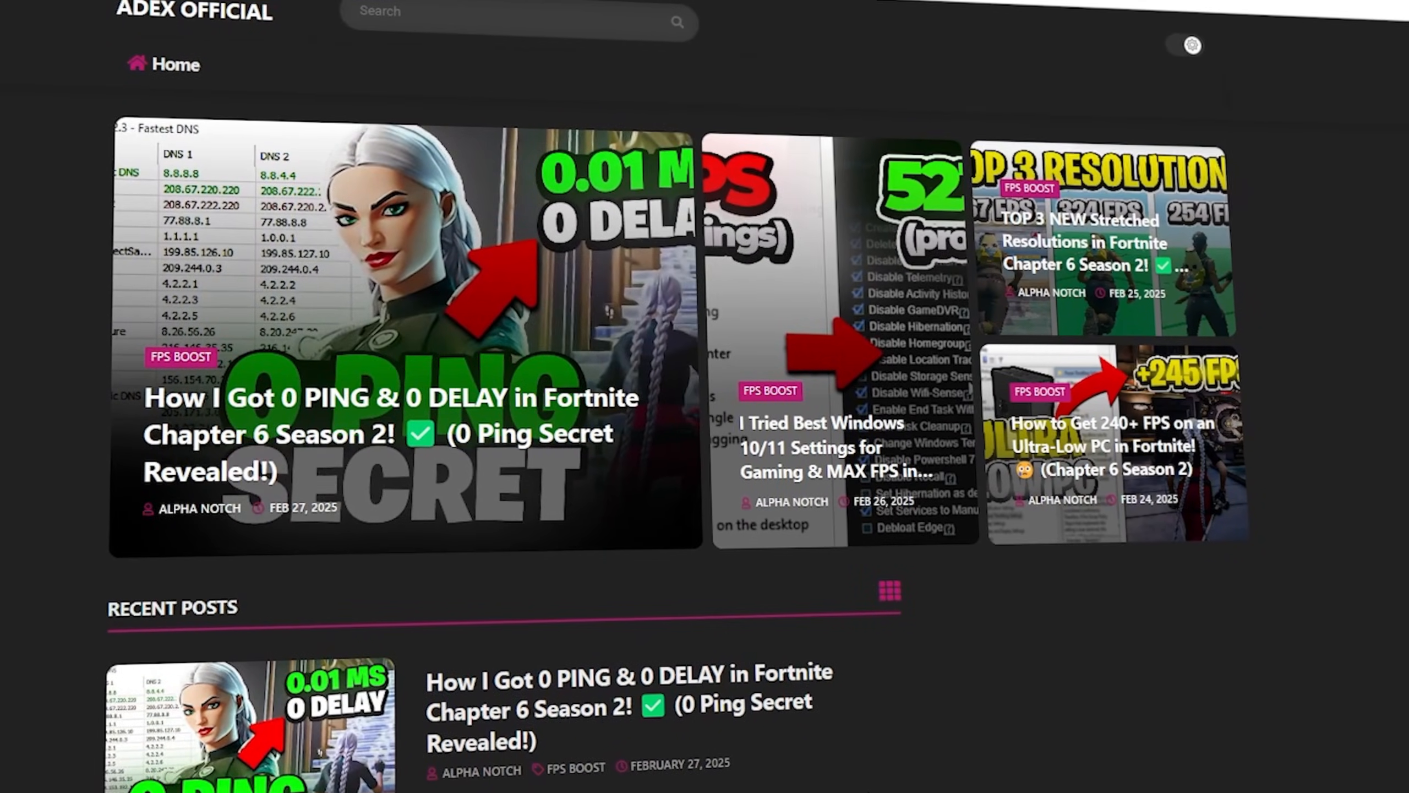
{"action": "scroll", "scroll_direction": "down", "scroll_amount": 3}
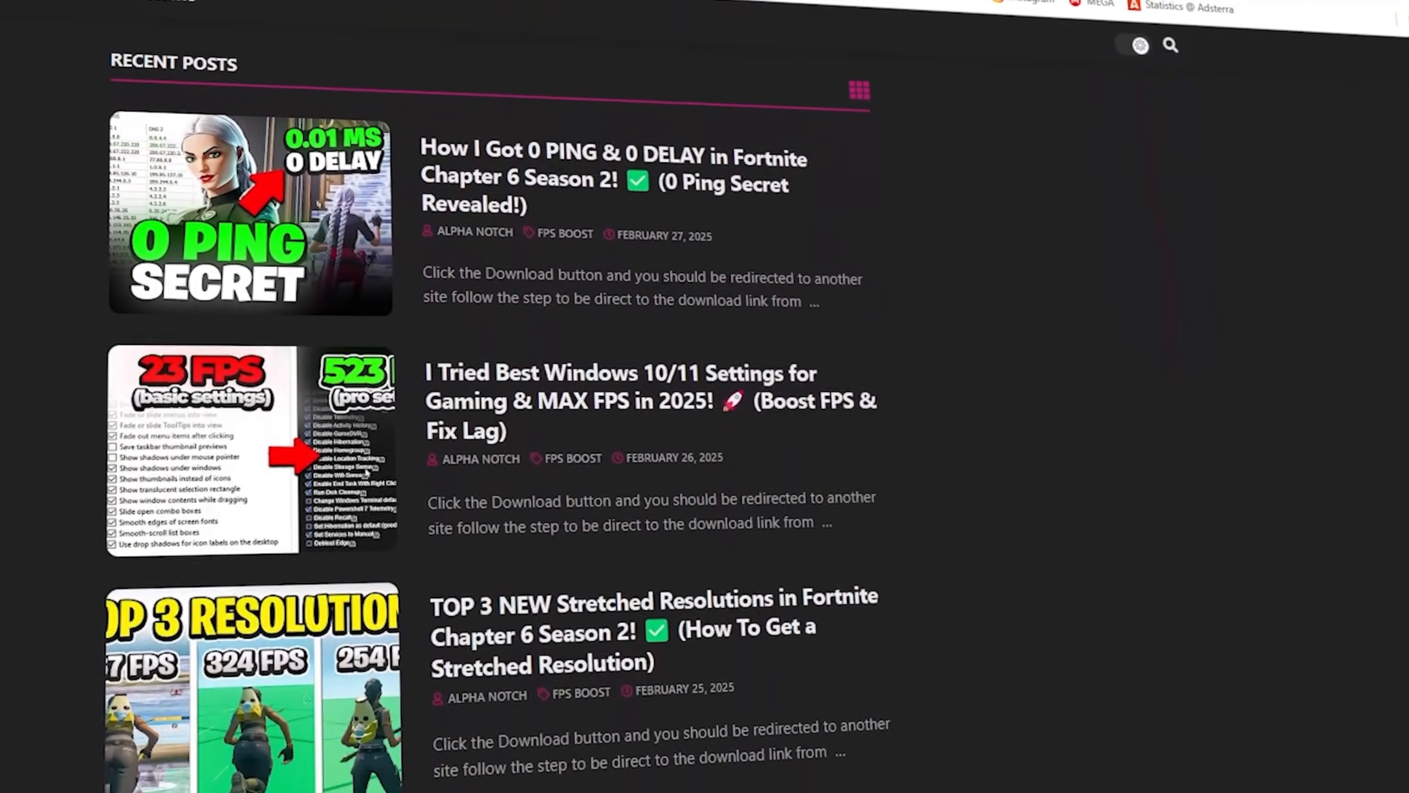
{"action": "scroll", "scroll_direction": "down", "scroll_amount": 3}
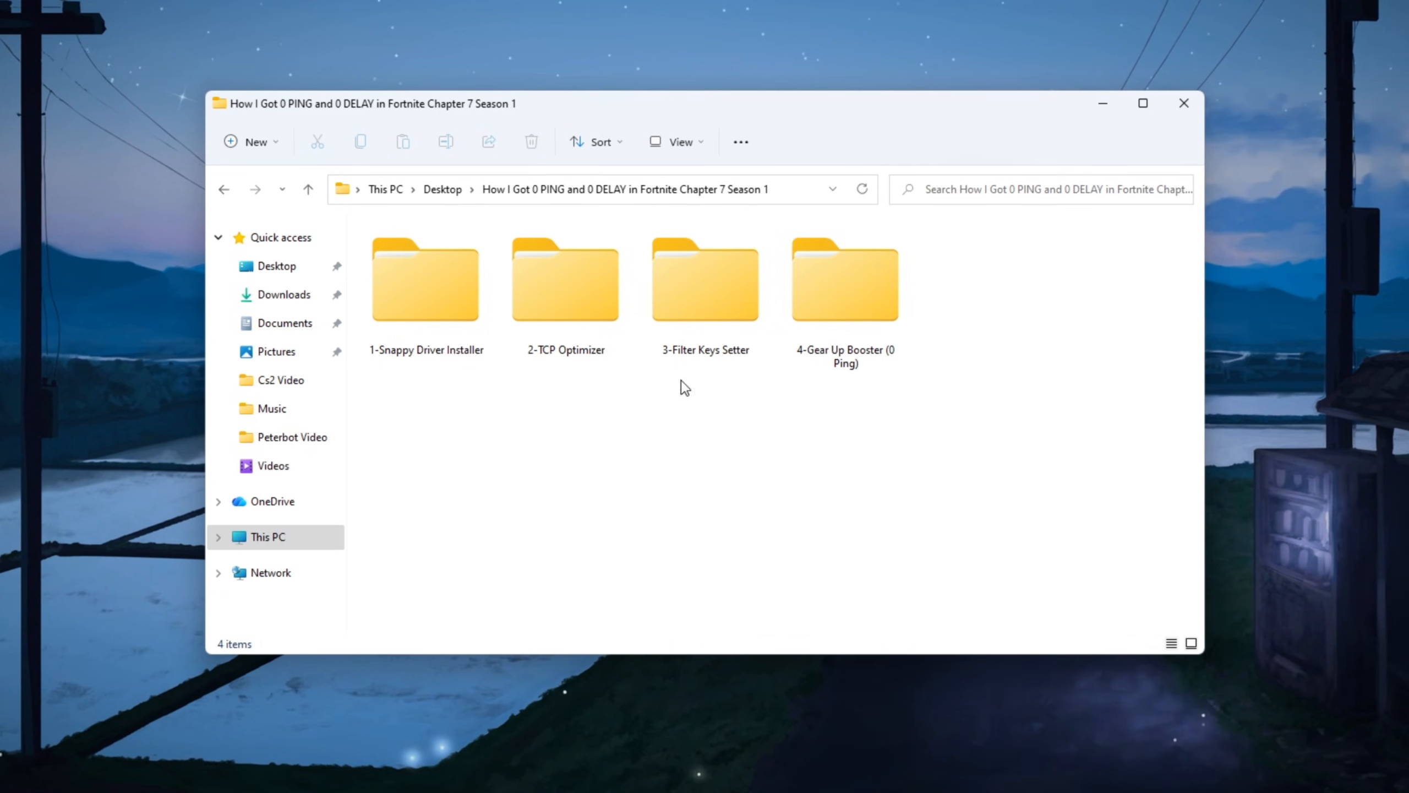
- Run the SDI_auto batch file in the Snappy Driver Installer folder as administrator
{"action": "left_click", "coordinate": [424, 280]}
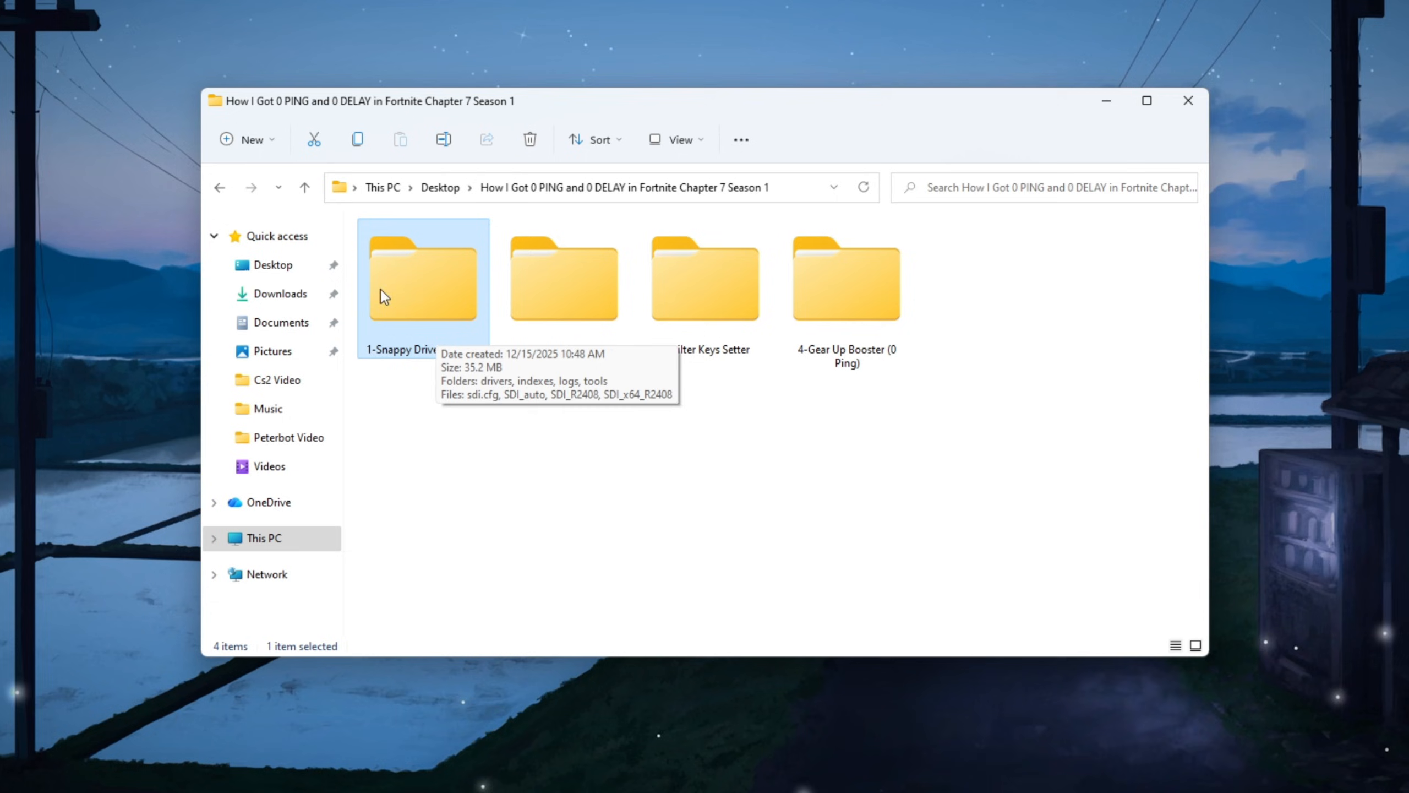
{"action": "mouse_move", "coordinate": [424, 337]}
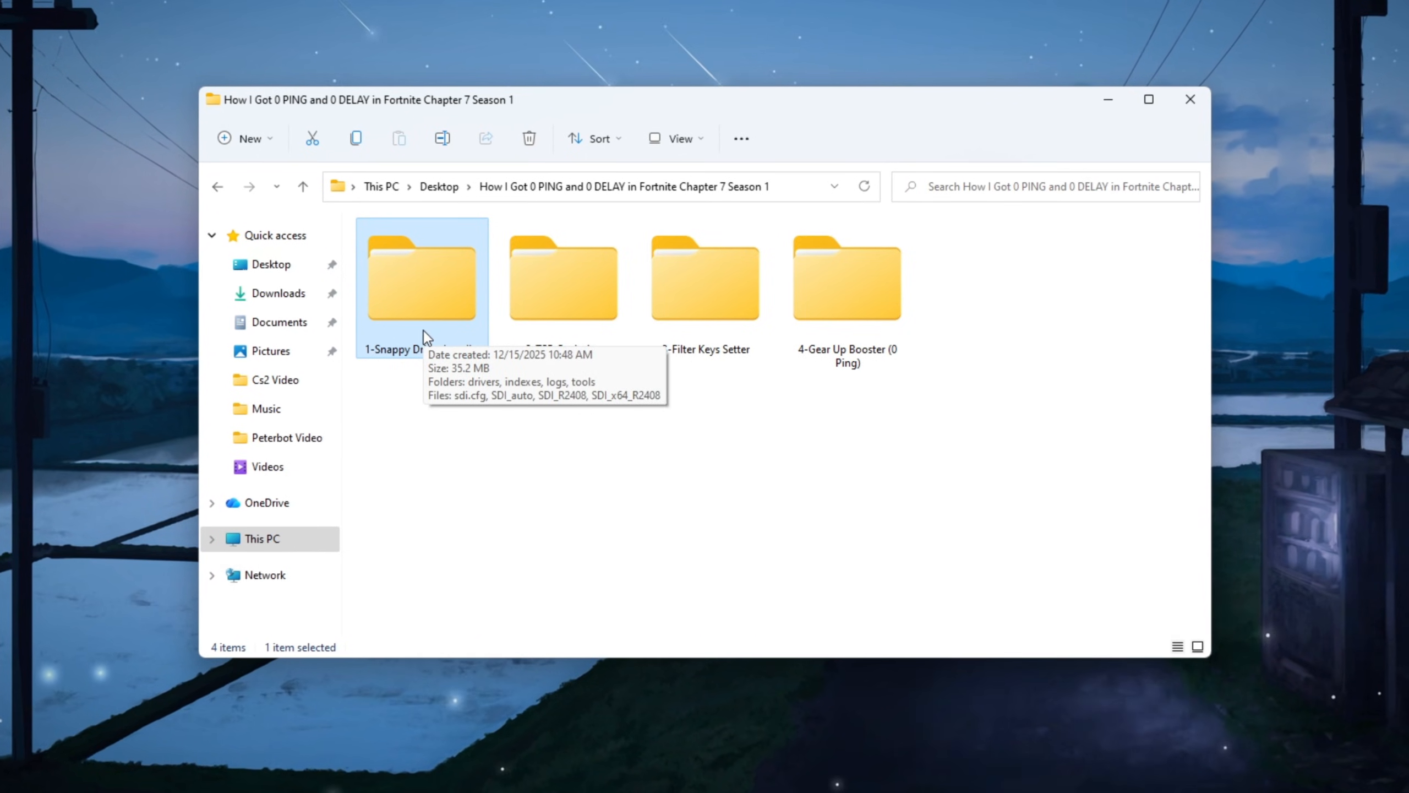
{"action": "double_click", "coordinate": [422, 279]}
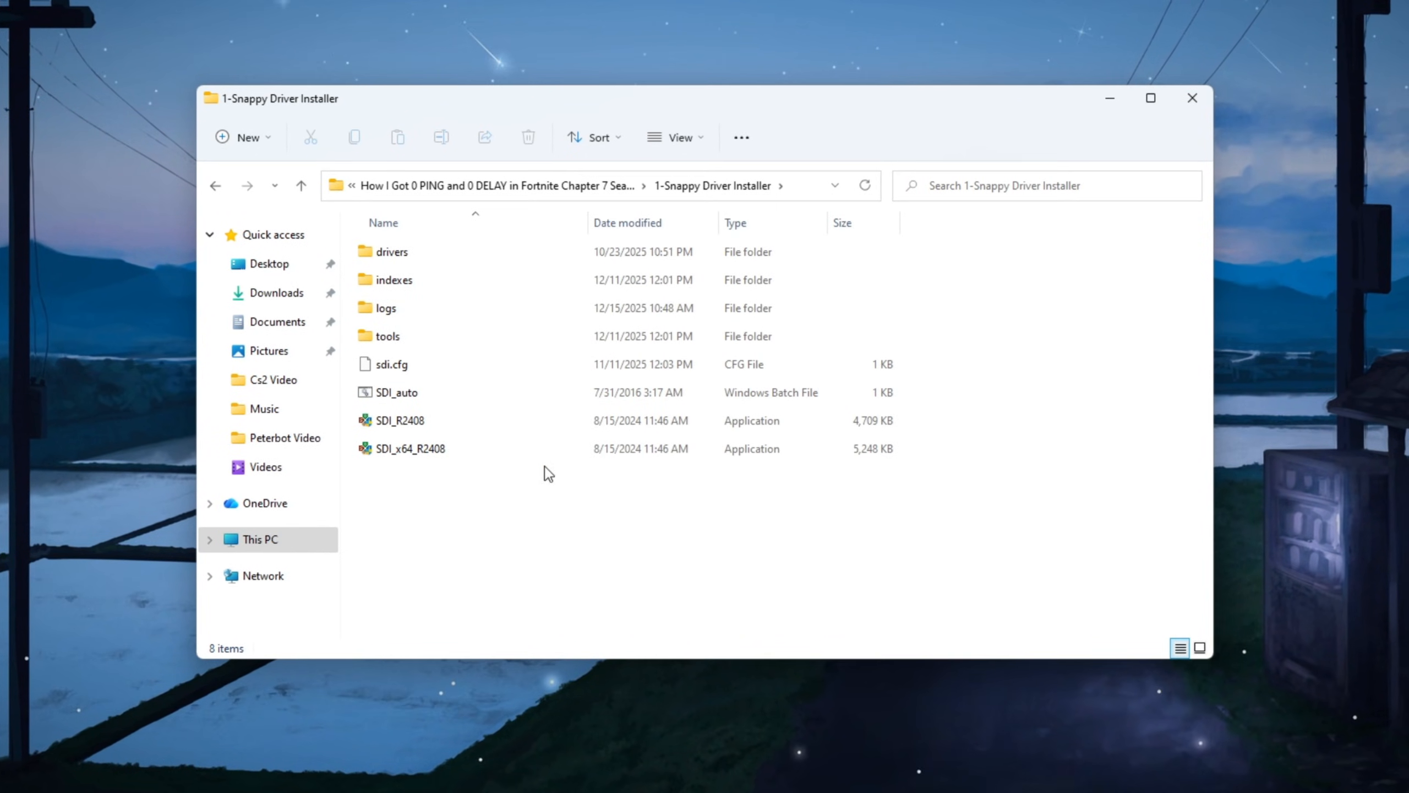
{"action": "left_click", "coordinate": [409, 448]}
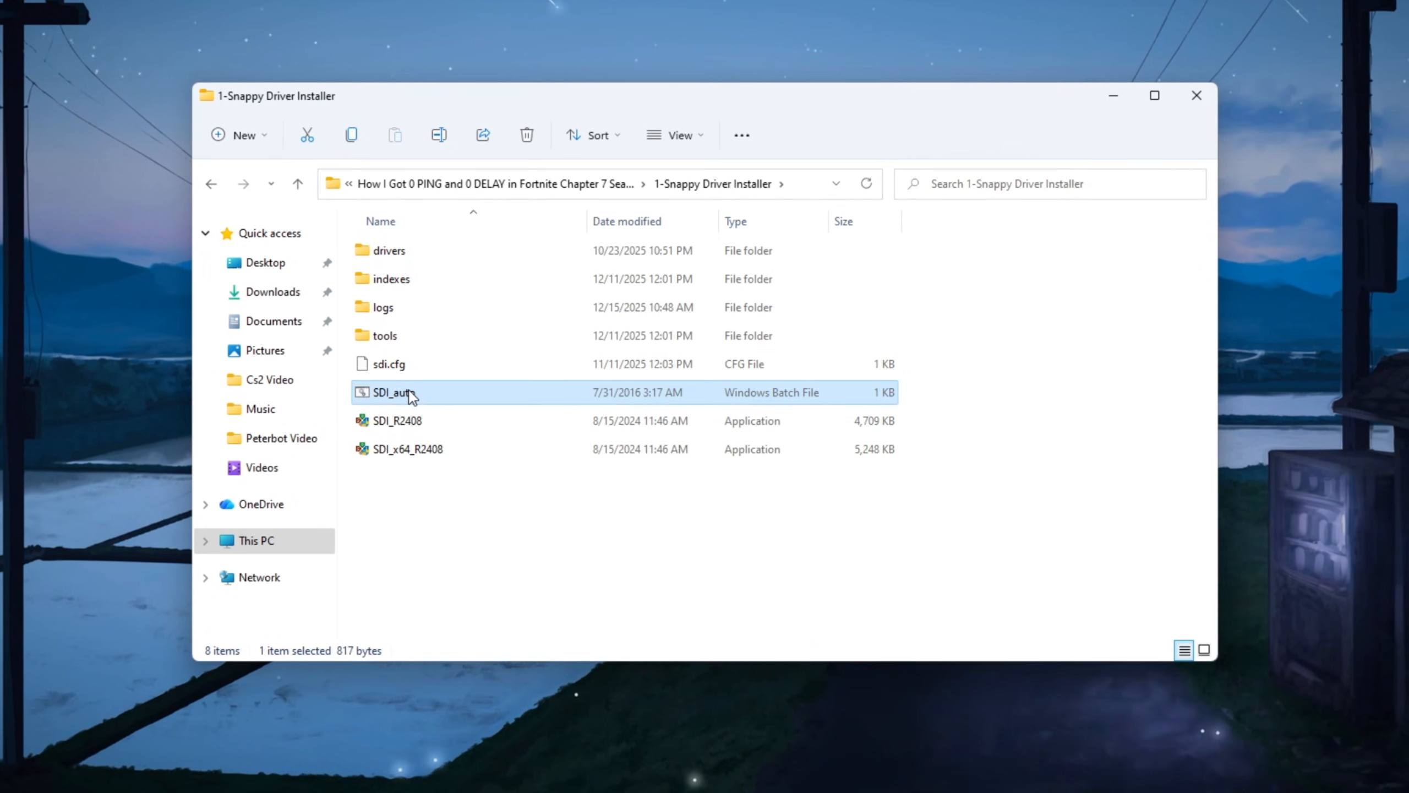
{"action": "right_click", "coordinate": [393, 392]}
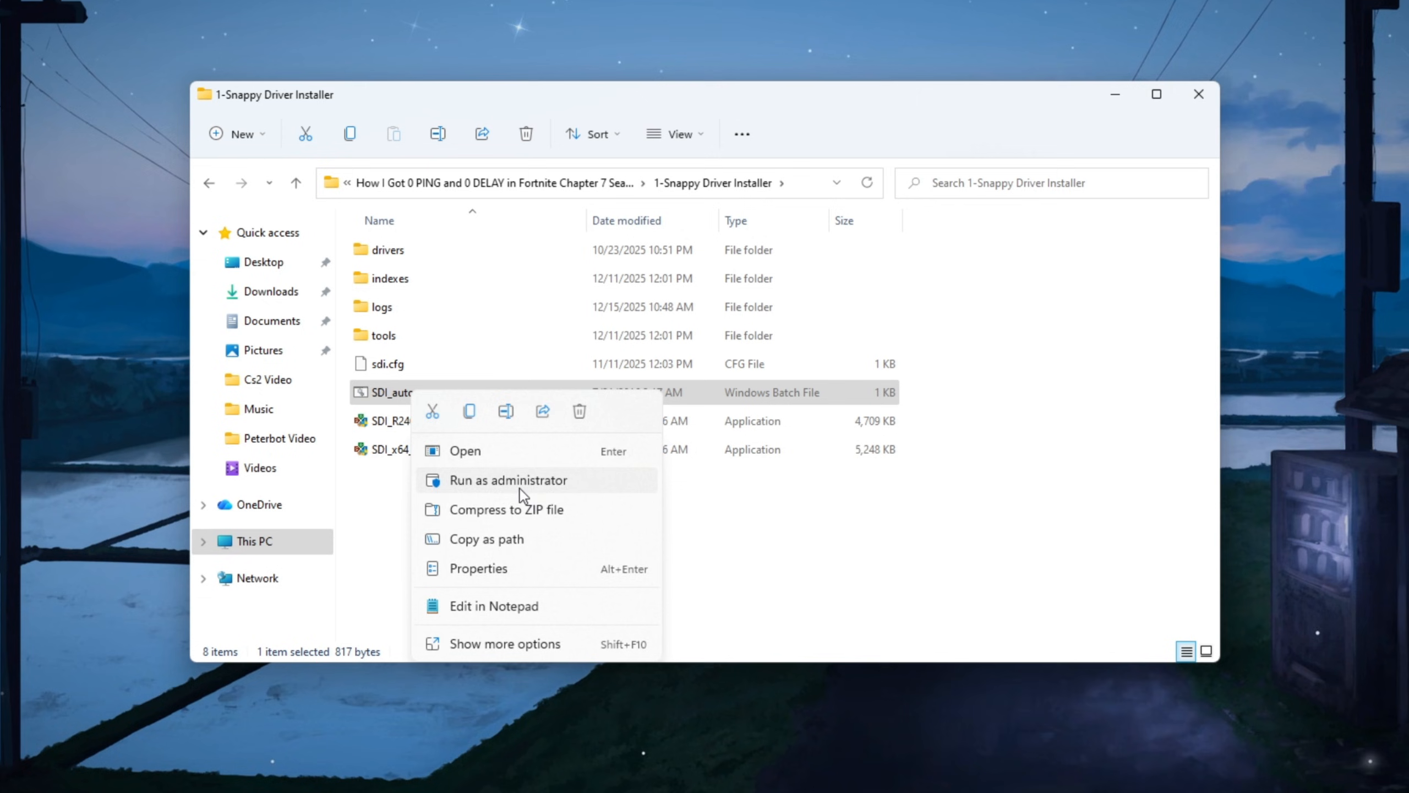
{"action": "left_click", "coordinate": [508, 479]}
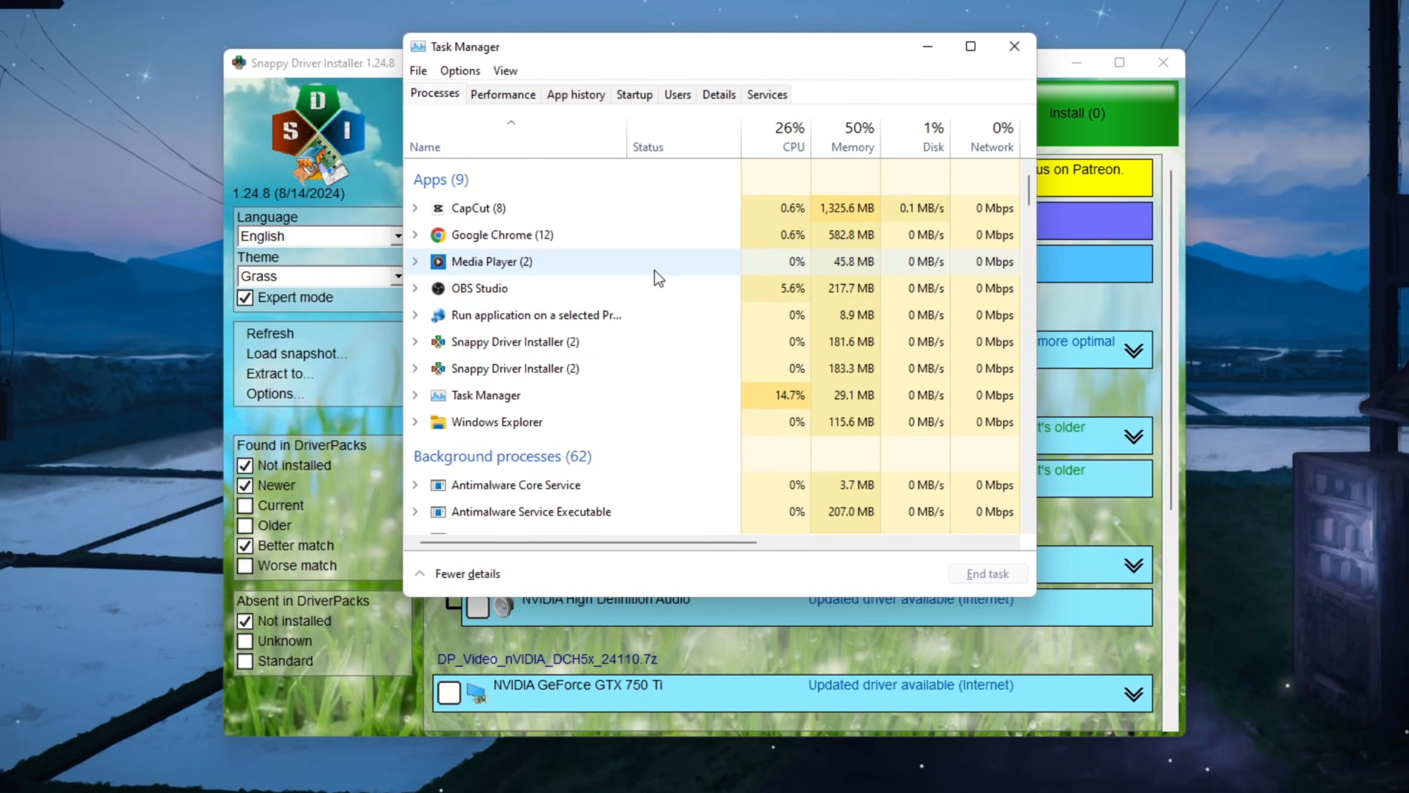
{"action": "left_click", "coordinate": [501, 92]}
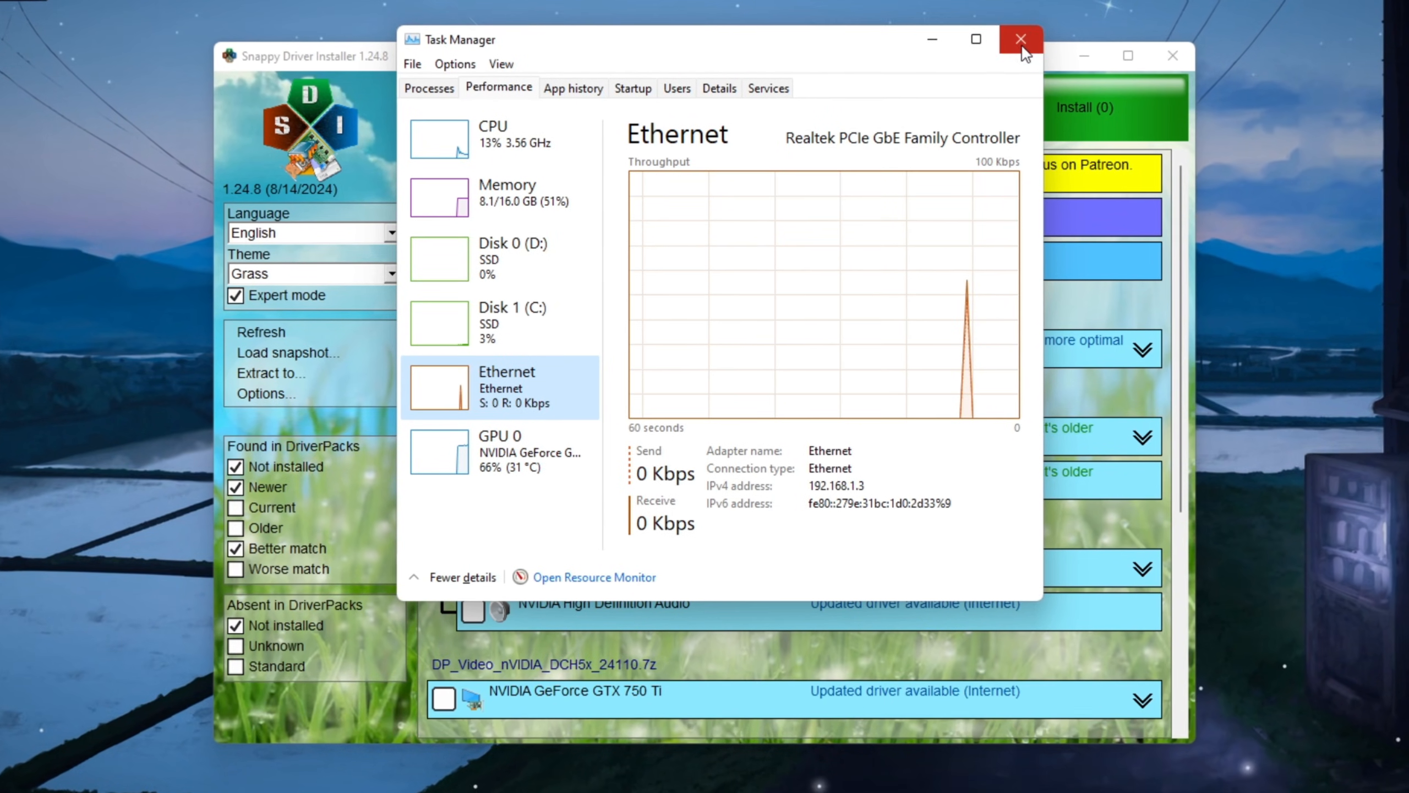
{"action": "left_click", "coordinate": [1019, 40]}
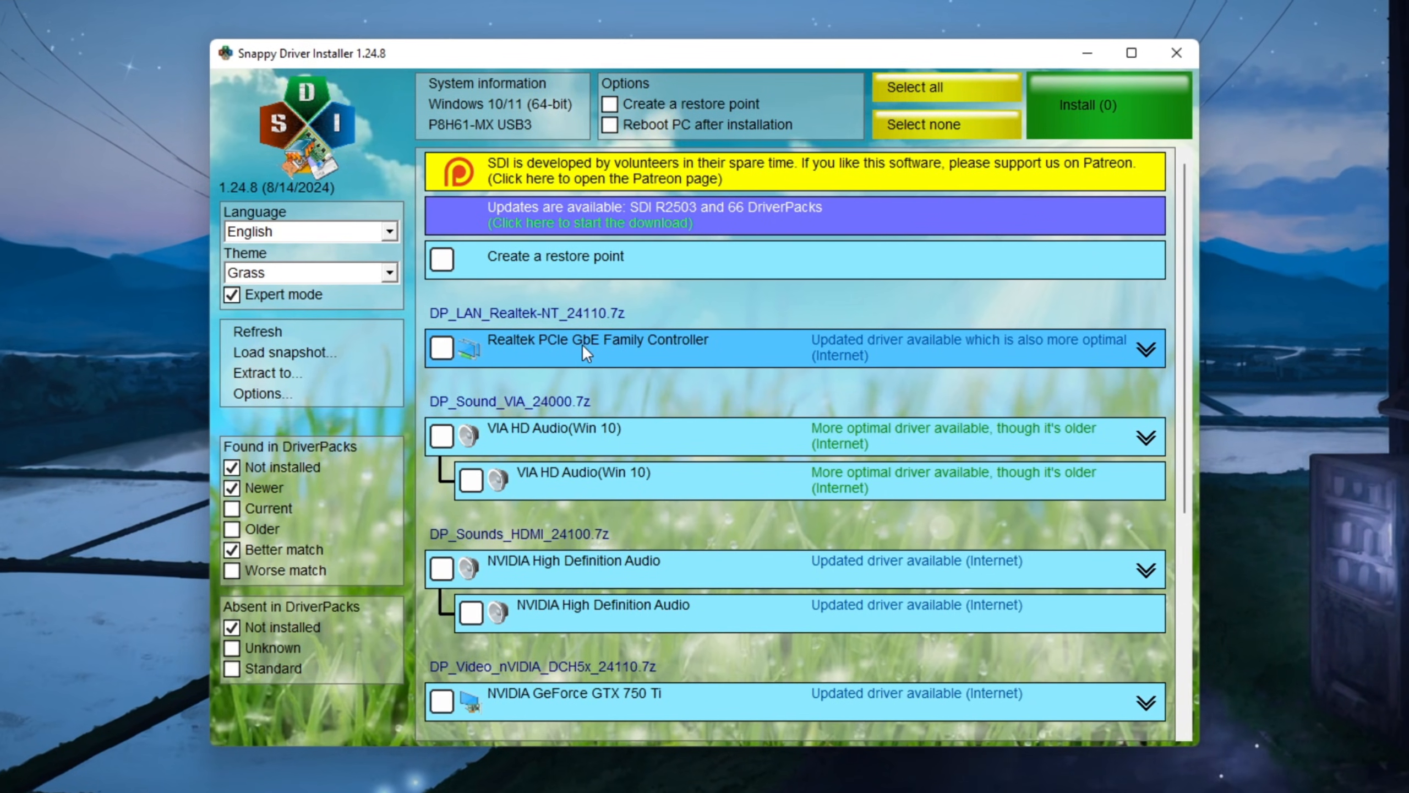
- Tick the Realtek PCIe GbE Family Controller update so one driver is queued to install
{"action": "left_click", "coordinate": [440, 349]}
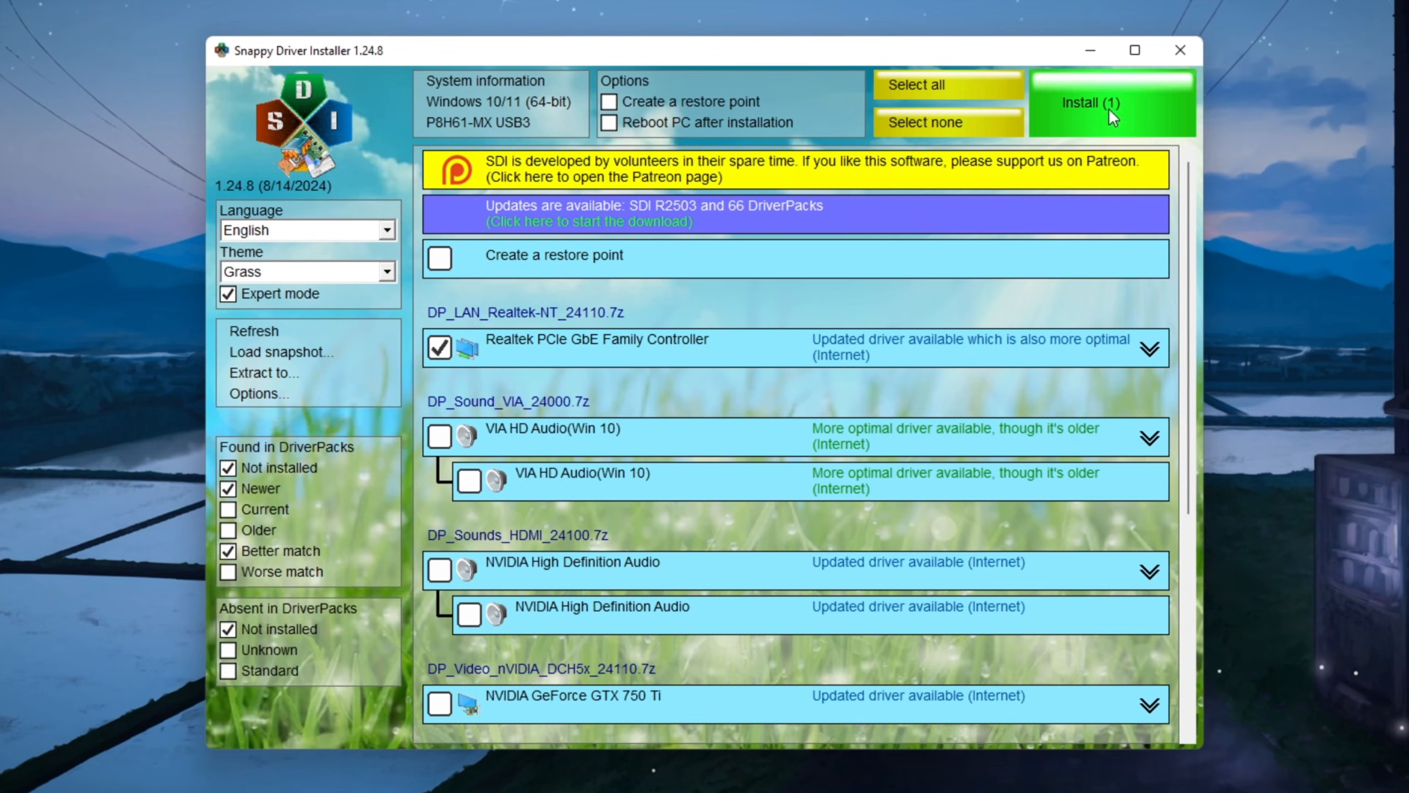
{"action": "mouse_move", "coordinate": [1114, 115]}
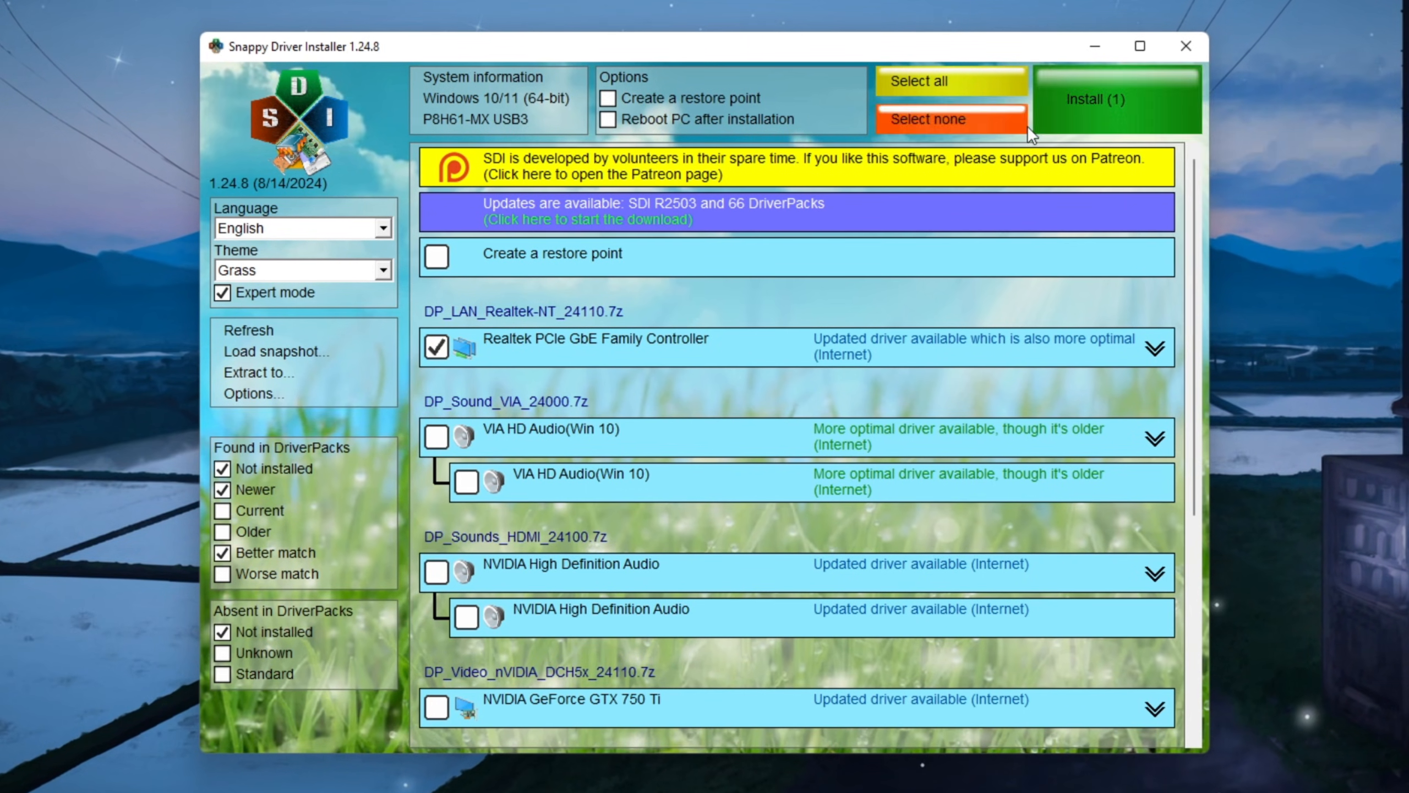
{"action": "mouse_move", "coordinate": [1137, 134]}
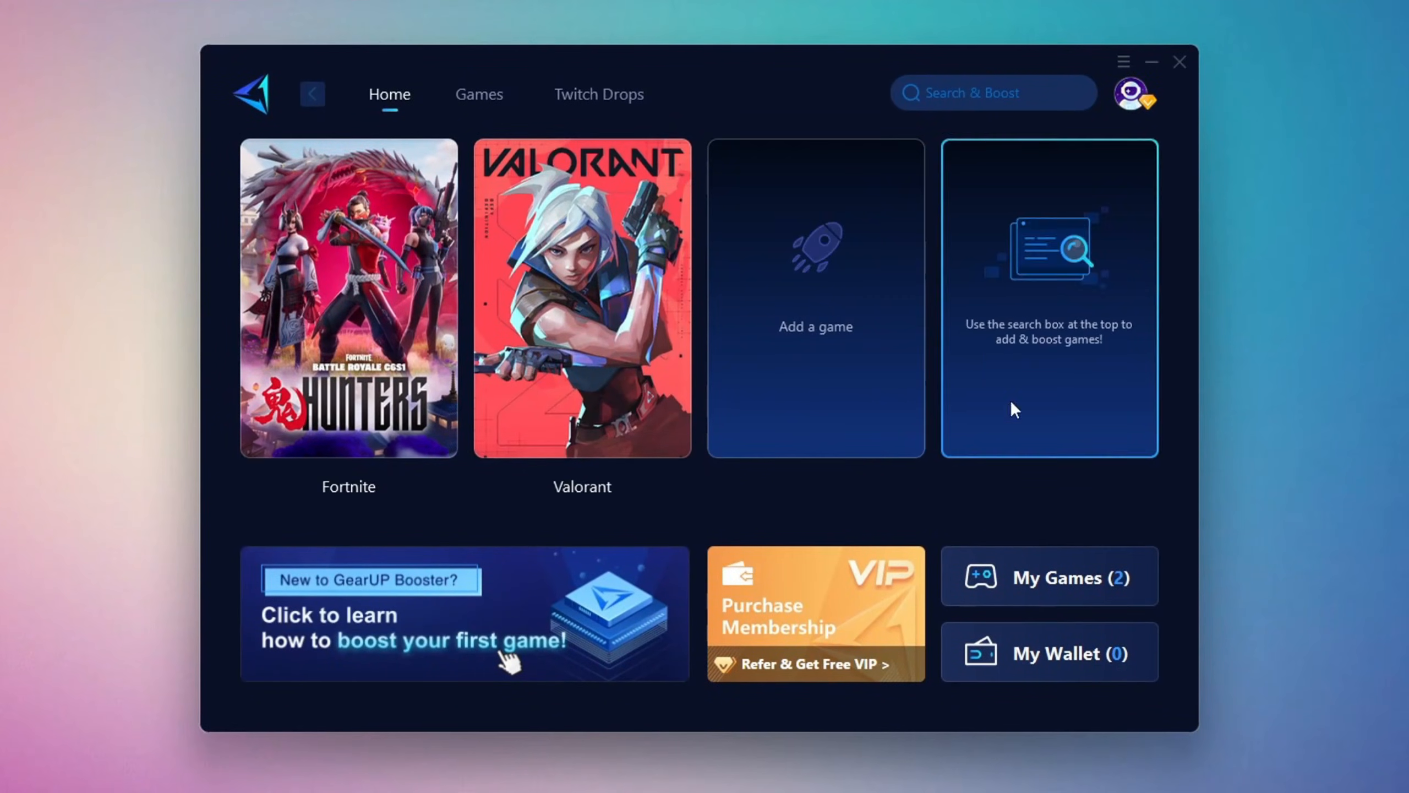
{"action": "mouse_move", "coordinate": [1138, 232]}
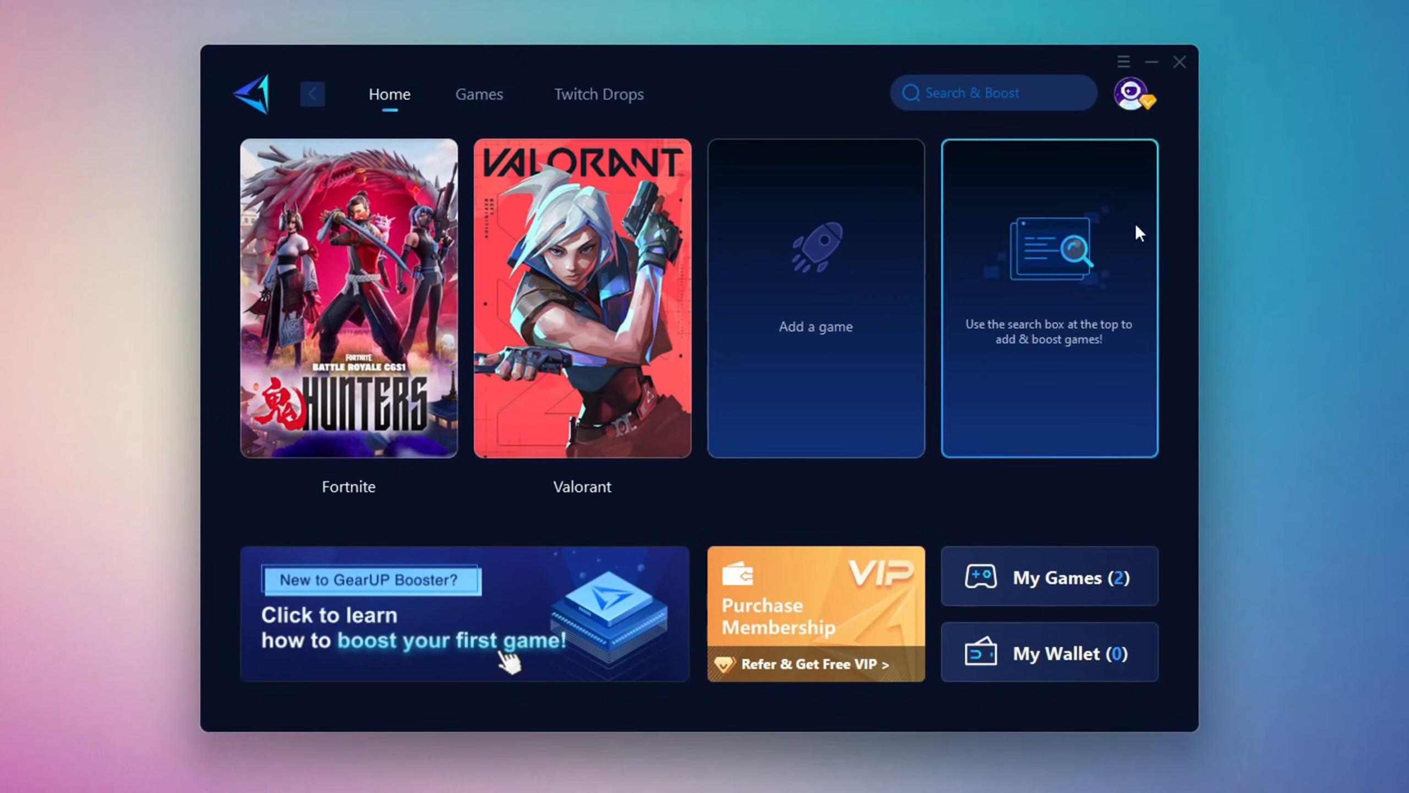
- Browse the Games catalogue, return Home and start the Fortnite boost
{"action": "left_click", "coordinate": [1134, 96]}
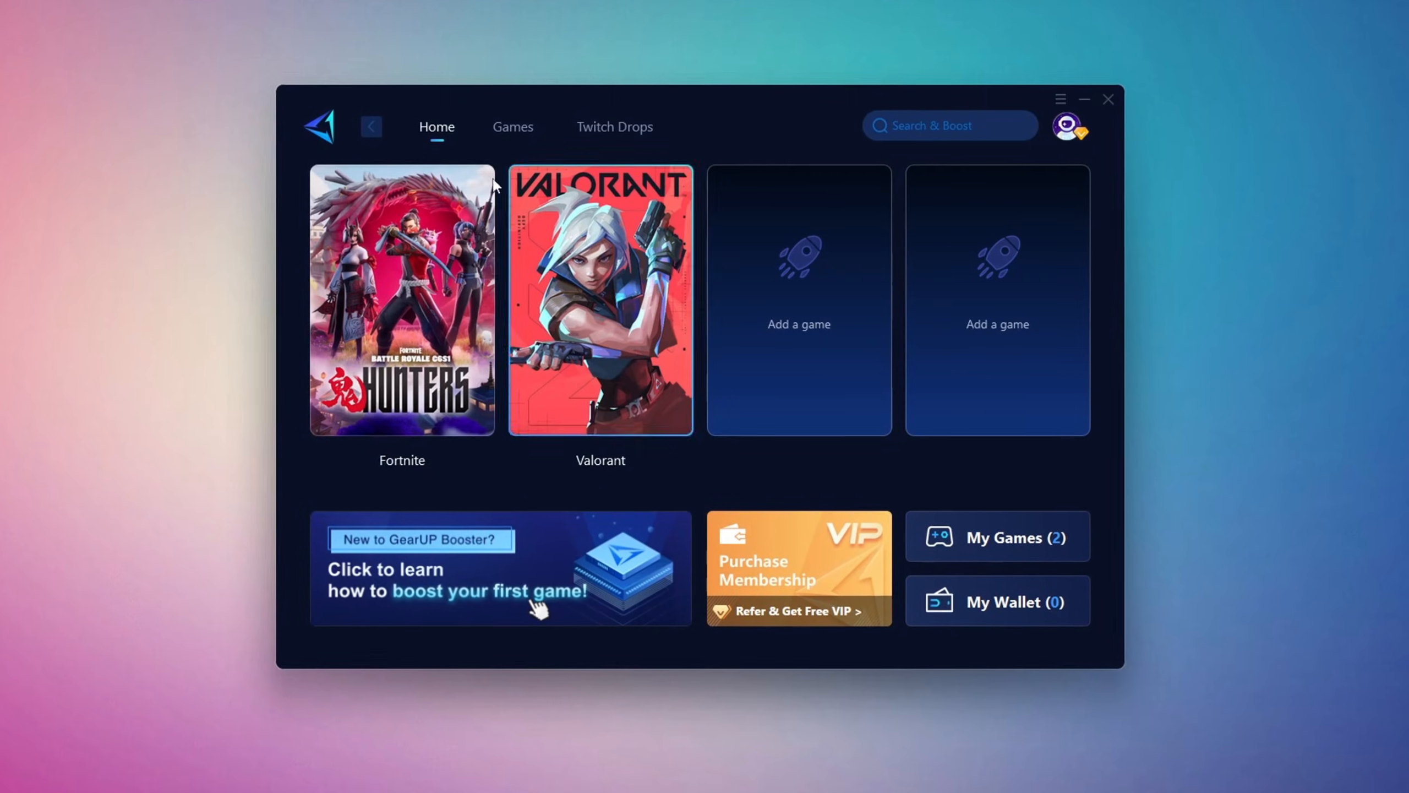
{"action": "left_click", "coordinate": [501, 118]}
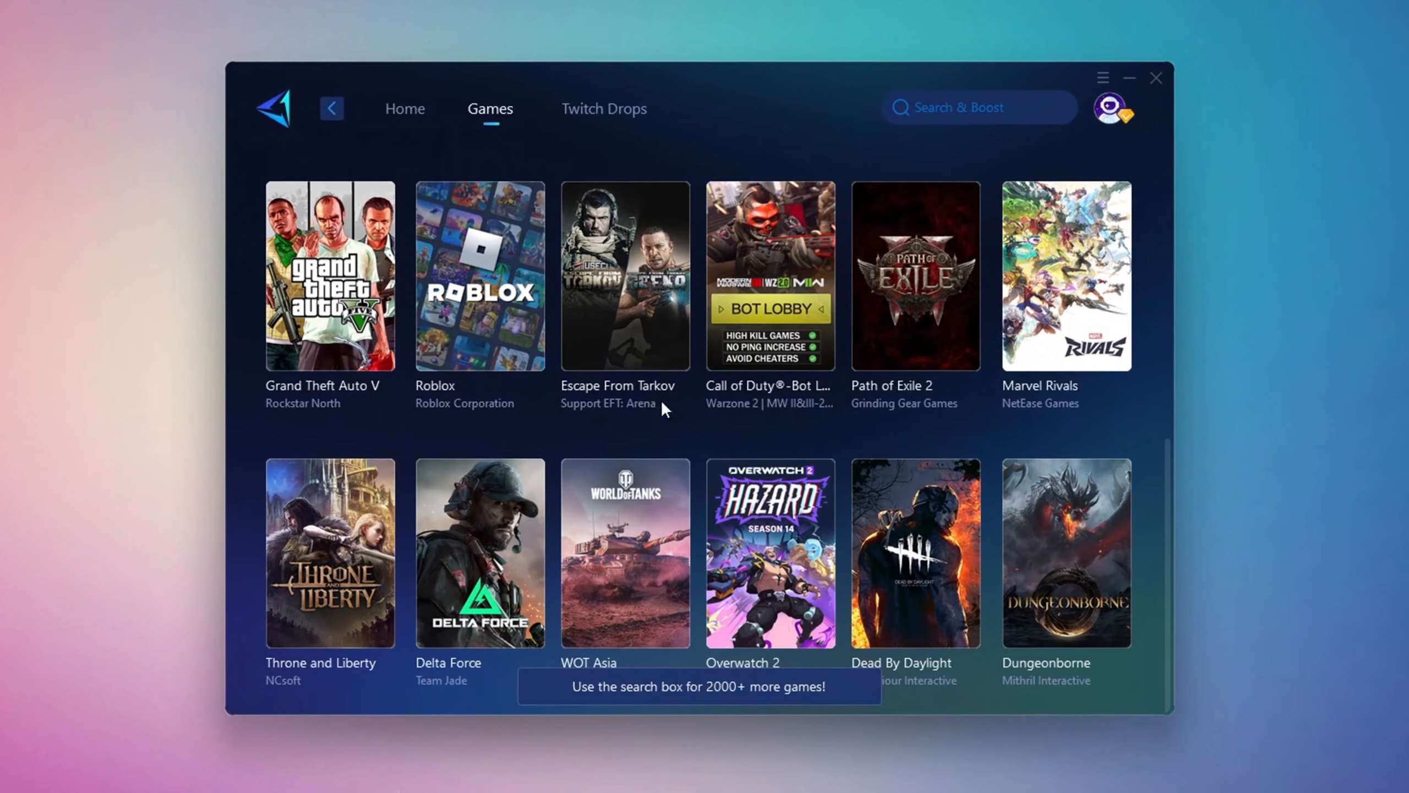
{"action": "left_click", "coordinate": [396, 105]}
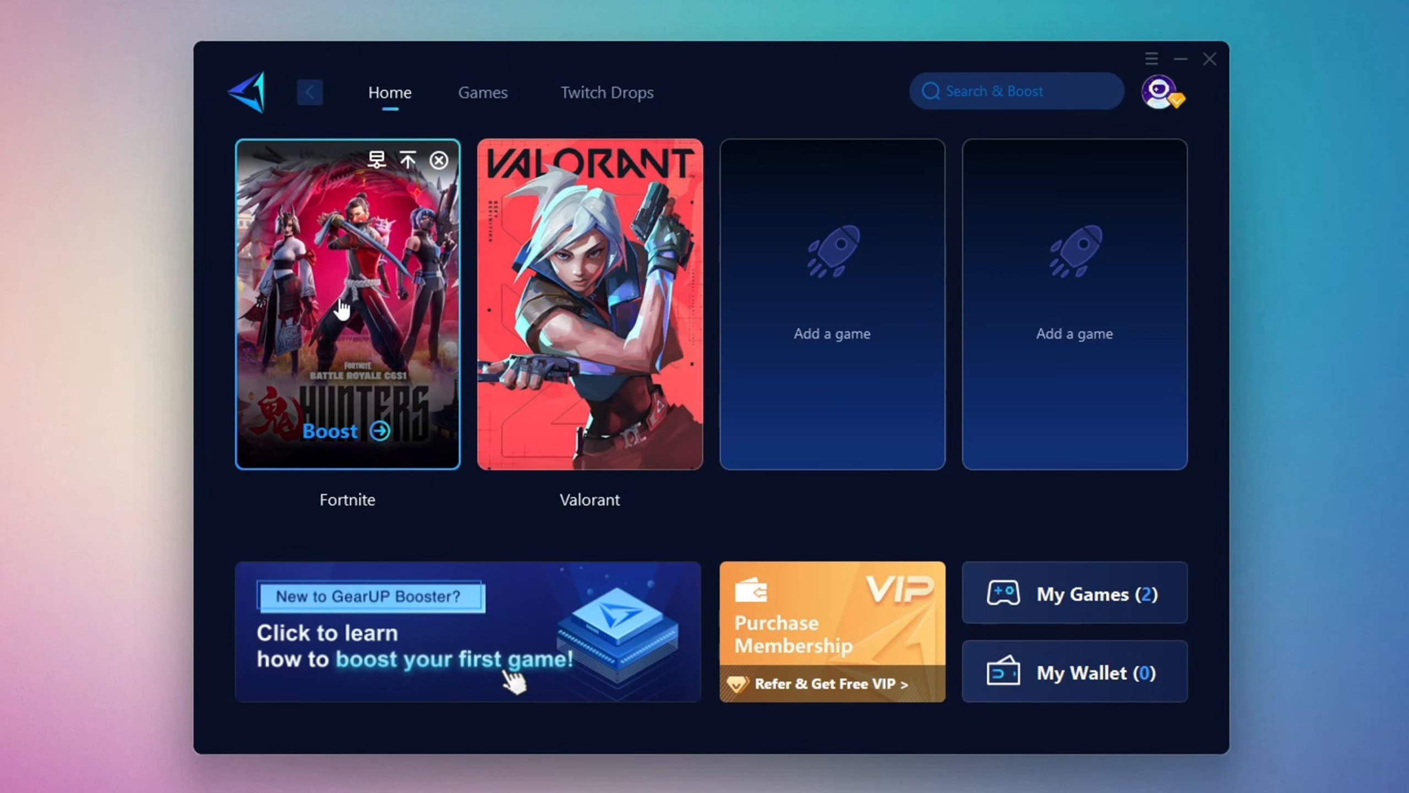
{"action": "mouse_move", "coordinate": [333, 433]}
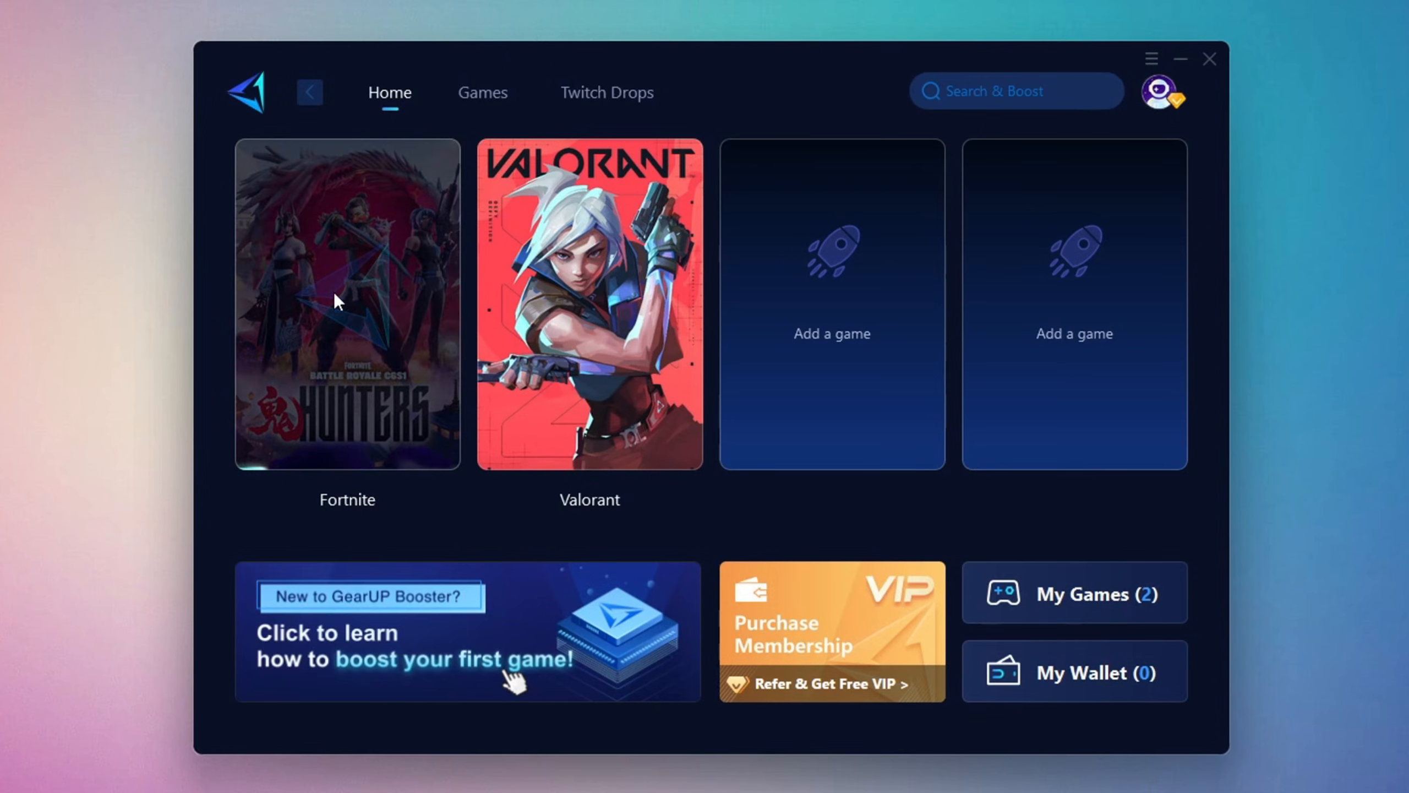
{"action": "left_click", "coordinate": [345, 300]}
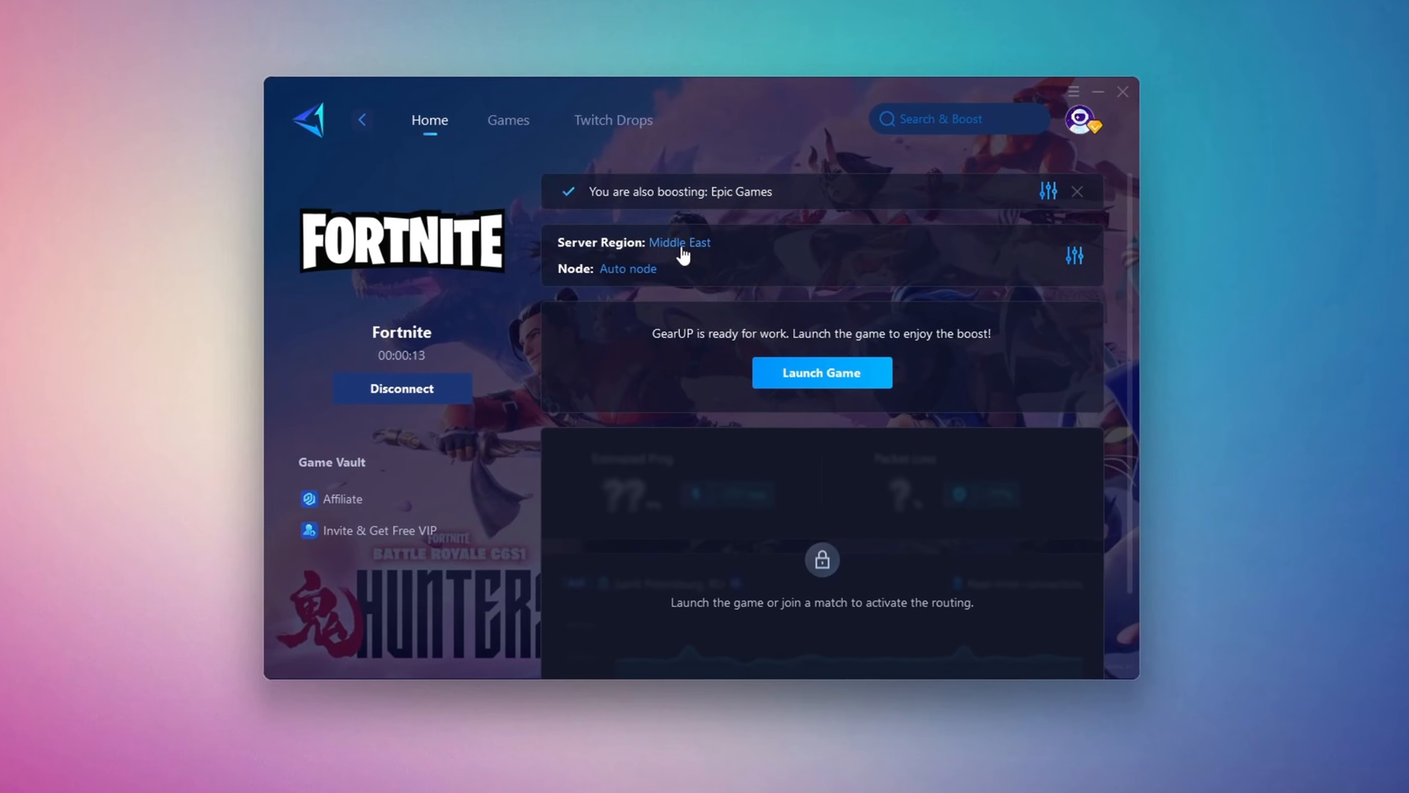
{"action": "left_click", "coordinate": [679, 242]}
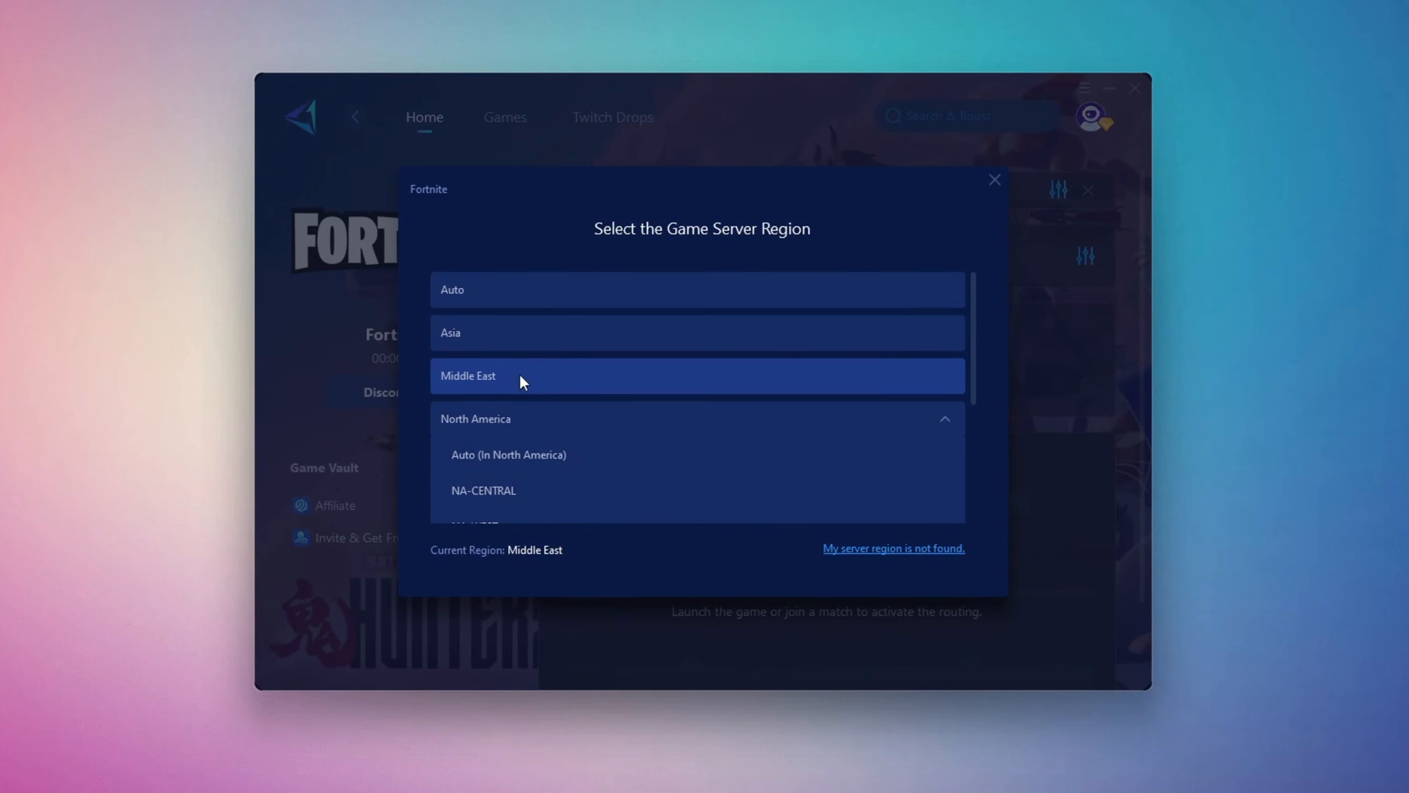
{"action": "left_click", "coordinate": [696, 375]}
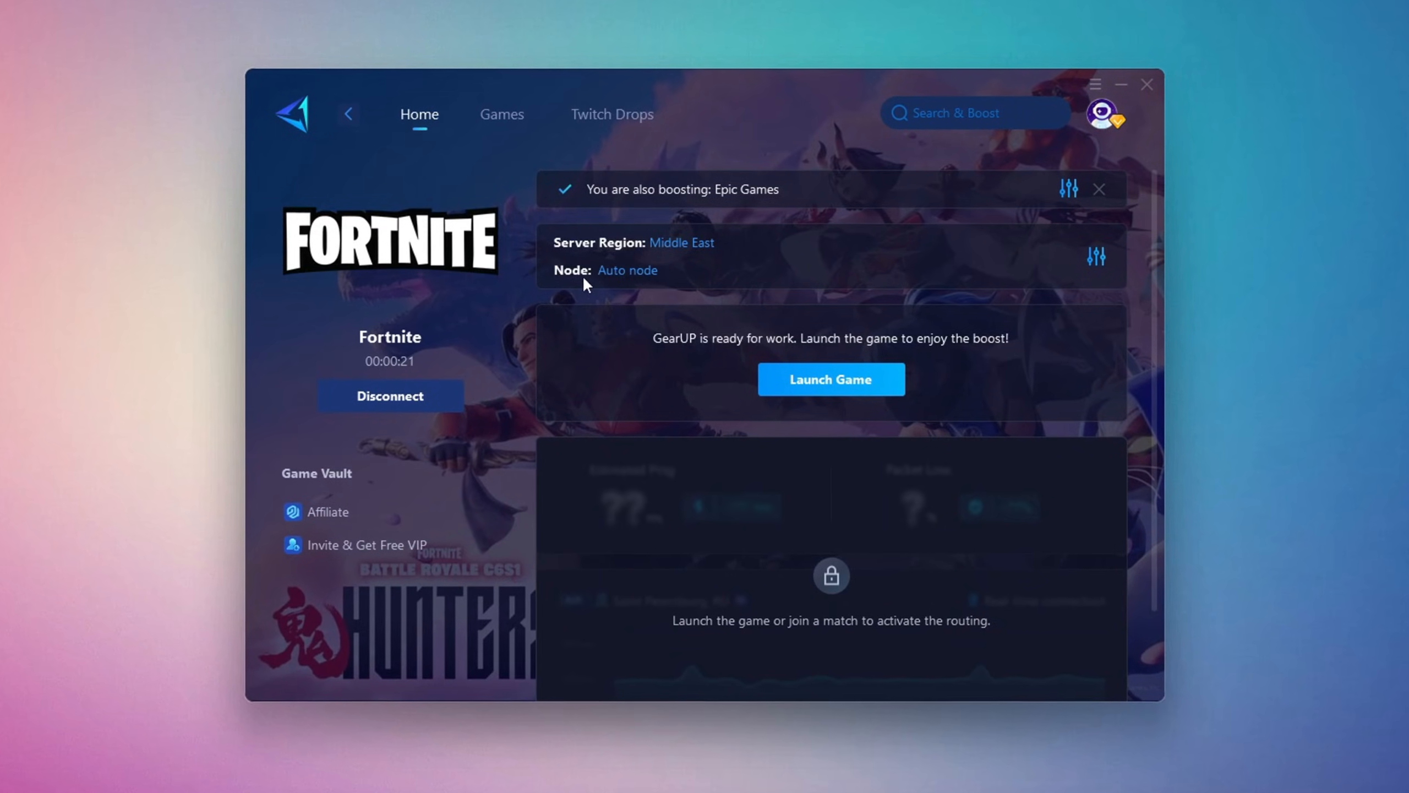
{"action": "left_click", "coordinate": [626, 269]}
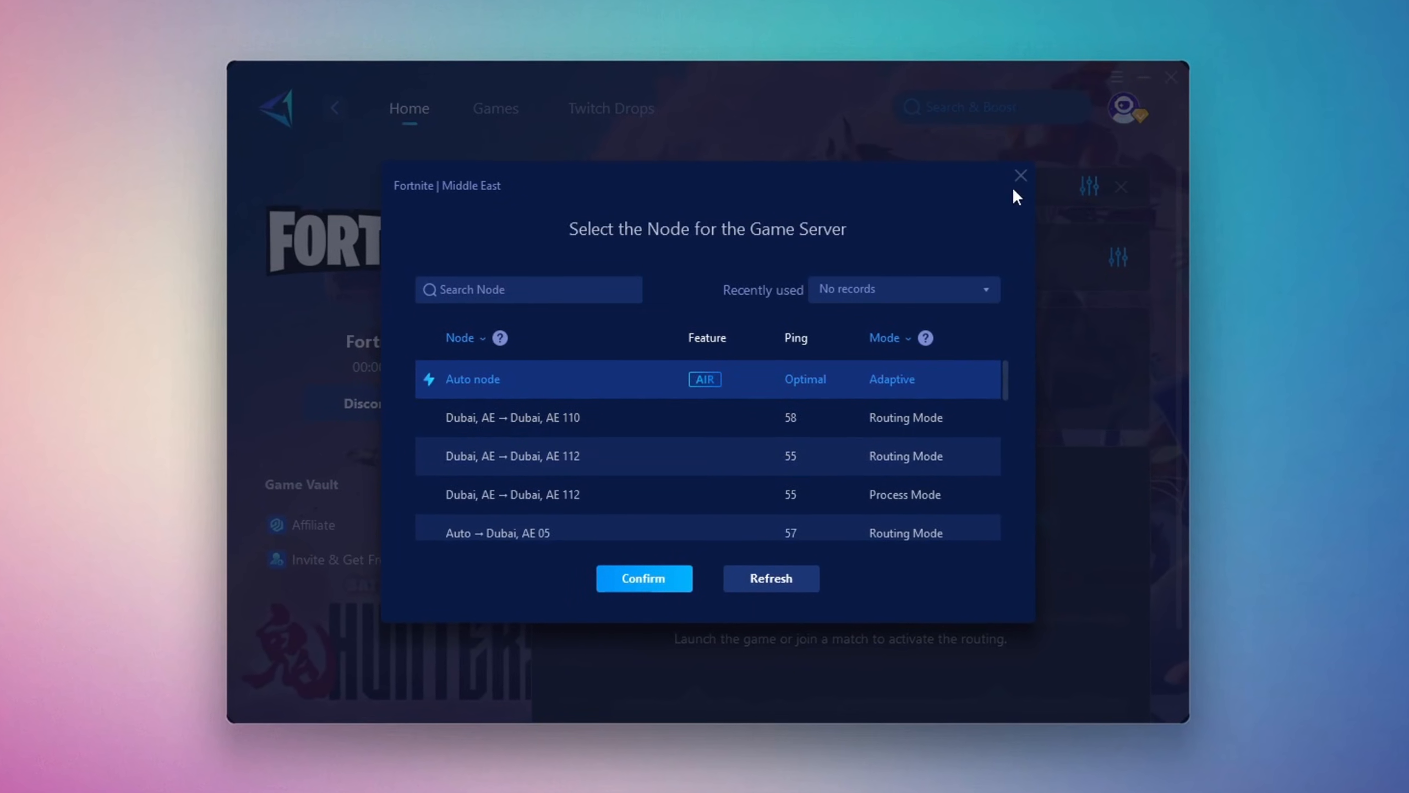
{"action": "left_click", "coordinate": [643, 578]}
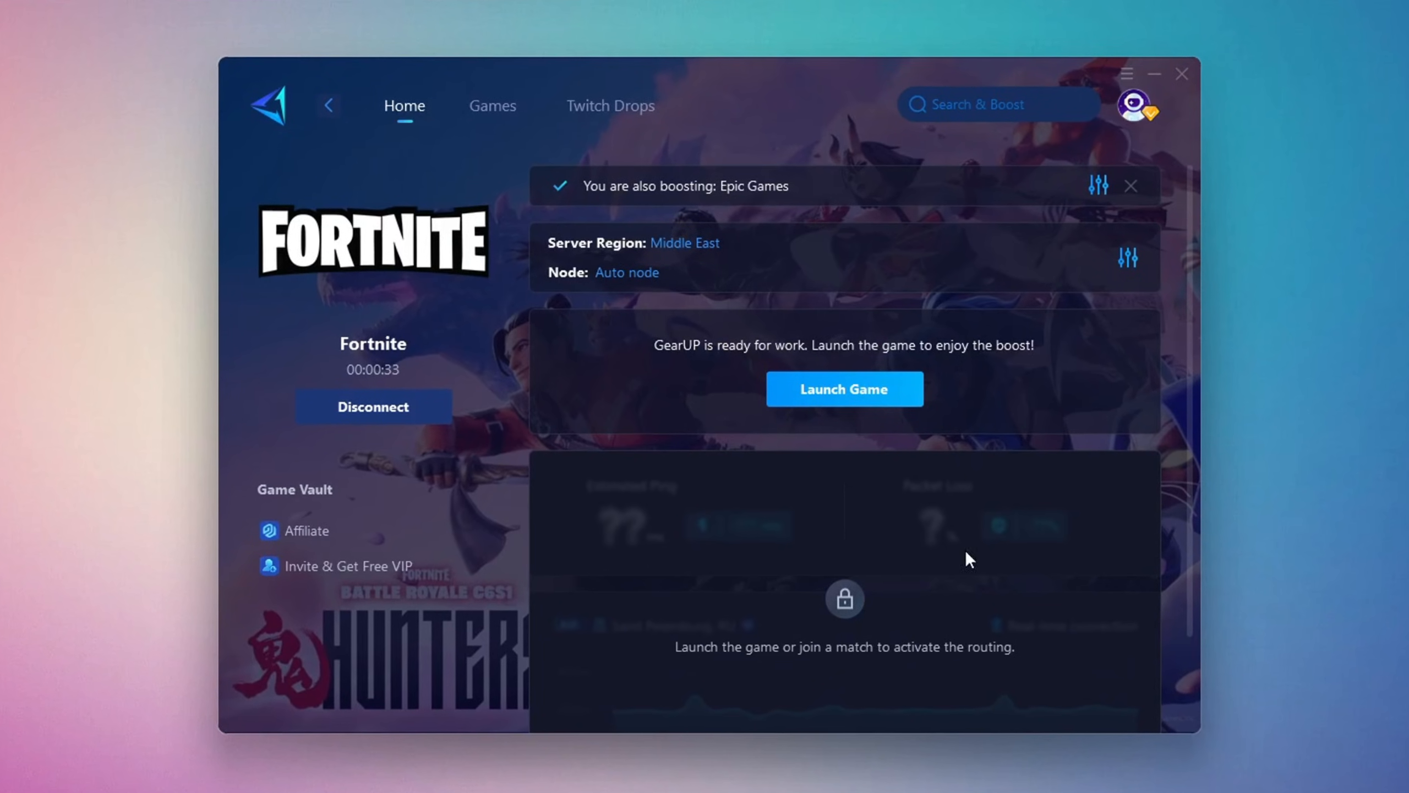
- Close the booster window, confirming Minimize to Taskbar
{"action": "left_click", "coordinate": [1182, 73]}
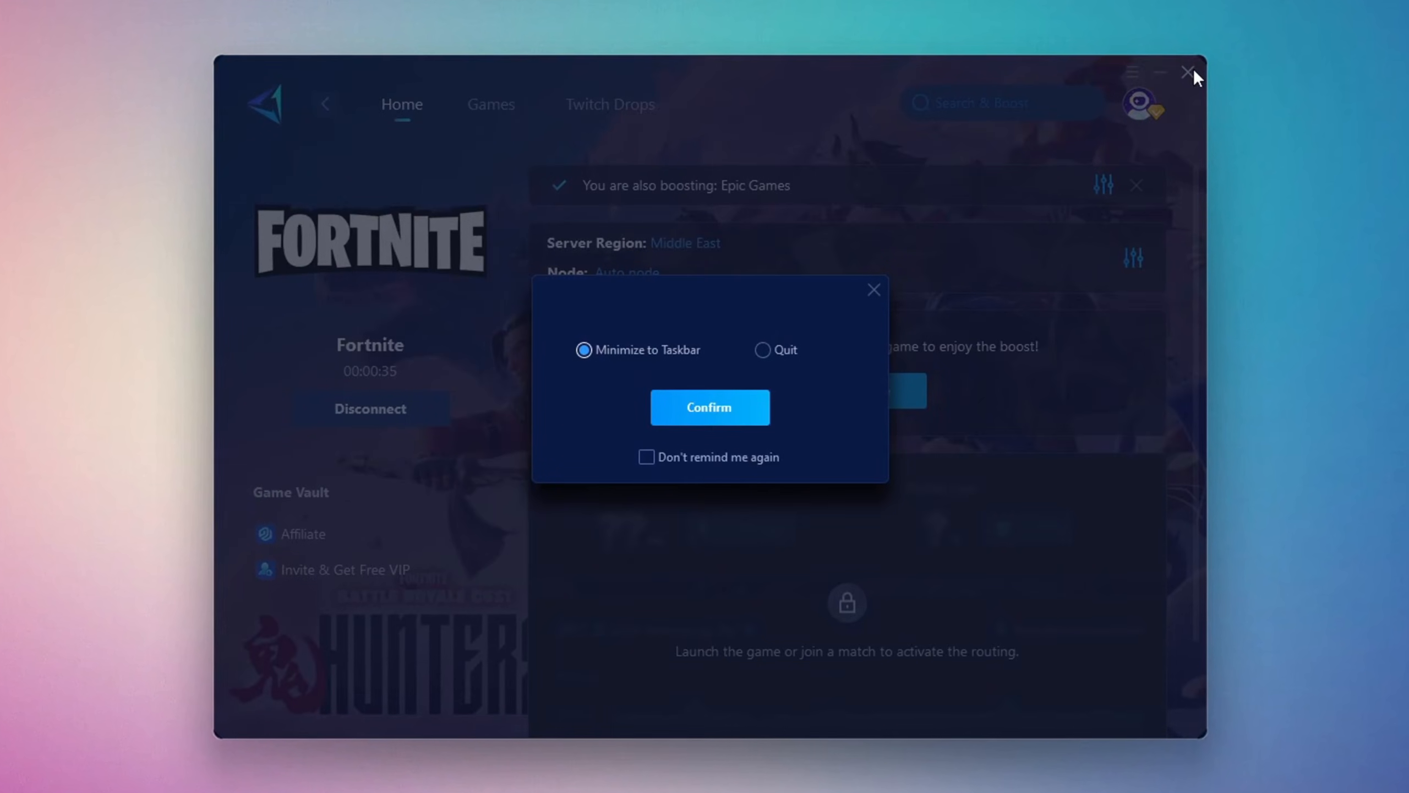
{"action": "left_click", "coordinate": [709, 408]}
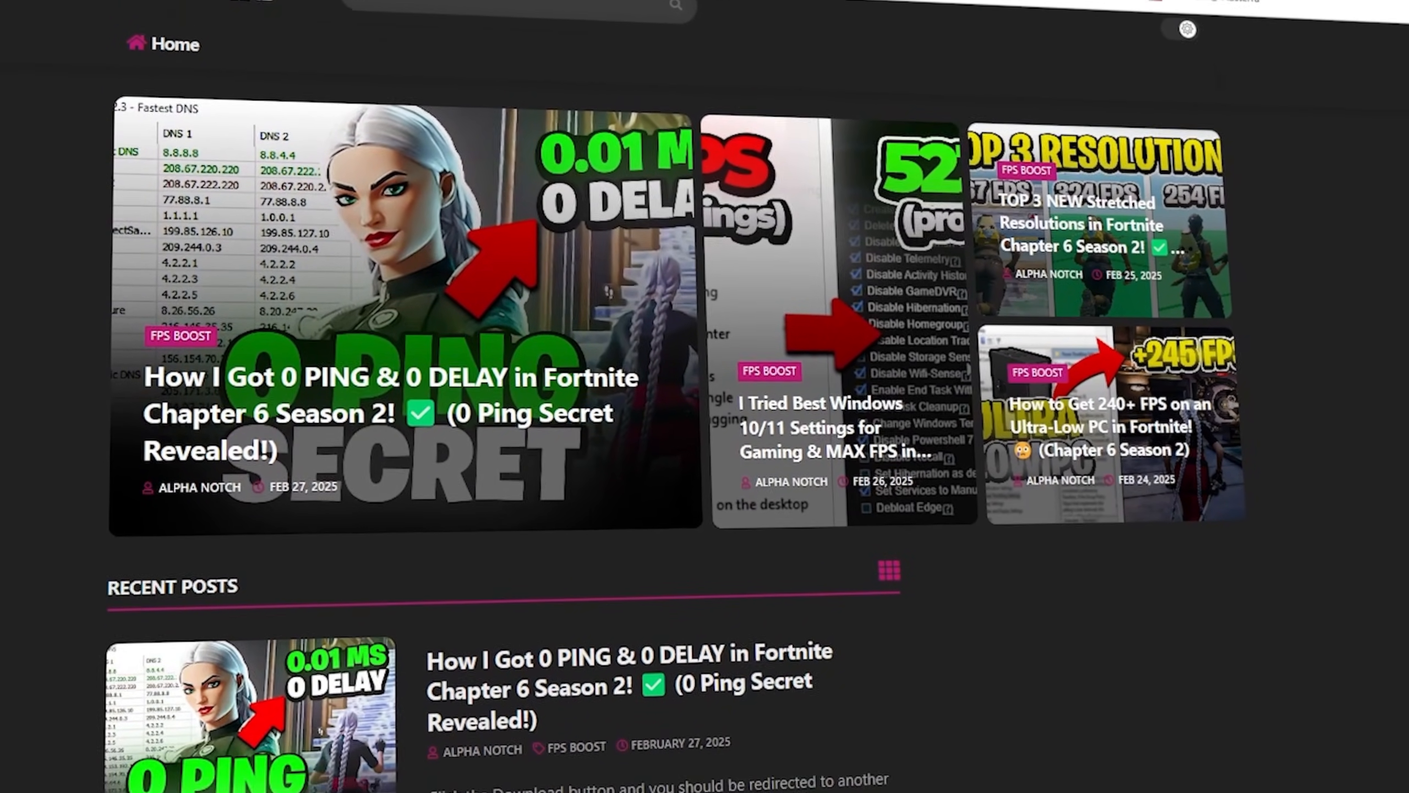
- Launch TCPOptimizer from the 2-TCP Optimizer folder
{"action": "scroll", "scroll_direction": "down", "scroll_amount": 3}
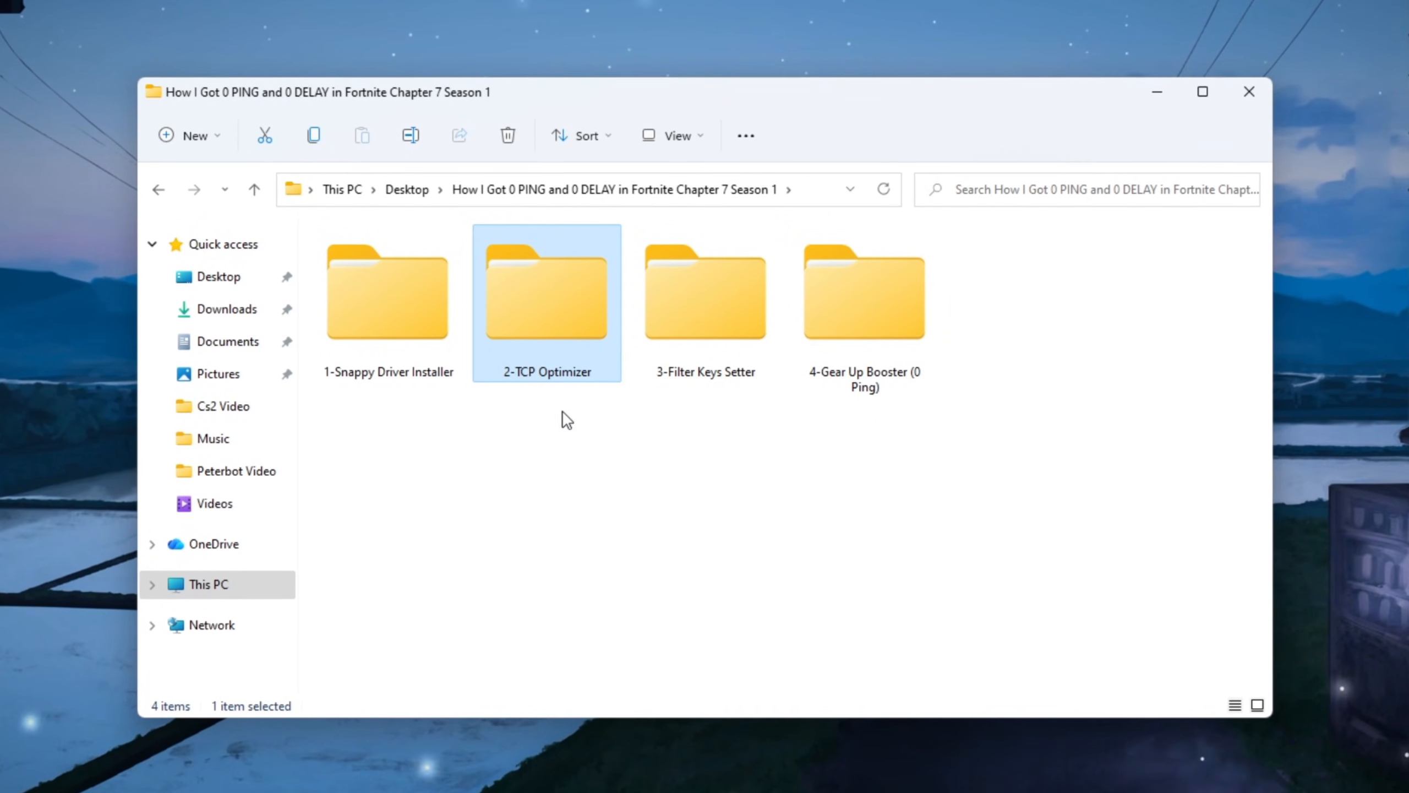
{"action": "double_click", "coordinate": [546, 291]}
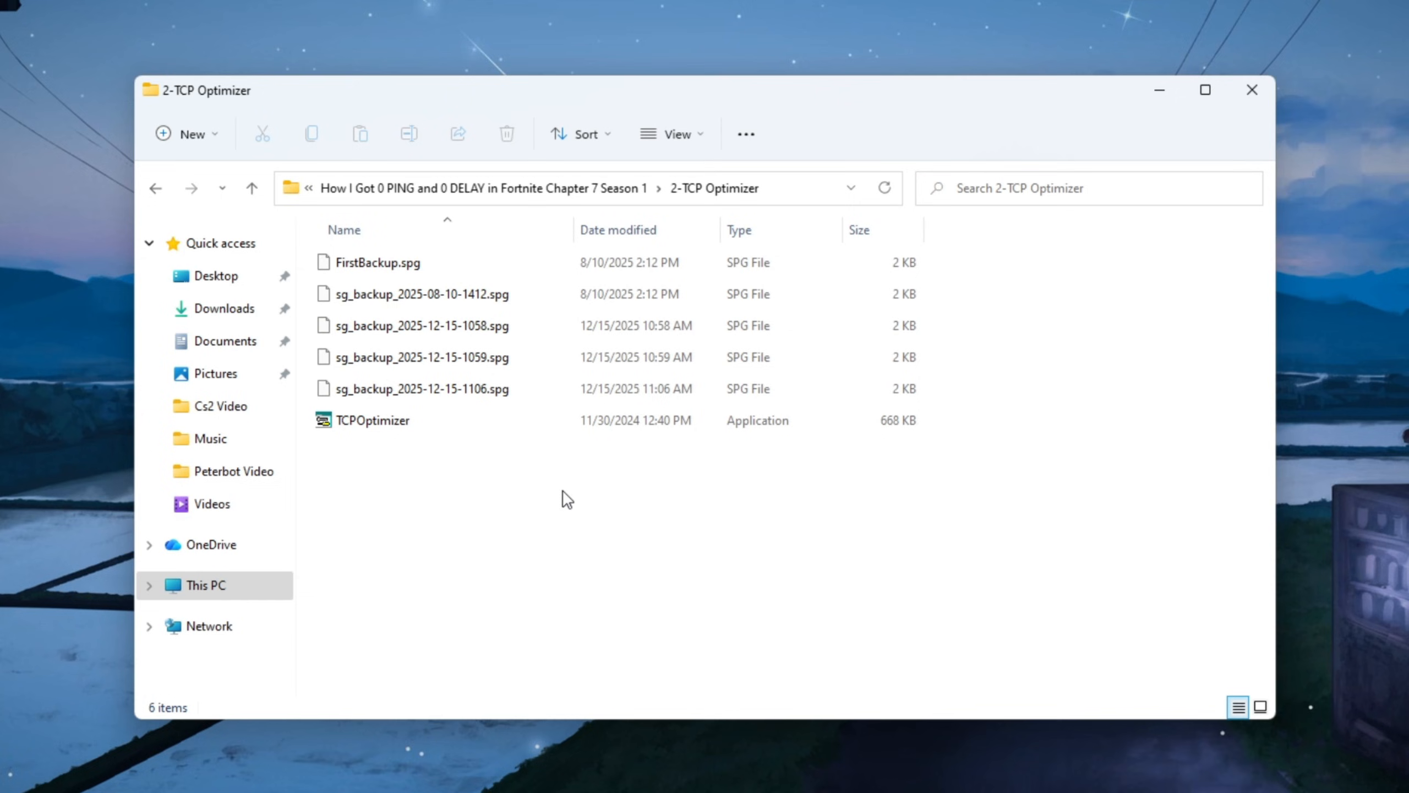
{"action": "left_click", "coordinate": [370, 420]}
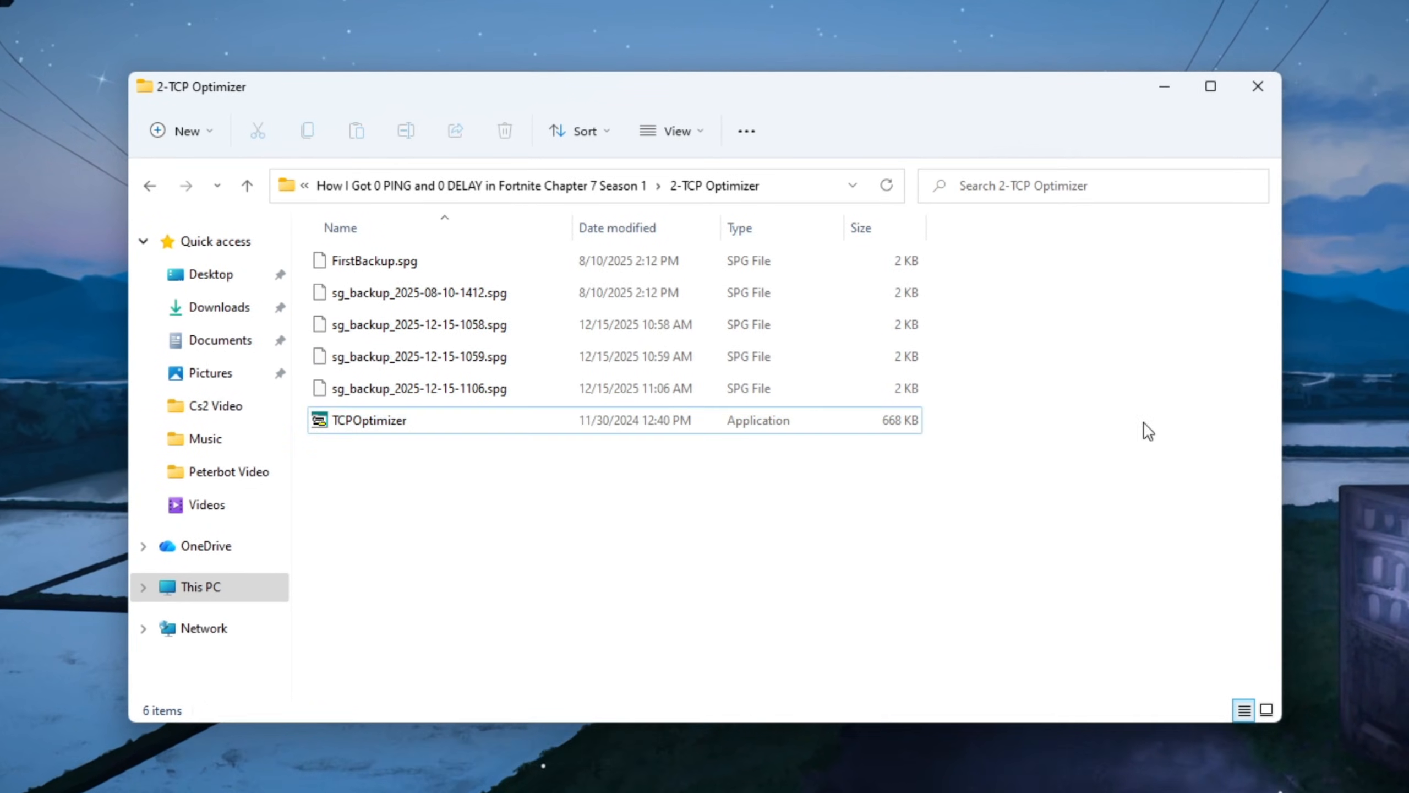
{"action": "double_click", "coordinate": [369, 420]}
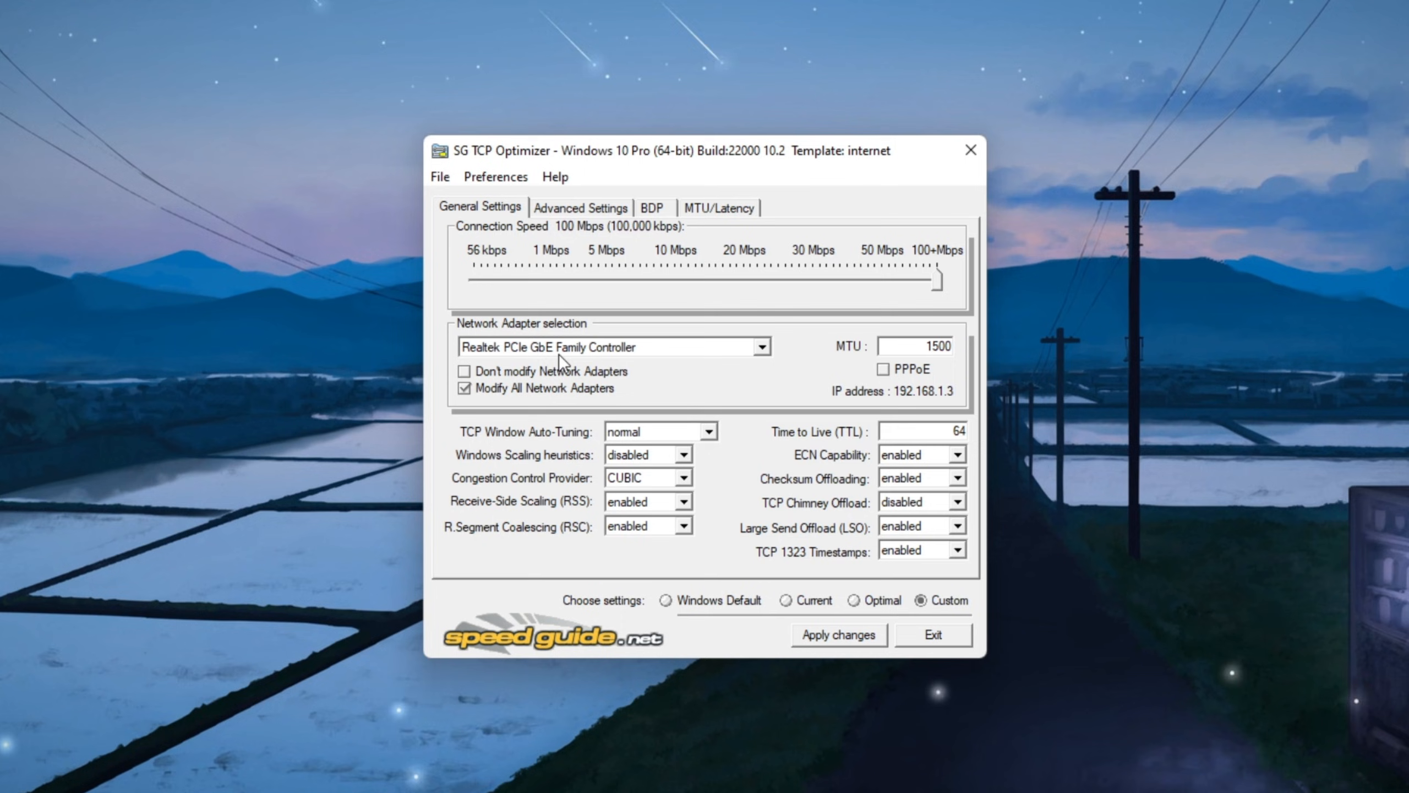
- Choose custom general settings with TCP Chimney Offload disabled, reviewing auto-tuning and scaling heuristics
{"action": "left_click", "coordinate": [762, 346]}
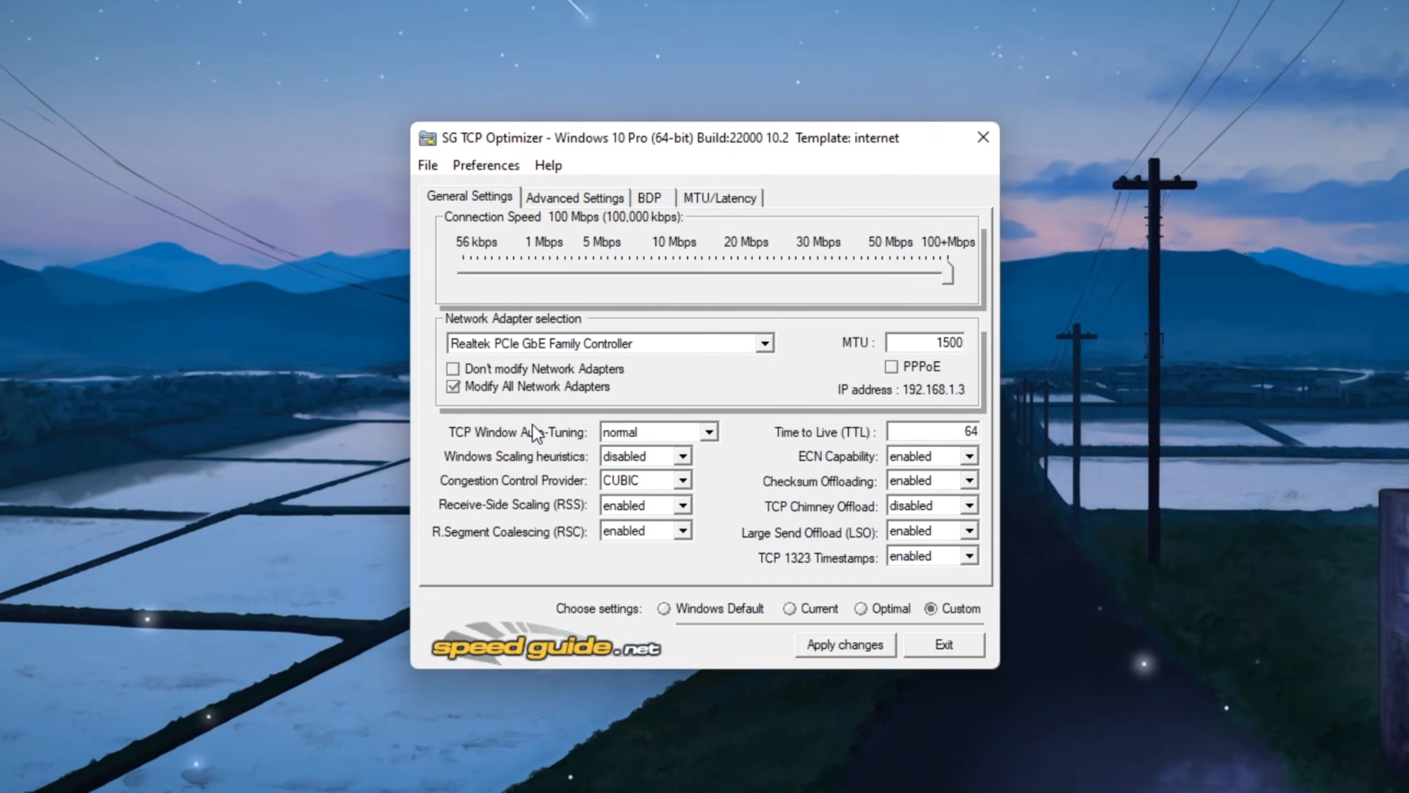
{"action": "left_click", "coordinate": [652, 432]}
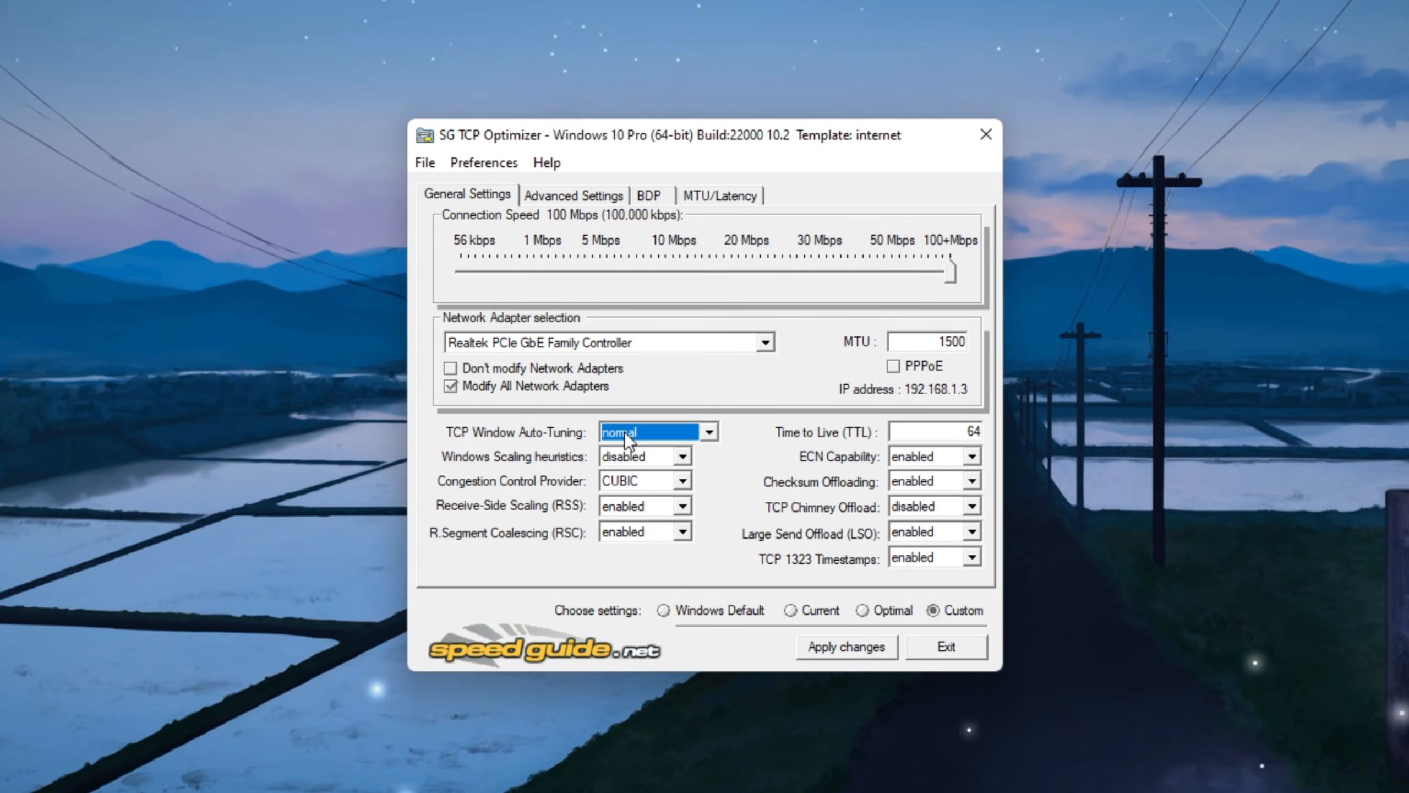
{"action": "left_click", "coordinate": [638, 457]}
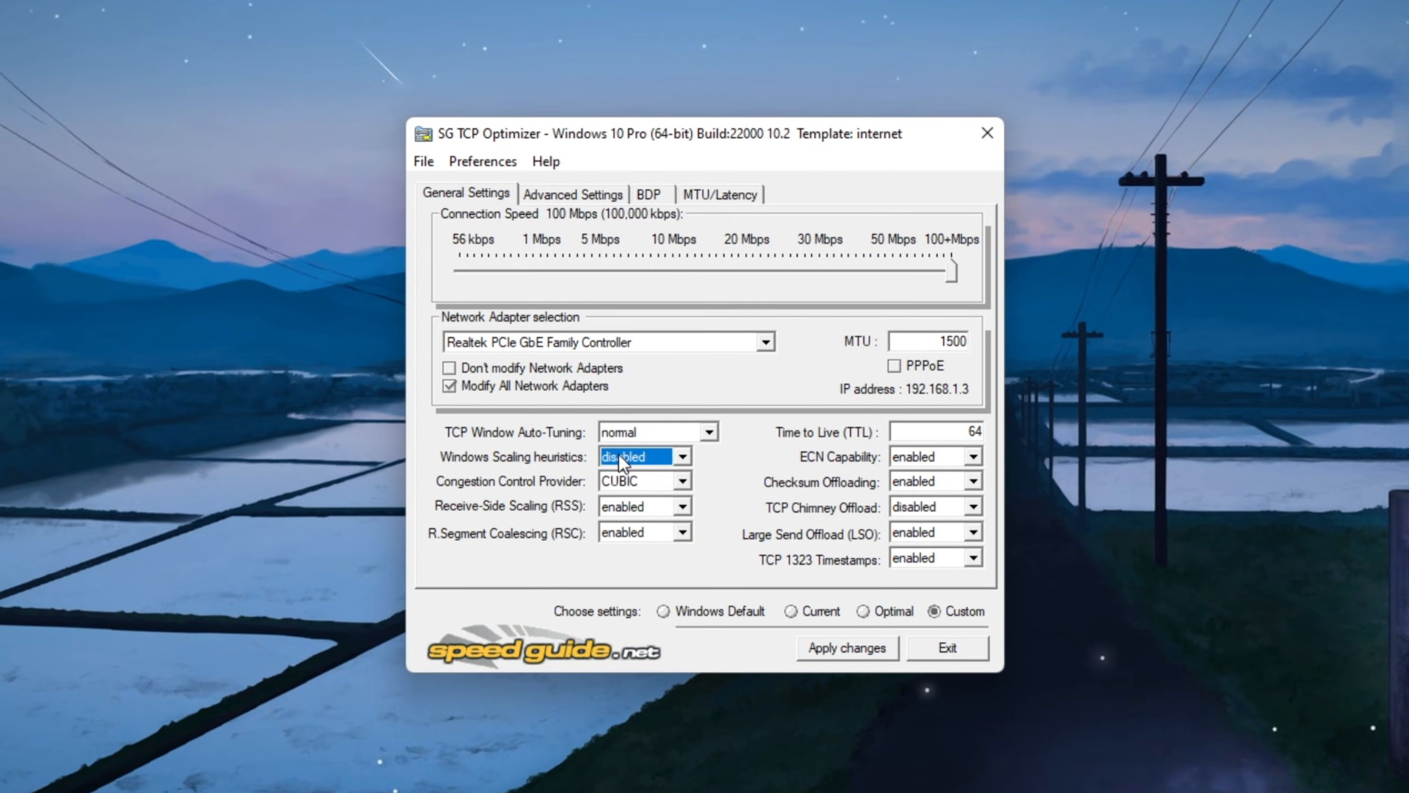
{"action": "left_click", "coordinate": [639, 481]}
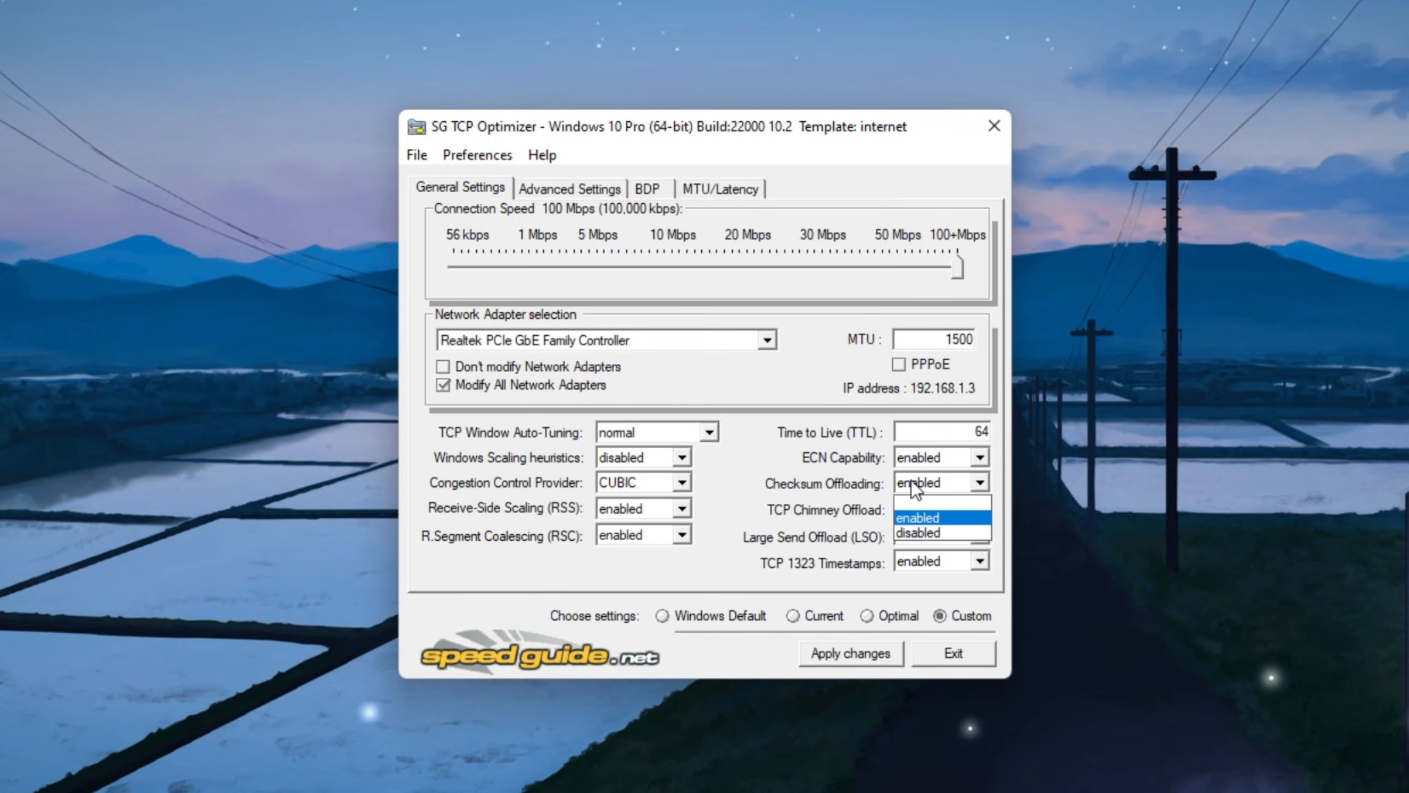
- Keep Checksum Offloading and Large Send Offload enabled and set TCP 1323 Timestamps to enabled
{"action": "left_click", "coordinate": [917, 530]}
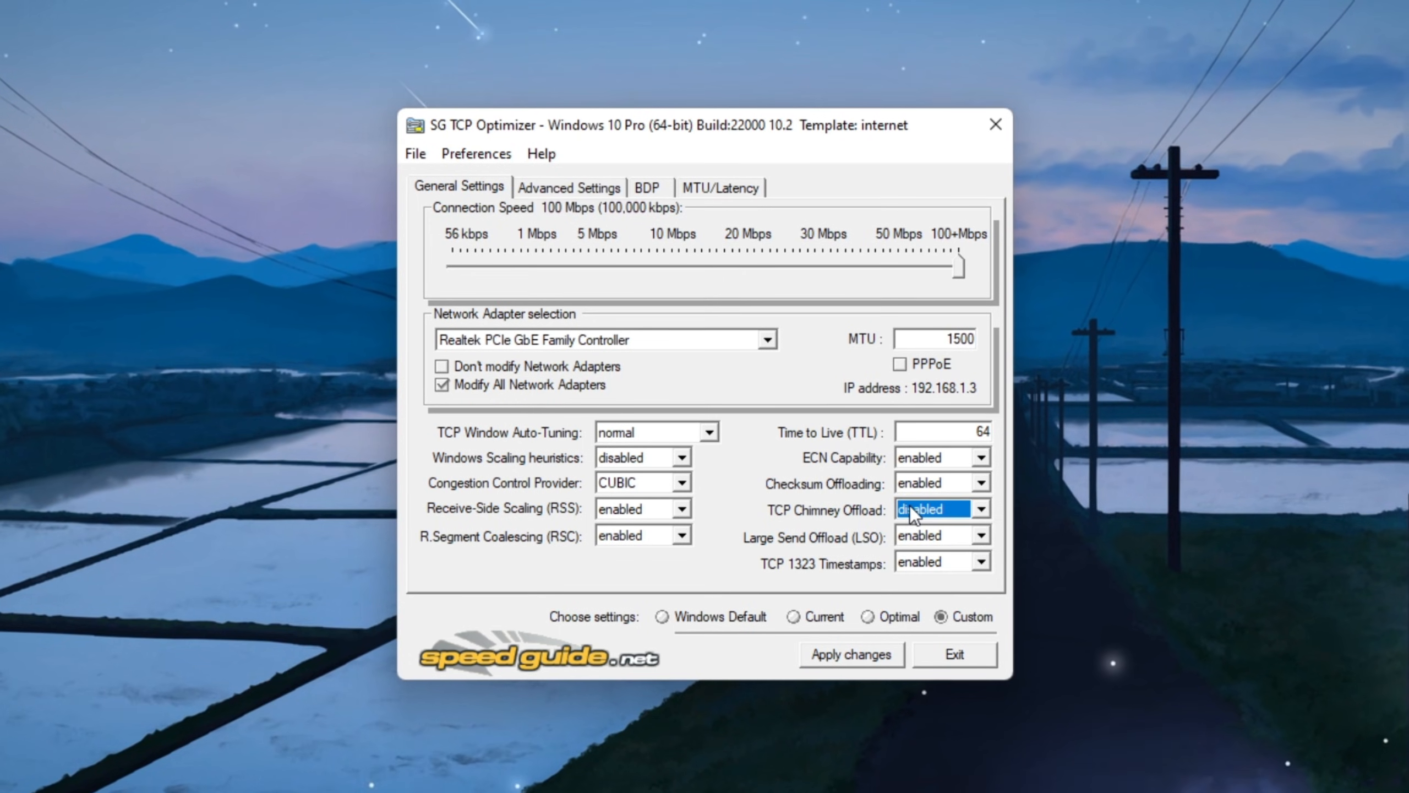
{"action": "left_click", "coordinate": [935, 536]}
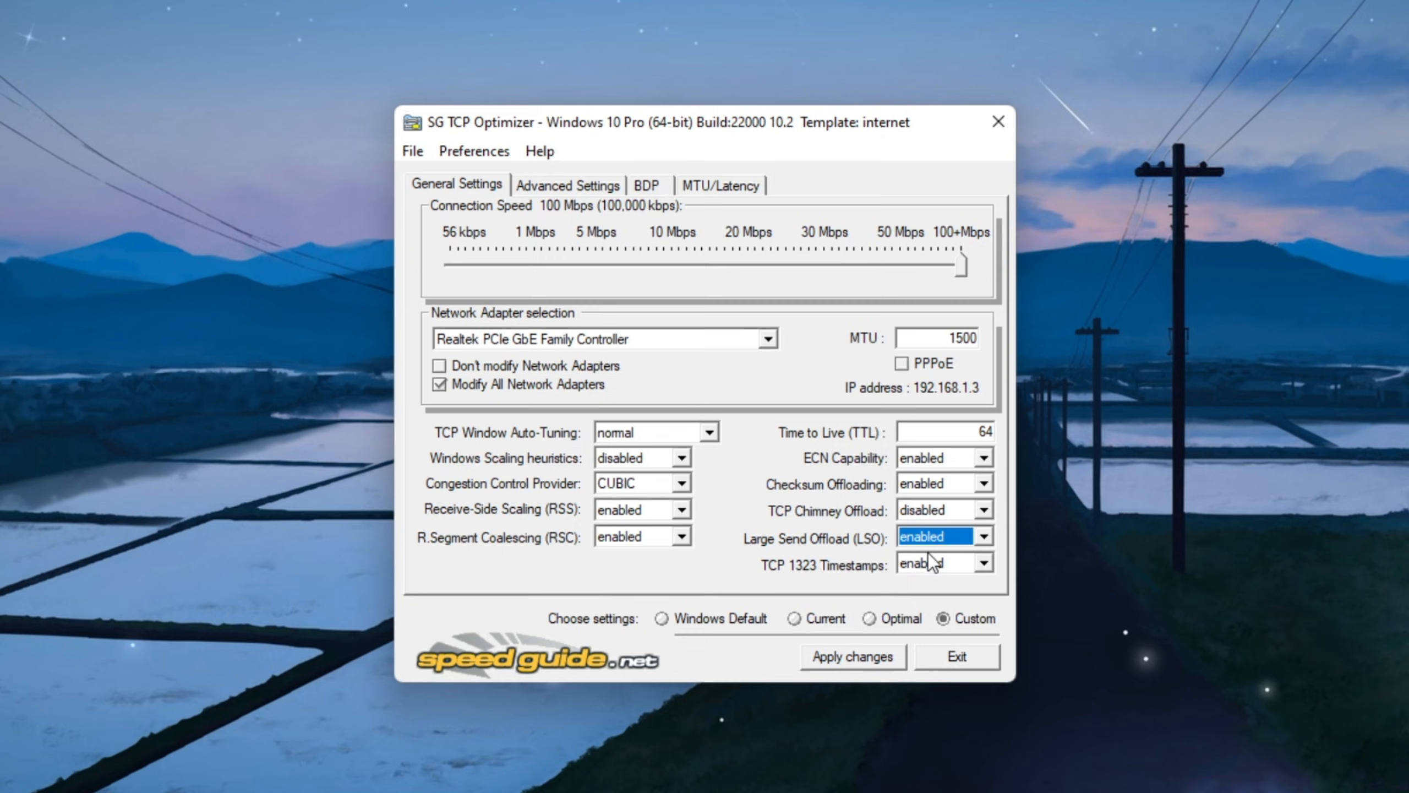
{"action": "left_click", "coordinate": [982, 564]}
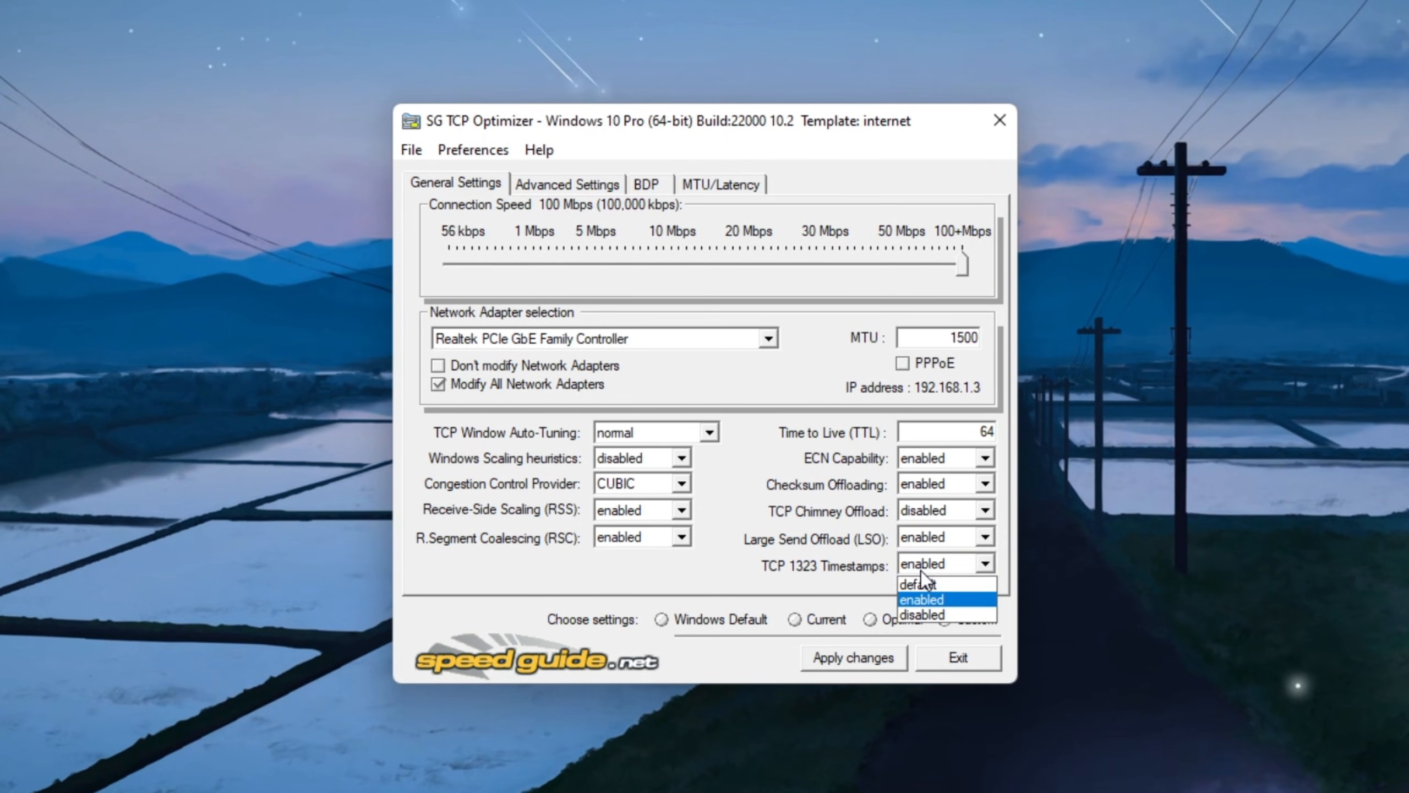
{"action": "left_click", "coordinate": [922, 599]}
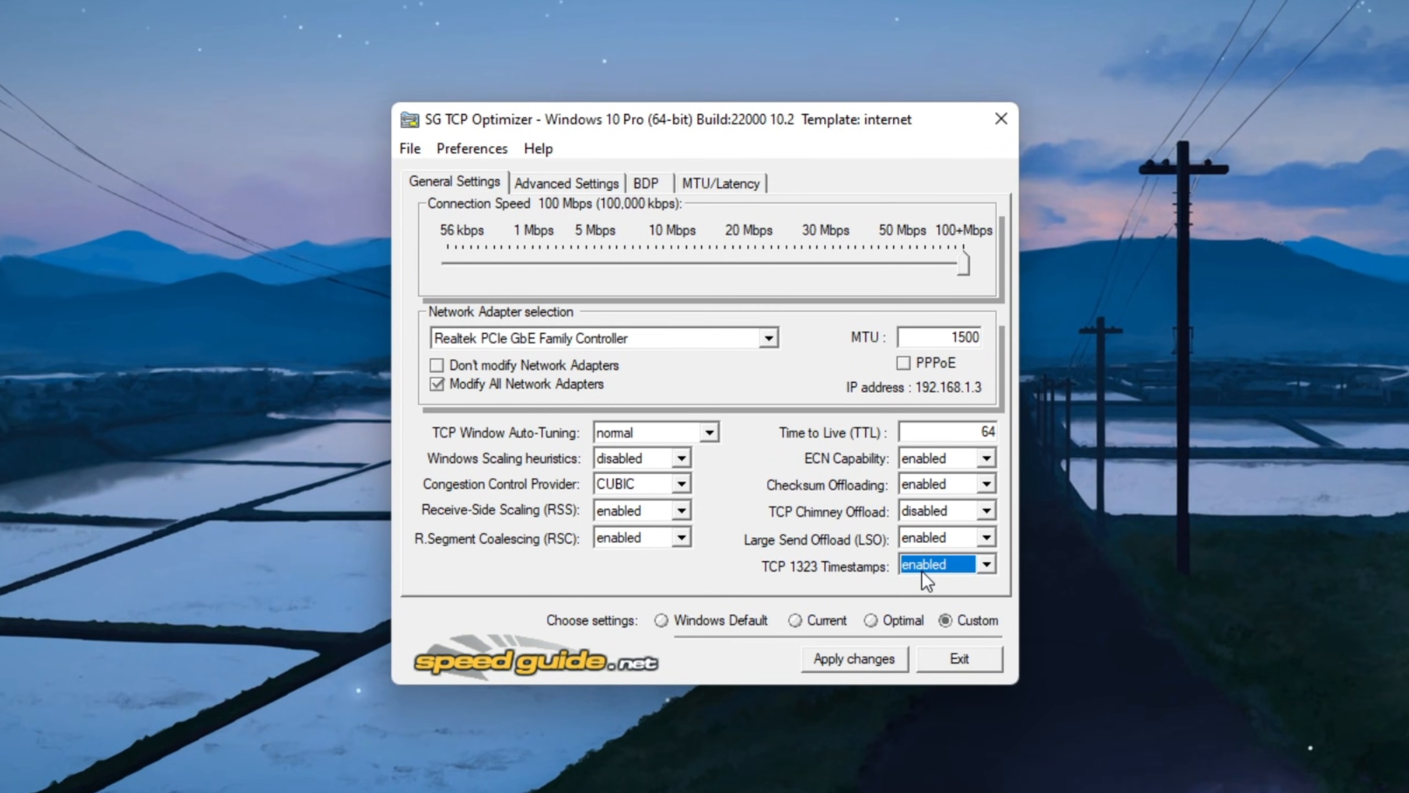
{"action": "mouse_move", "coordinate": [583, 282]}
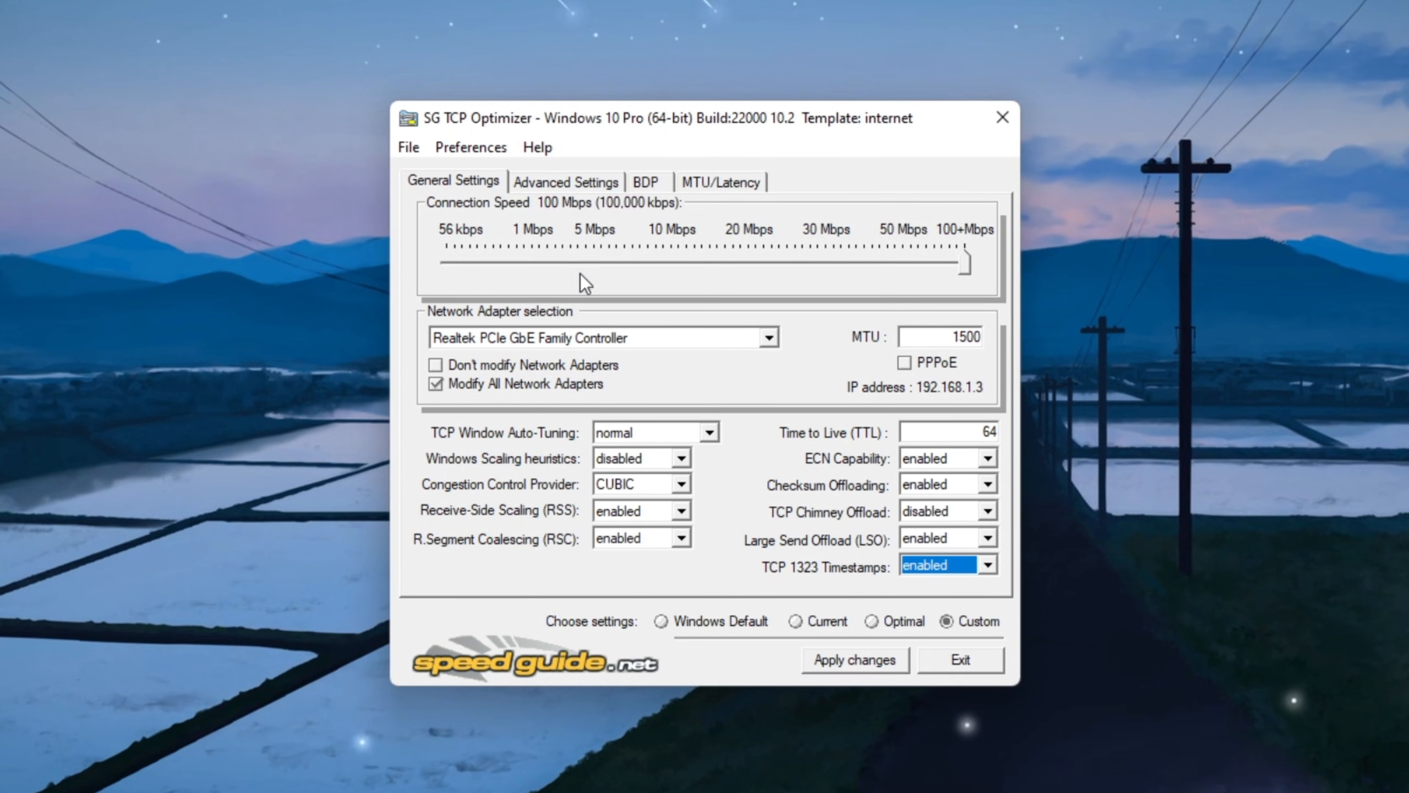
{"action": "left_click", "coordinate": [565, 181]}
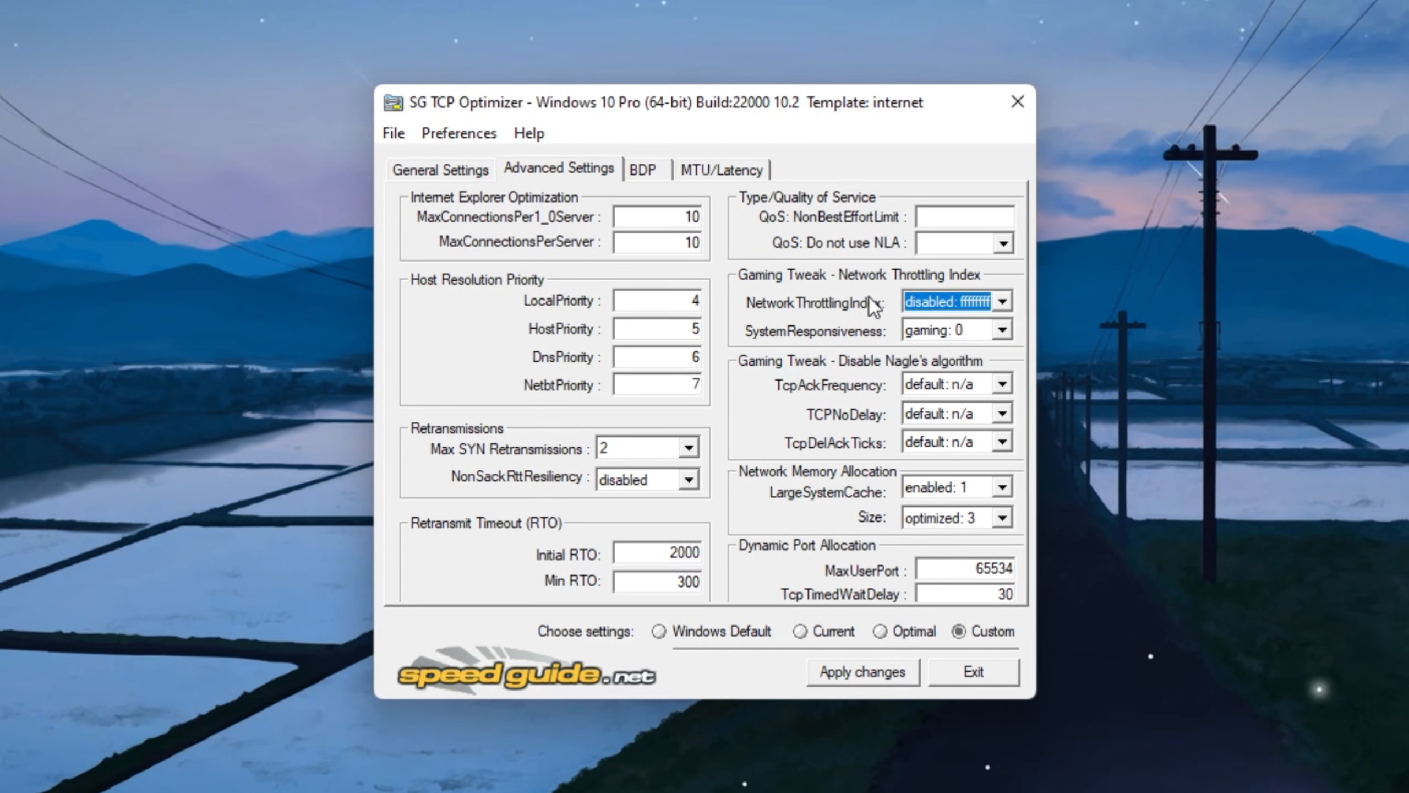
- Set SystemResponsiveness to gaming: 0 with LargeSystemCache enabled: 1 and Size optimized: 3
{"action": "left_click", "coordinate": [1002, 329]}
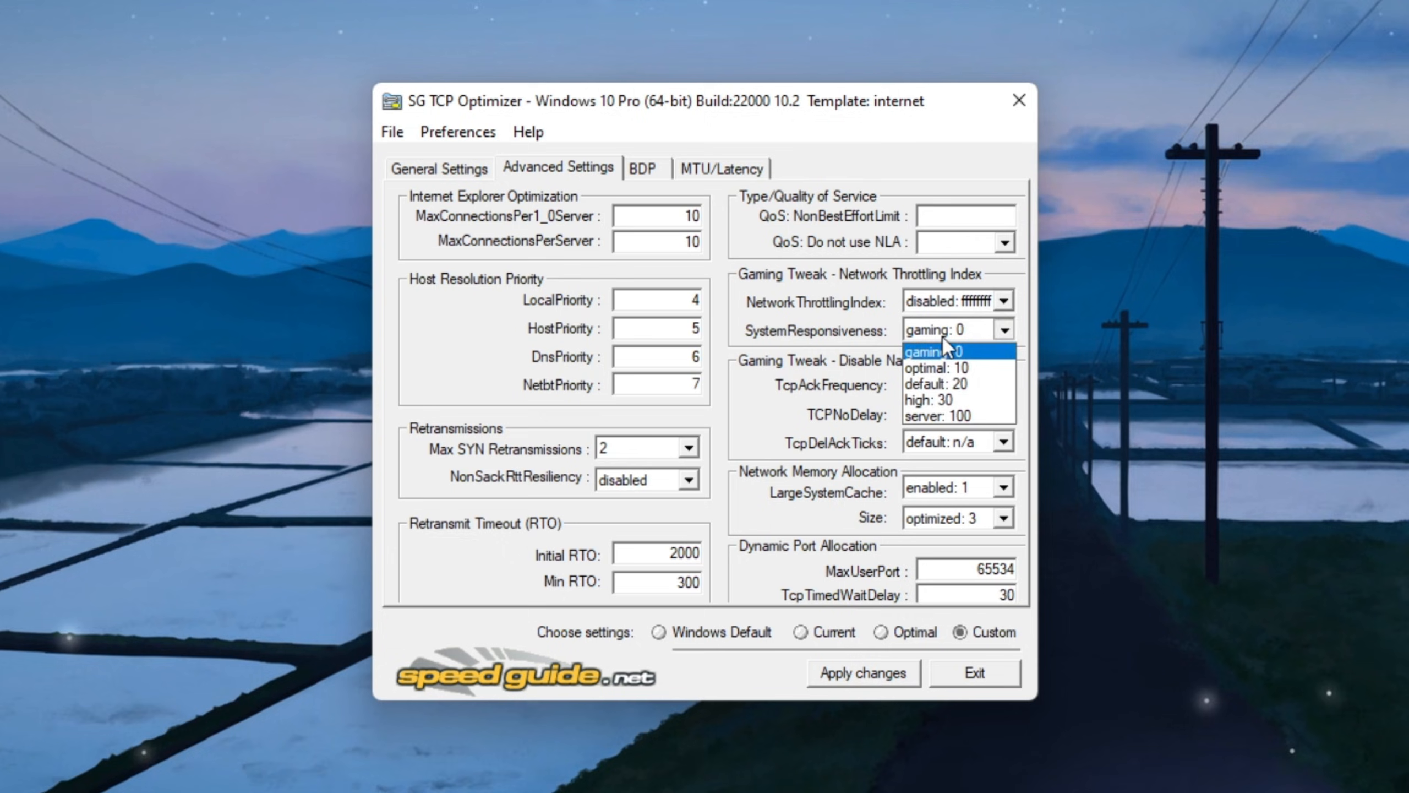
{"action": "left_click", "coordinate": [937, 350]}
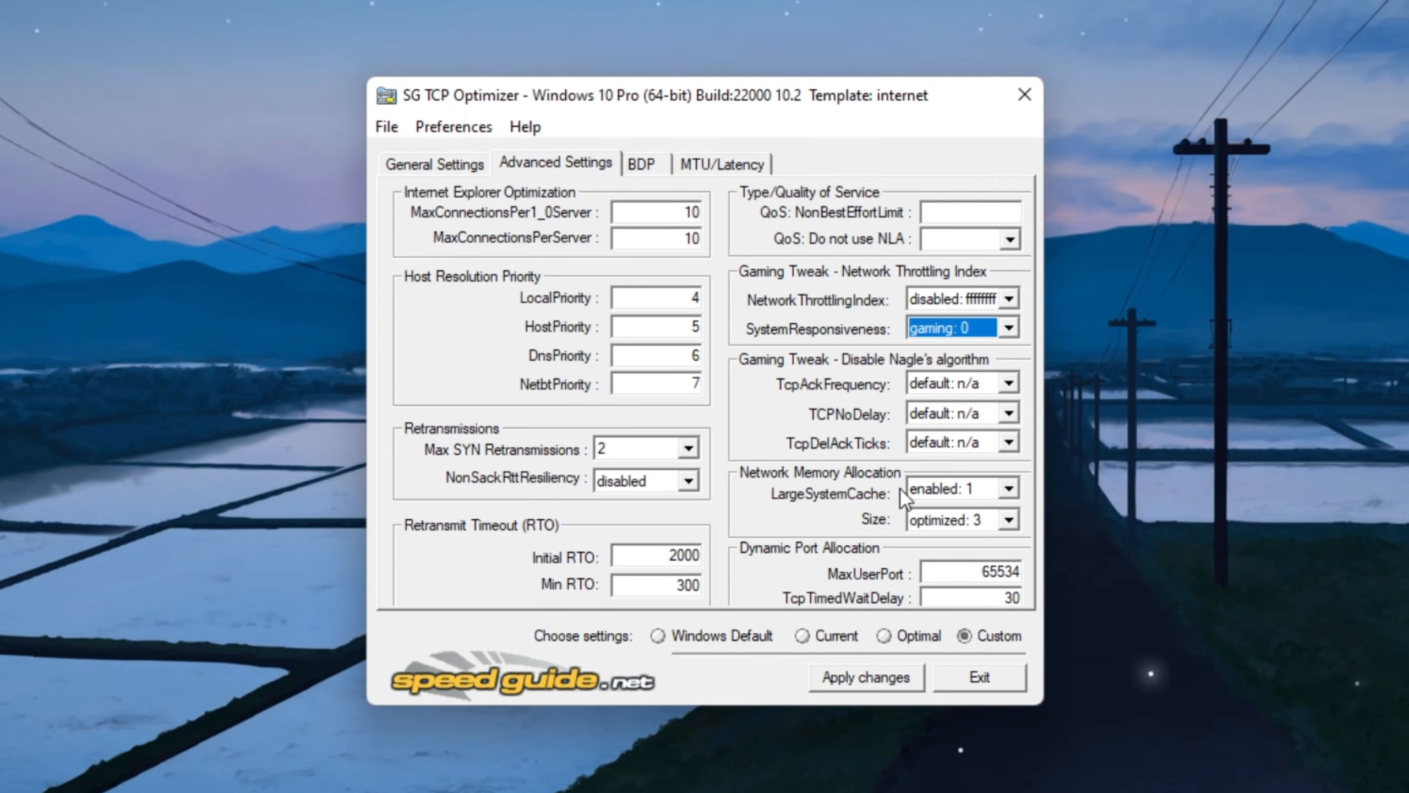
{"action": "left_click", "coordinate": [956, 488]}
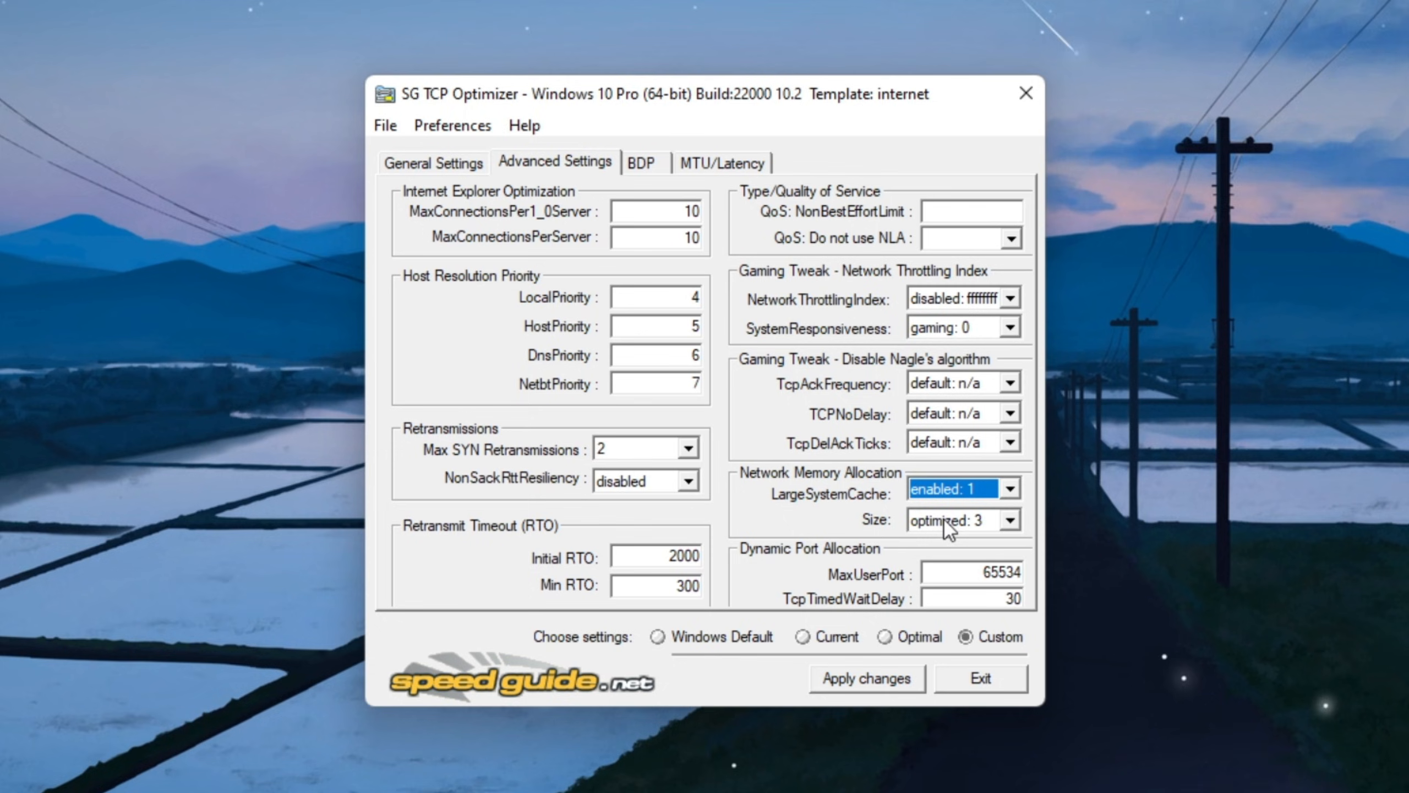
{"action": "left_click", "coordinate": [957, 519]}
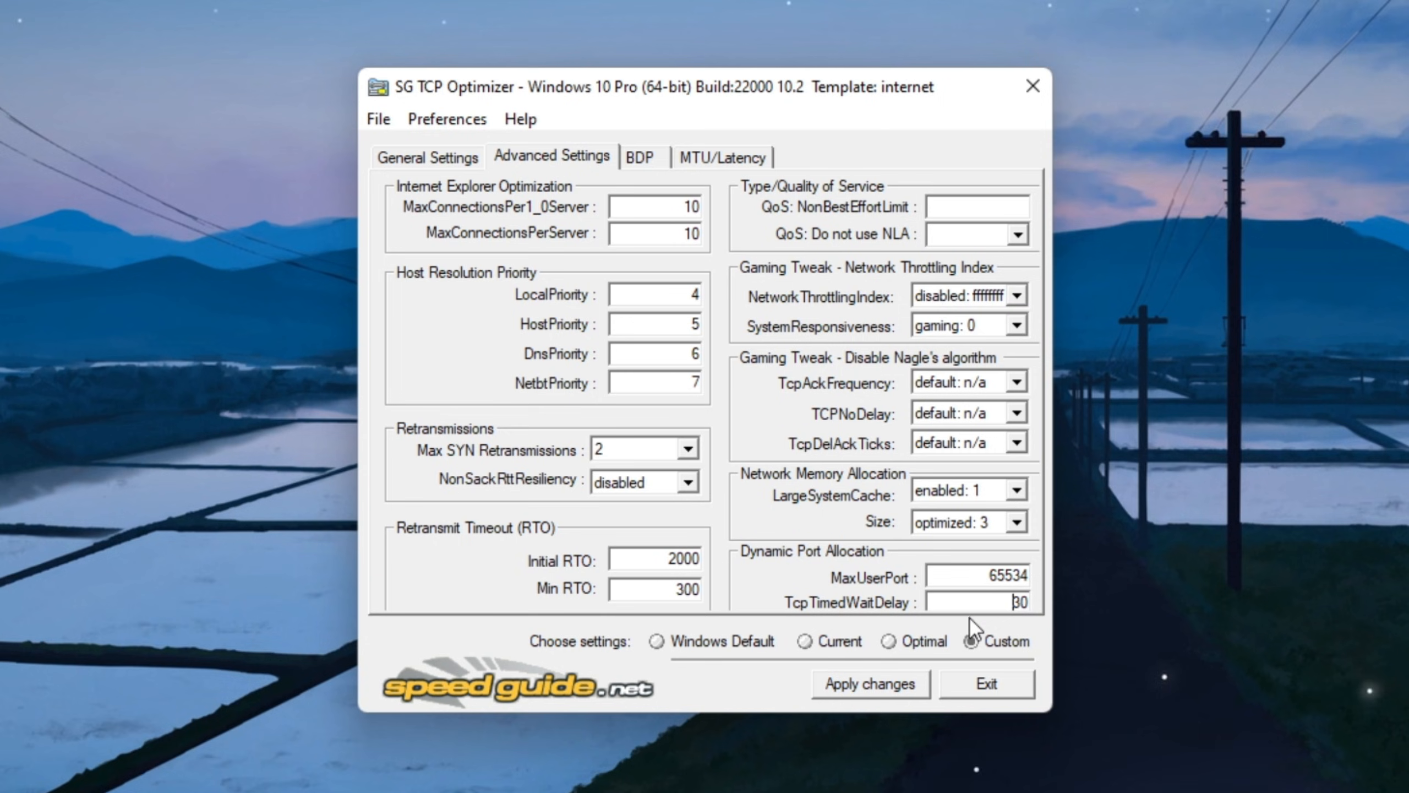
- Apply the custom settings and confirm the listed changes
{"action": "left_click", "coordinate": [868, 683]}
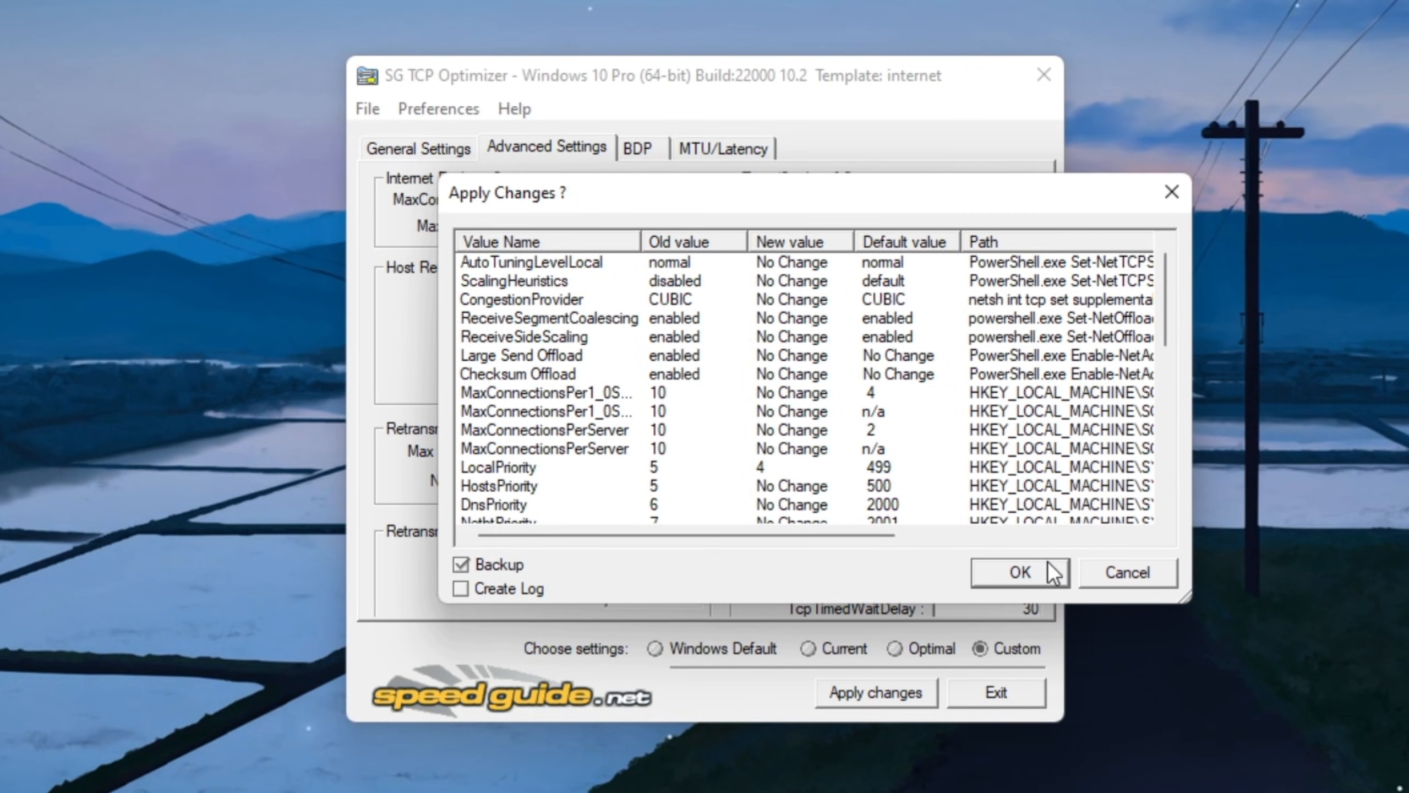
{"action": "left_click", "coordinate": [1020, 572]}
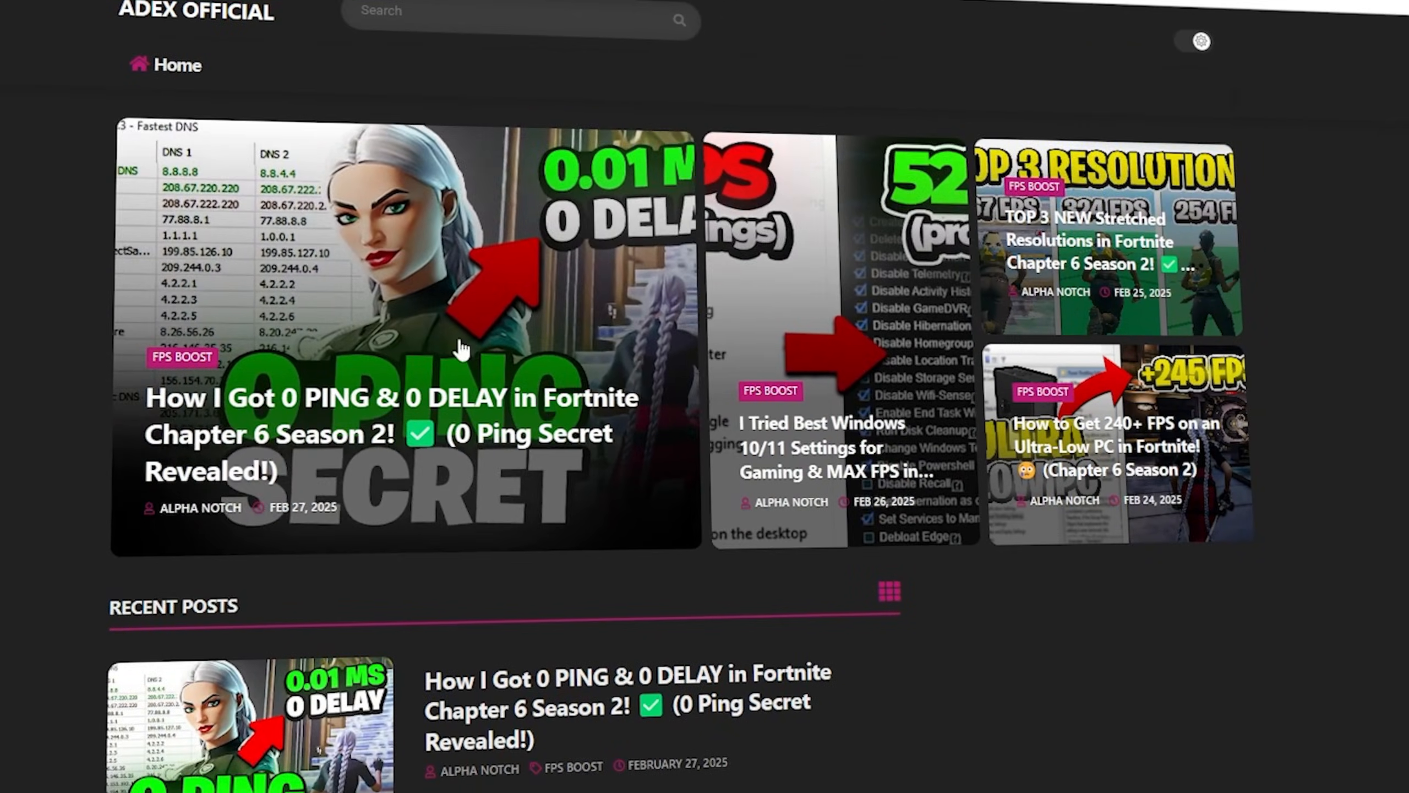
- Launch FilterKeysSetter from the 3-Filter Keys Setter folder
{"action": "scroll", "scroll_direction": "down", "scroll_amount": 3}
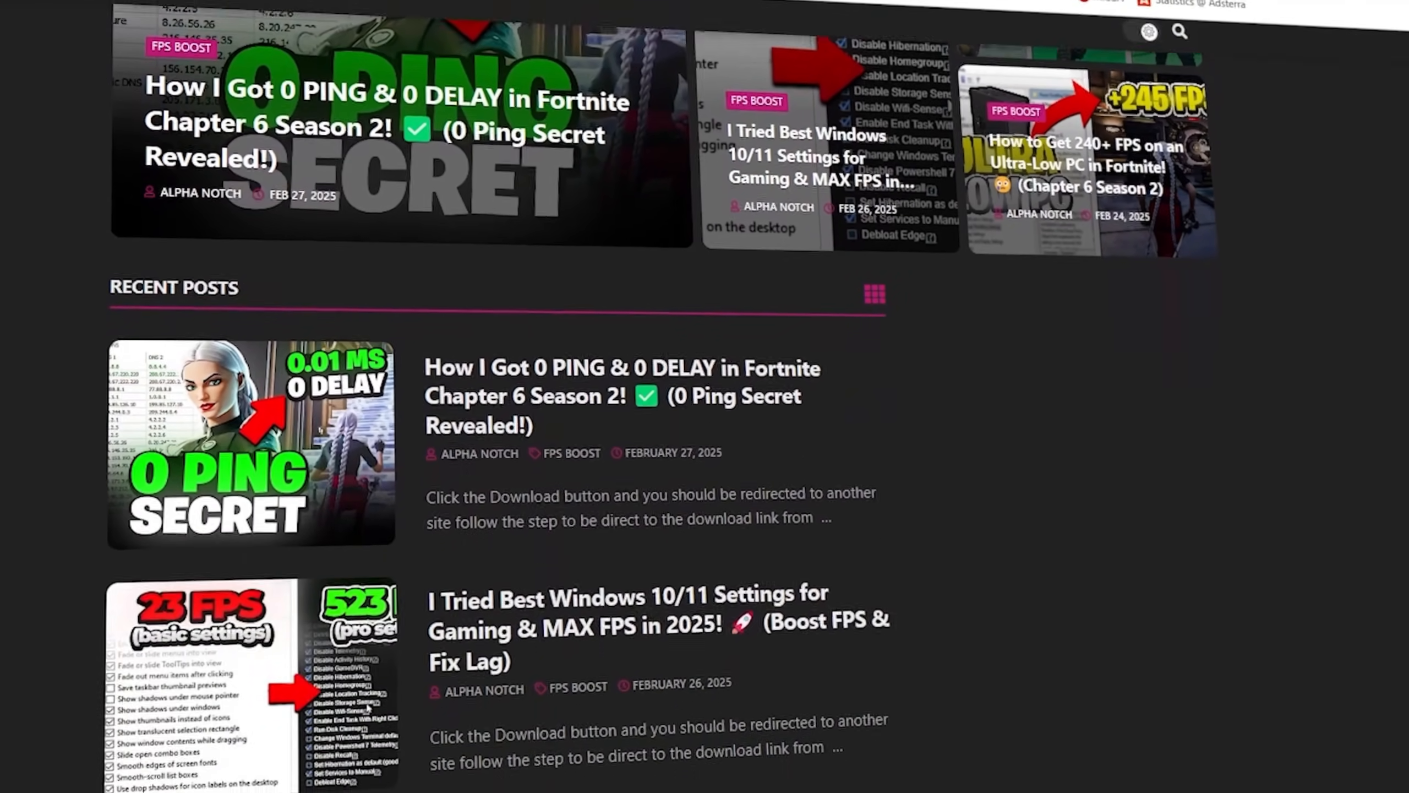
{"action": "scroll", "scroll_direction": "down", "scroll_amount": 3}
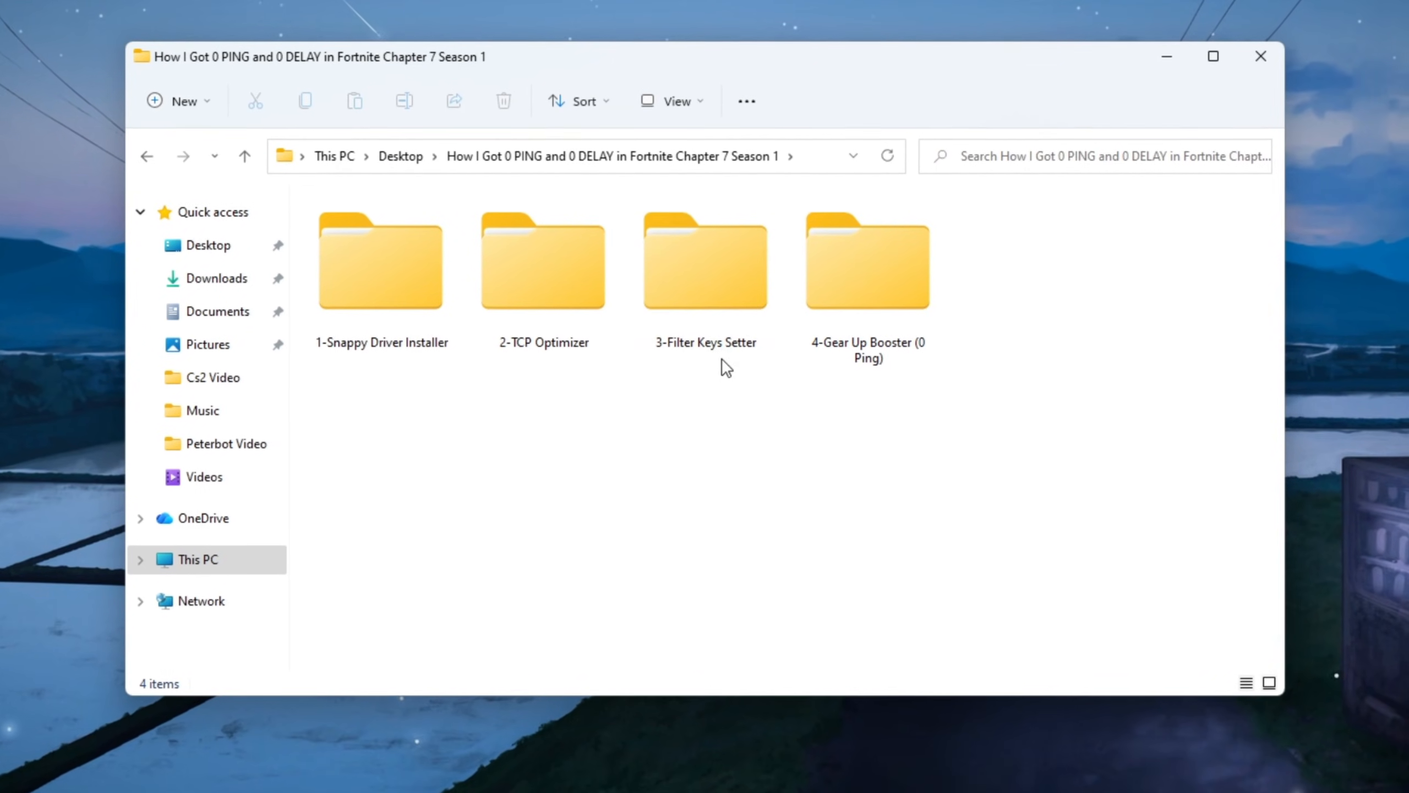
{"action": "left_click", "coordinate": [704, 260]}
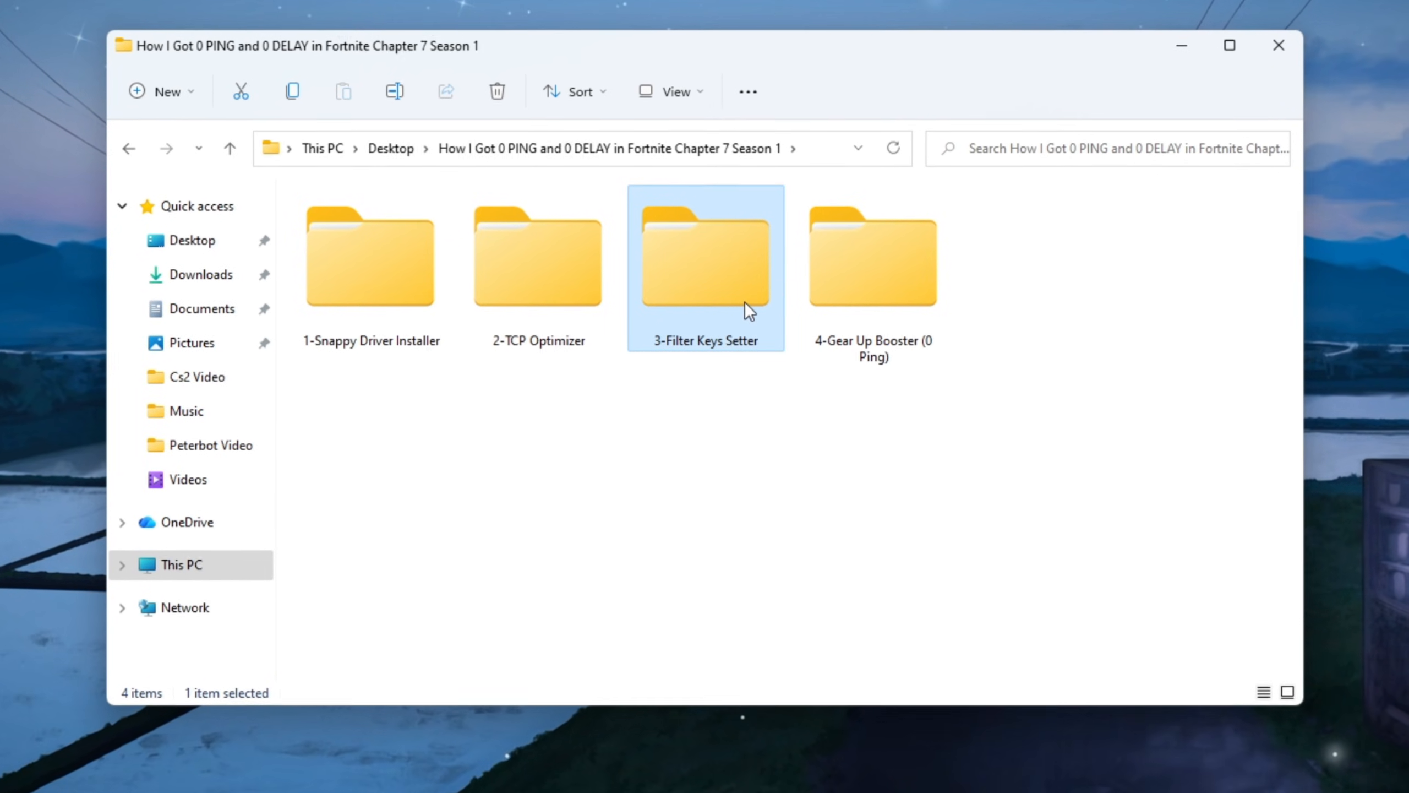
{"action": "double_click", "coordinate": [704, 255]}
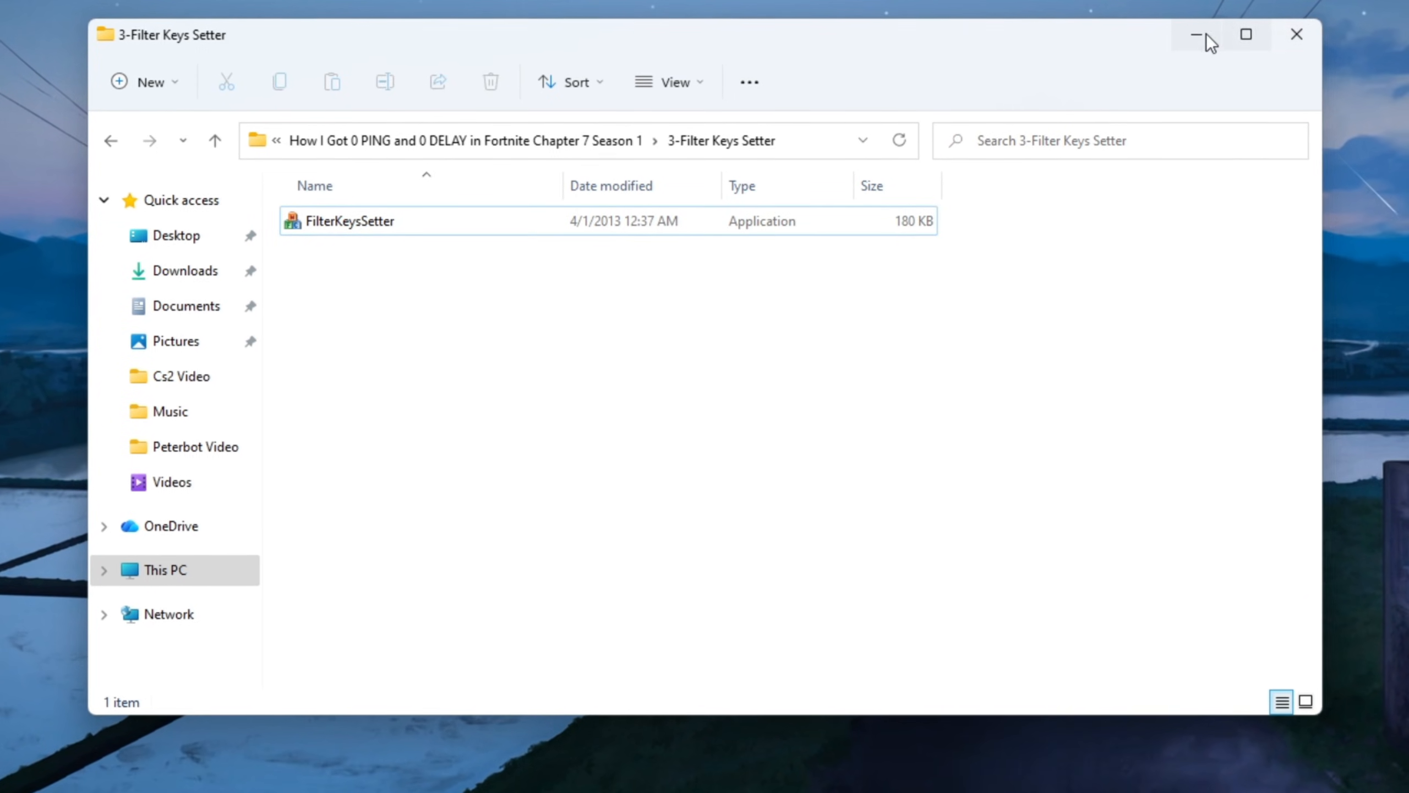
{"action": "double_click", "coordinate": [350, 220]}
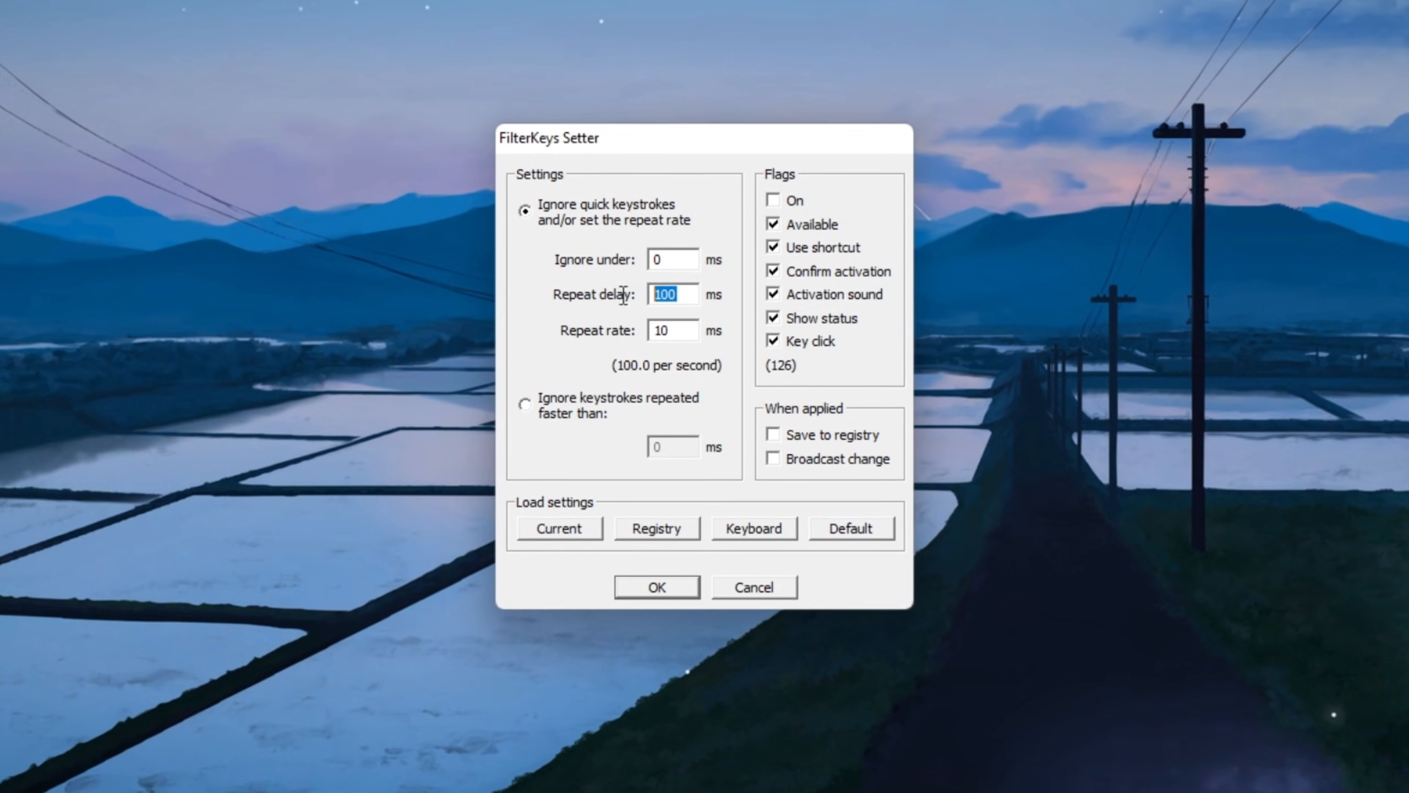
- Set the keyboard repeat delay to 130 ms and have the settings saved to the registry
{"action": "type", "text": "130"}
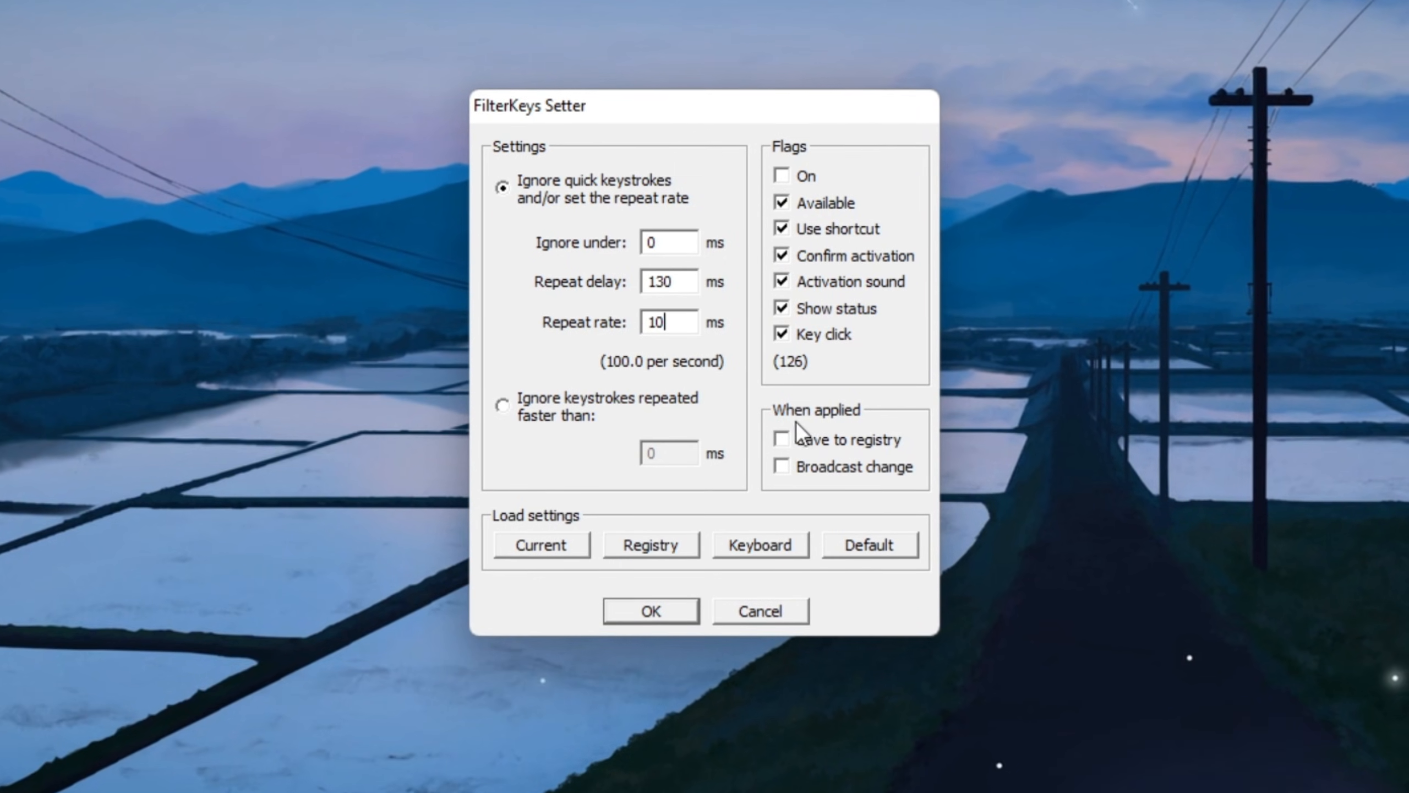
{"action": "left_click", "coordinate": [780, 439]}
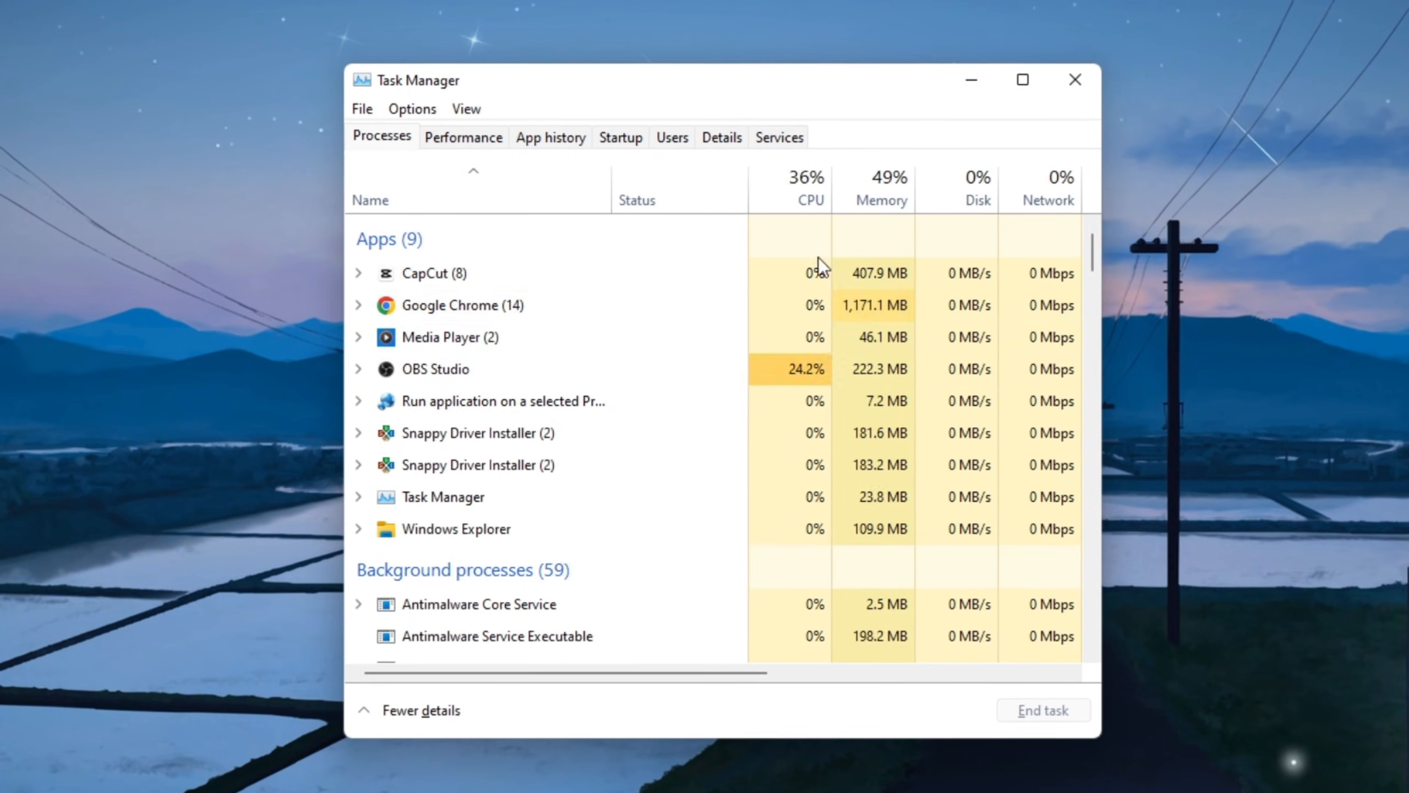
- In the Startup list, toggle Discord's Update entry enabled then back to disabled
{"action": "left_click", "coordinate": [619, 136]}
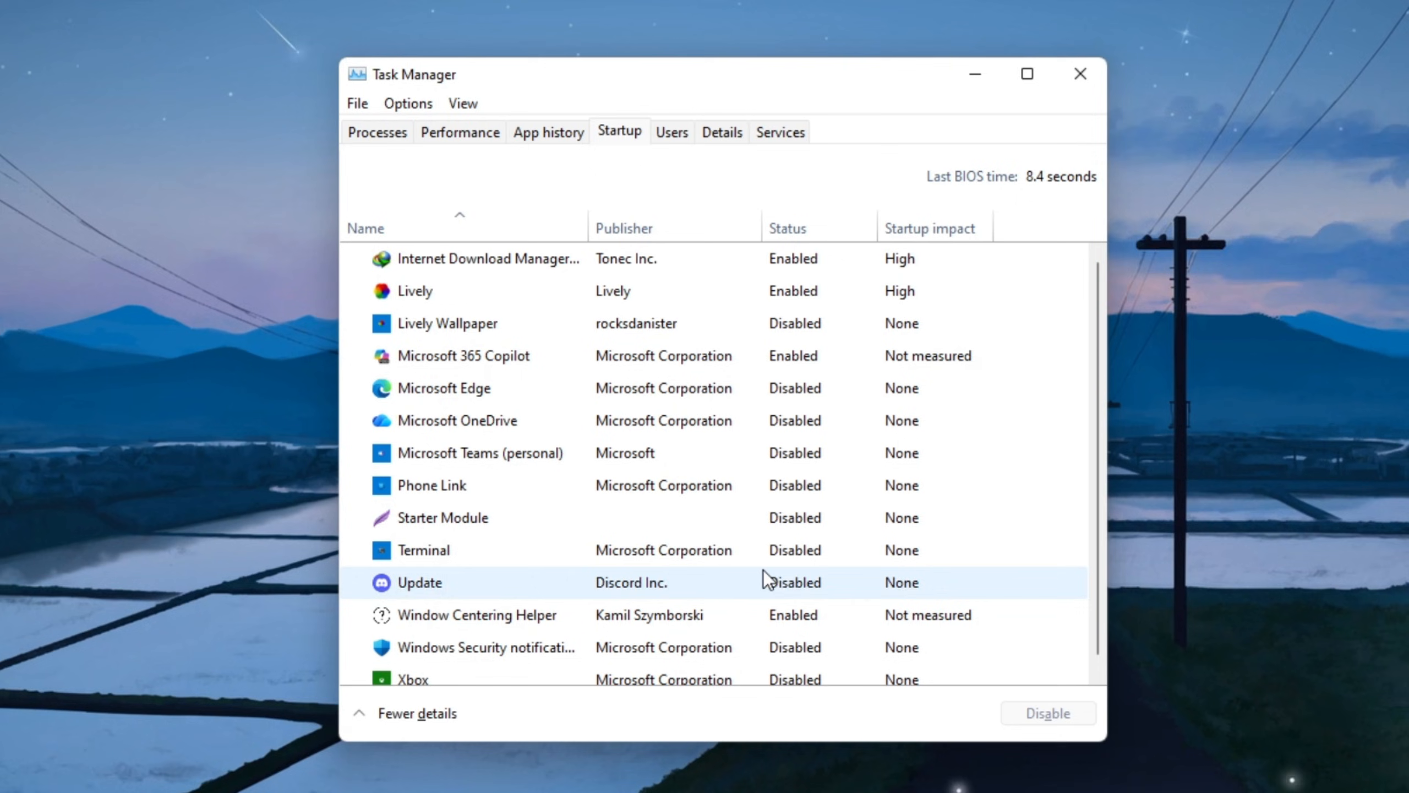
{"action": "left_click", "coordinate": [441, 517]}
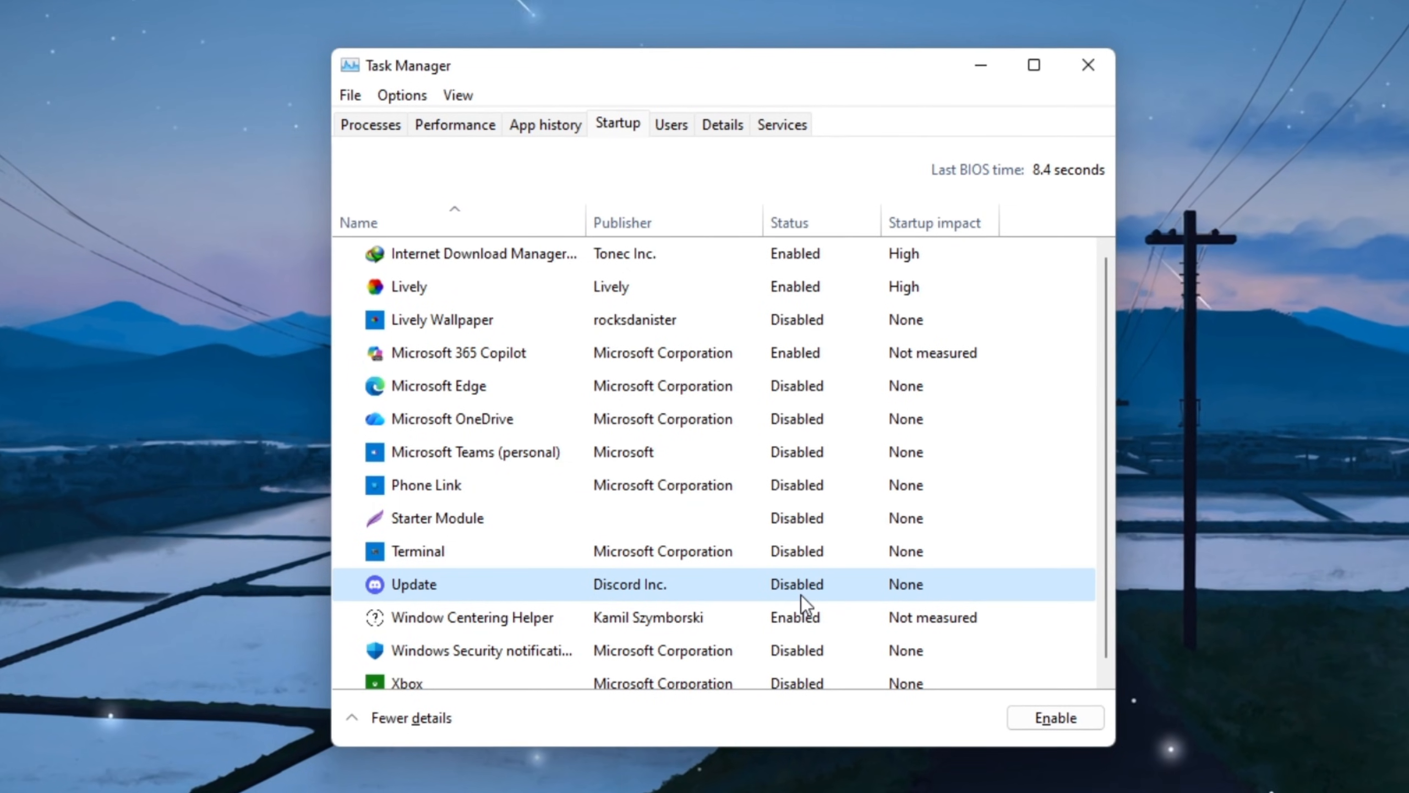
{"action": "left_click", "coordinate": [1055, 716]}
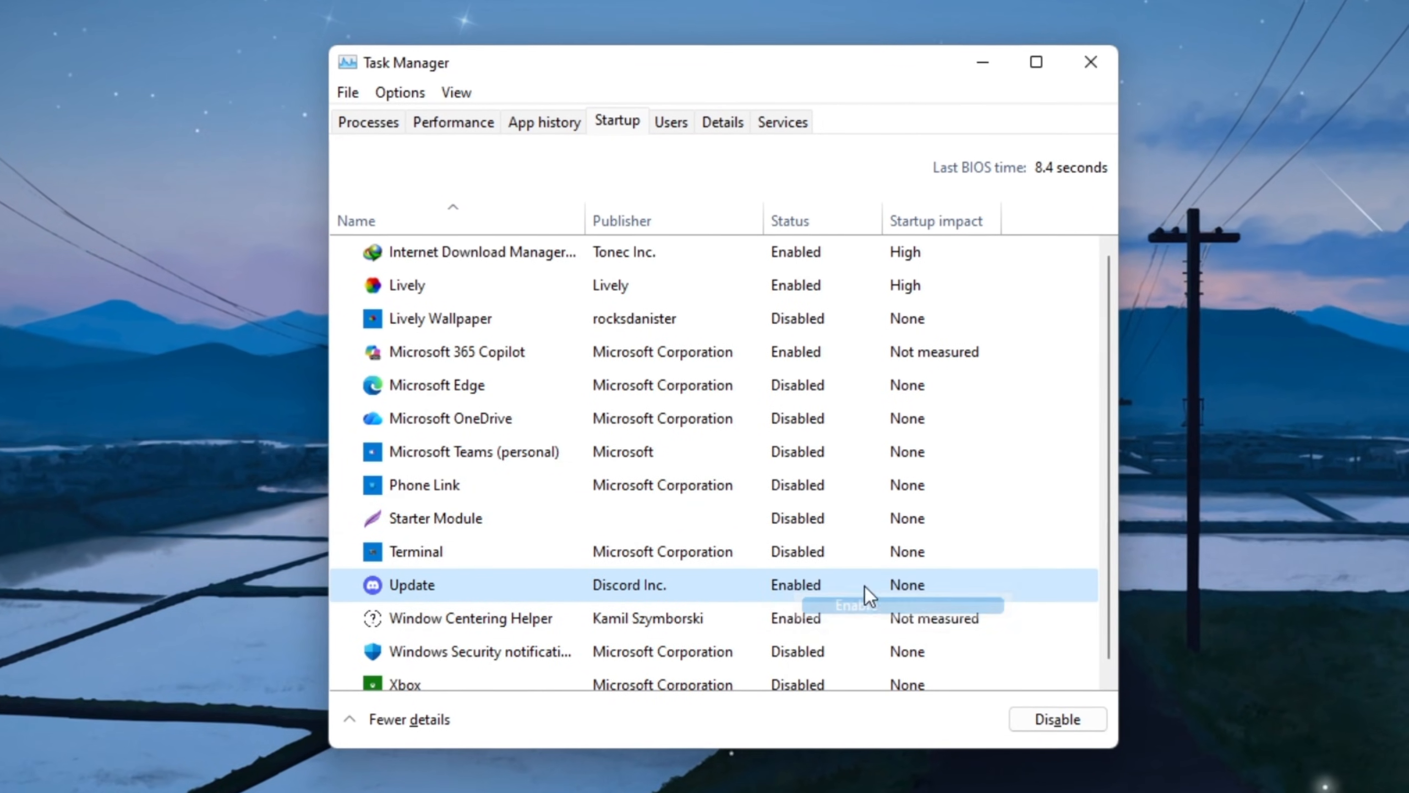
{"action": "left_click", "coordinate": [1057, 718]}
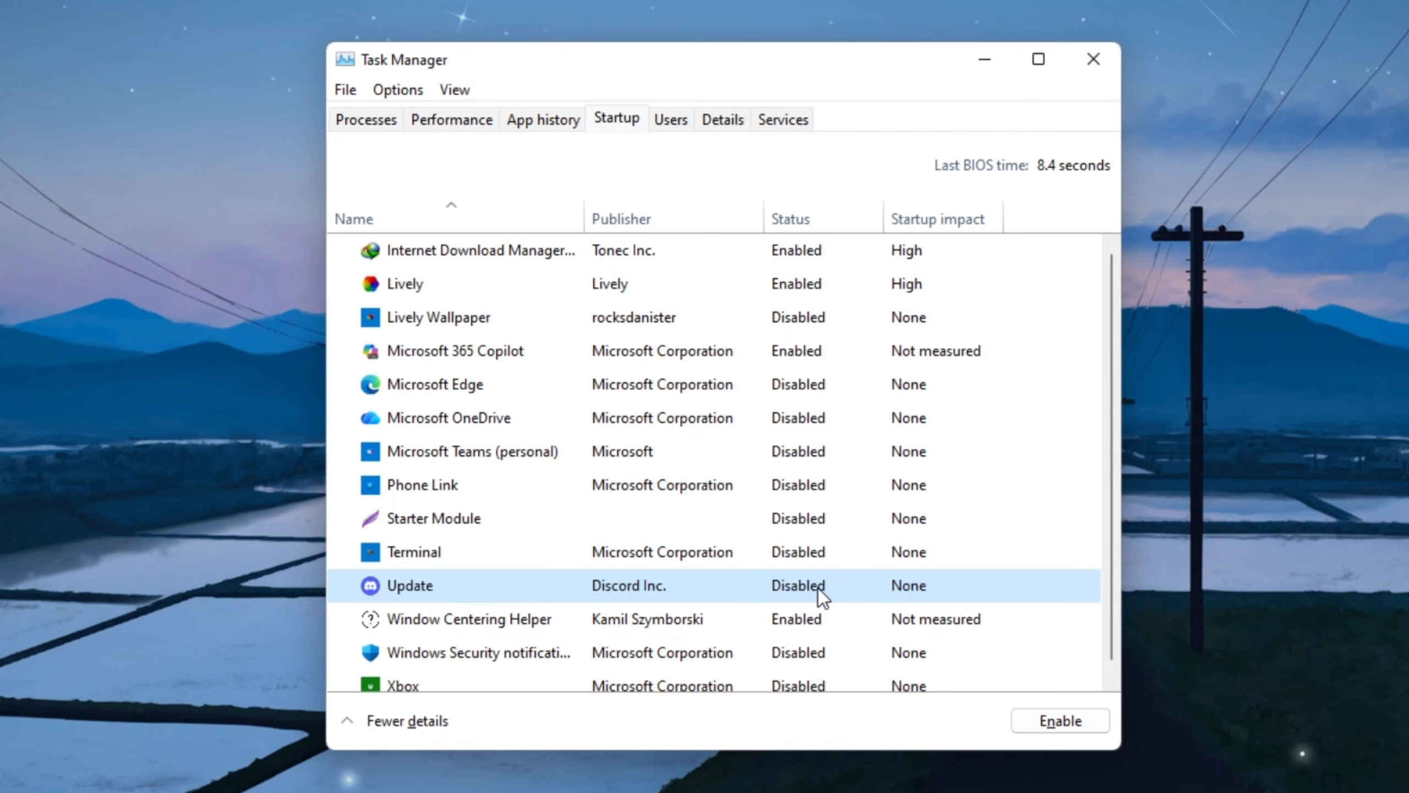